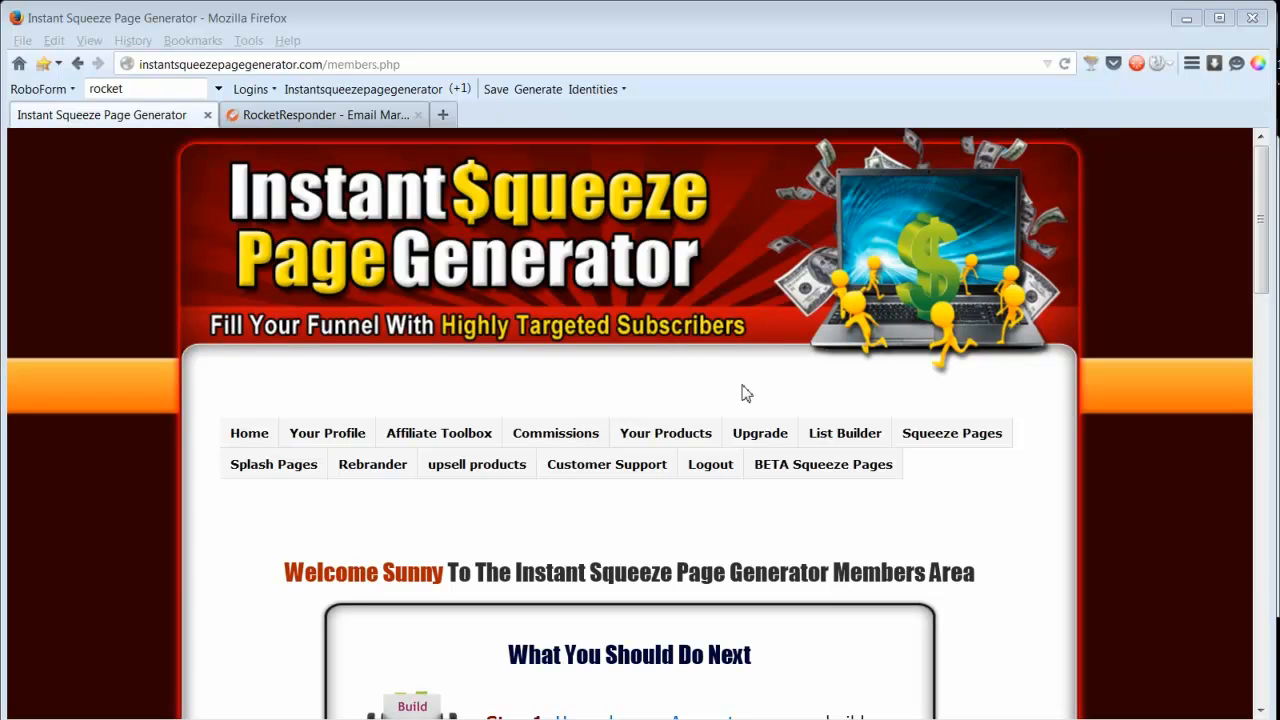
mouse_move(562, 381)
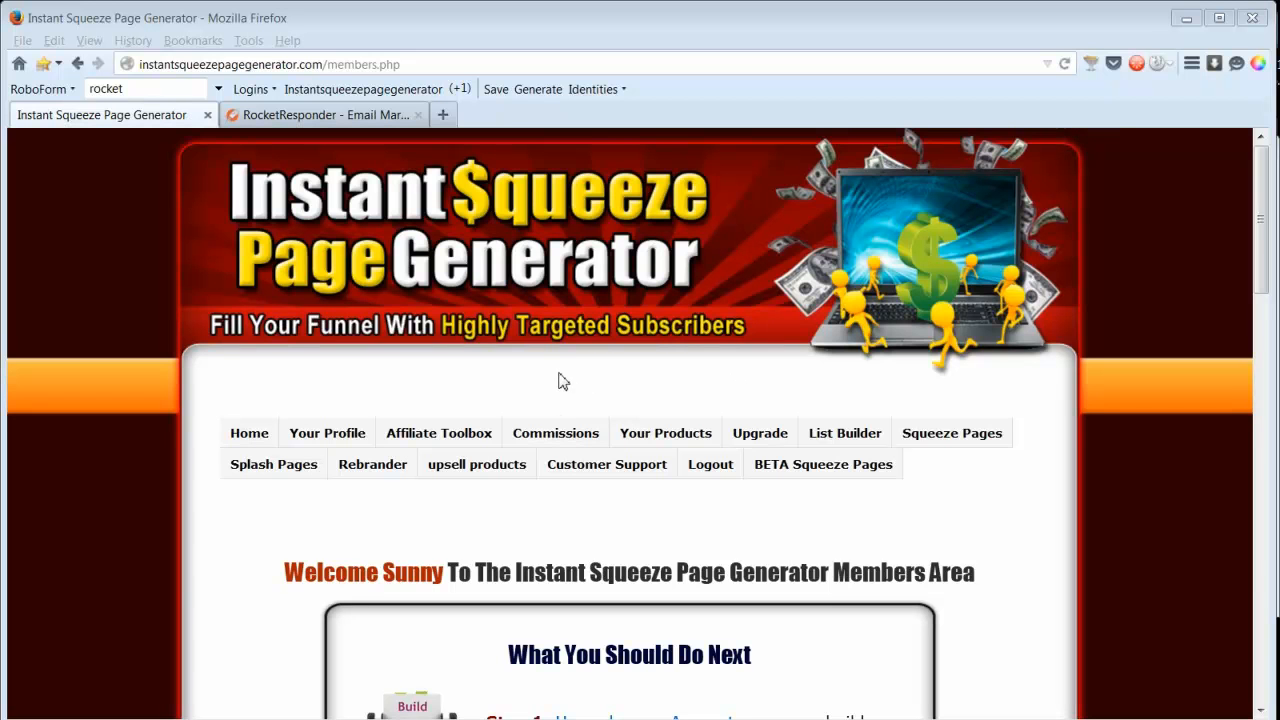
mouse_move(845, 401)
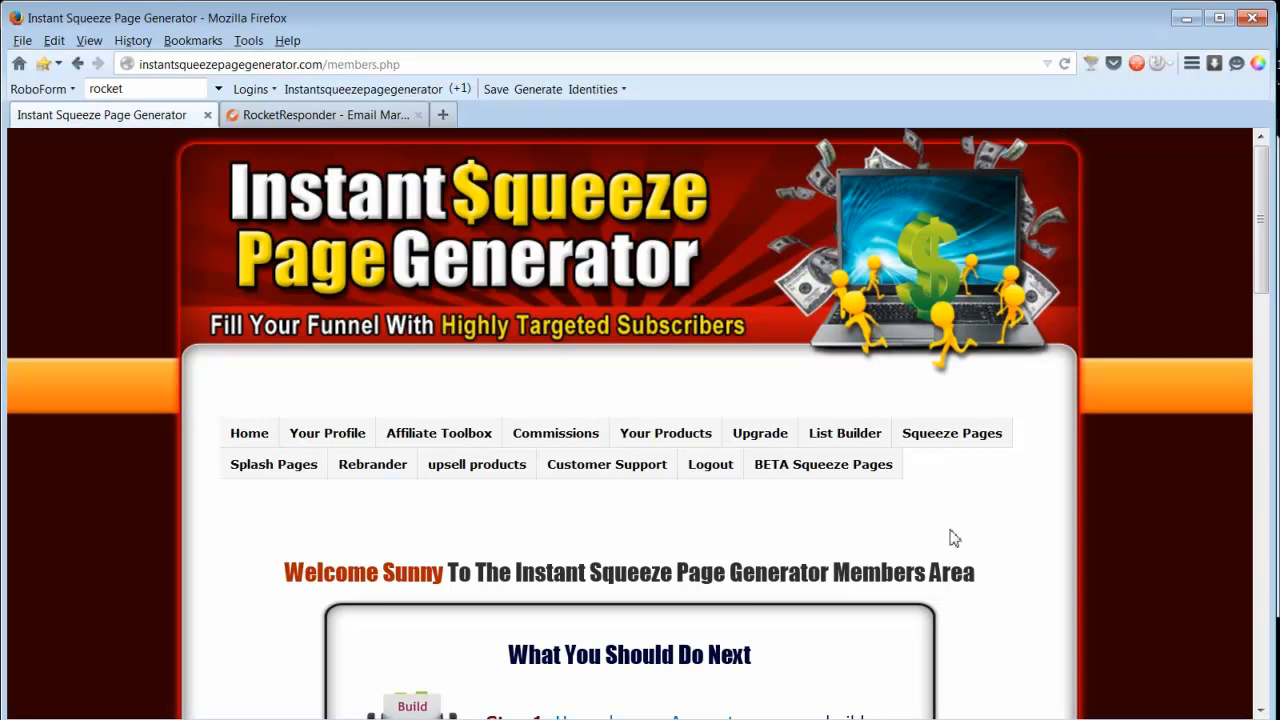
Browse the Rebrander page and the Instant Commission Upsells section
scroll("down", 3)
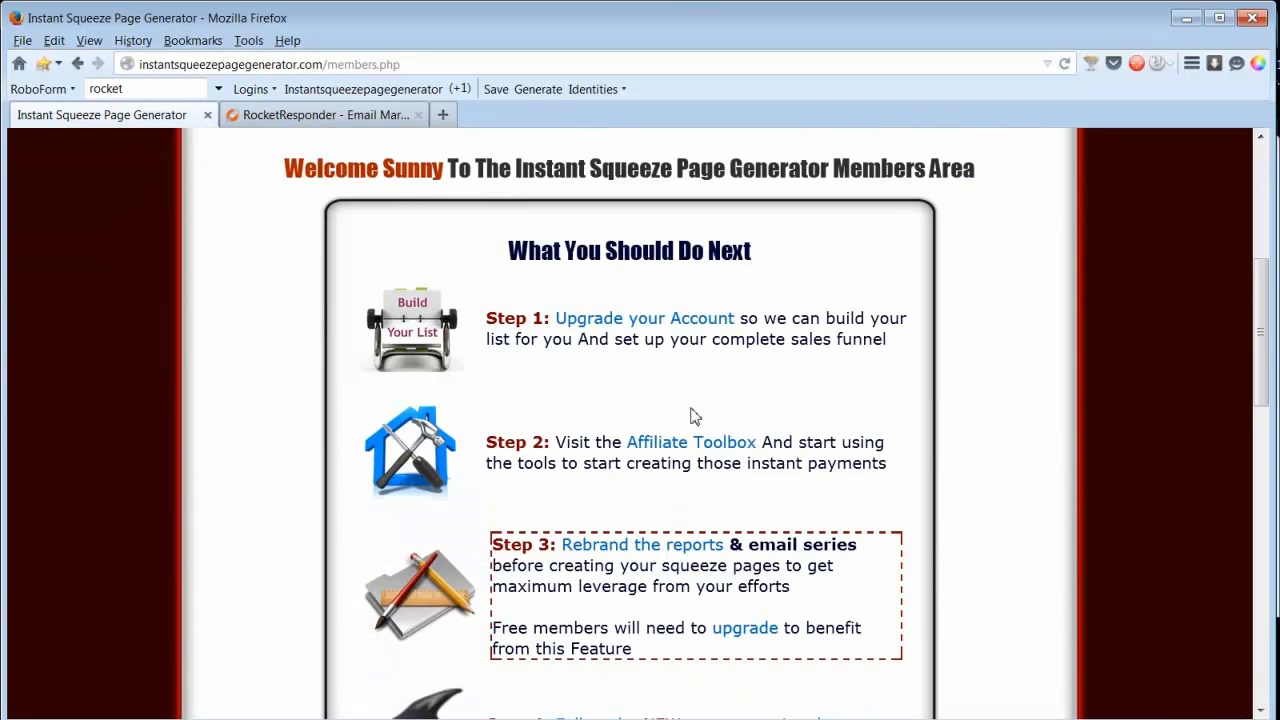
mouse_move(670, 378)
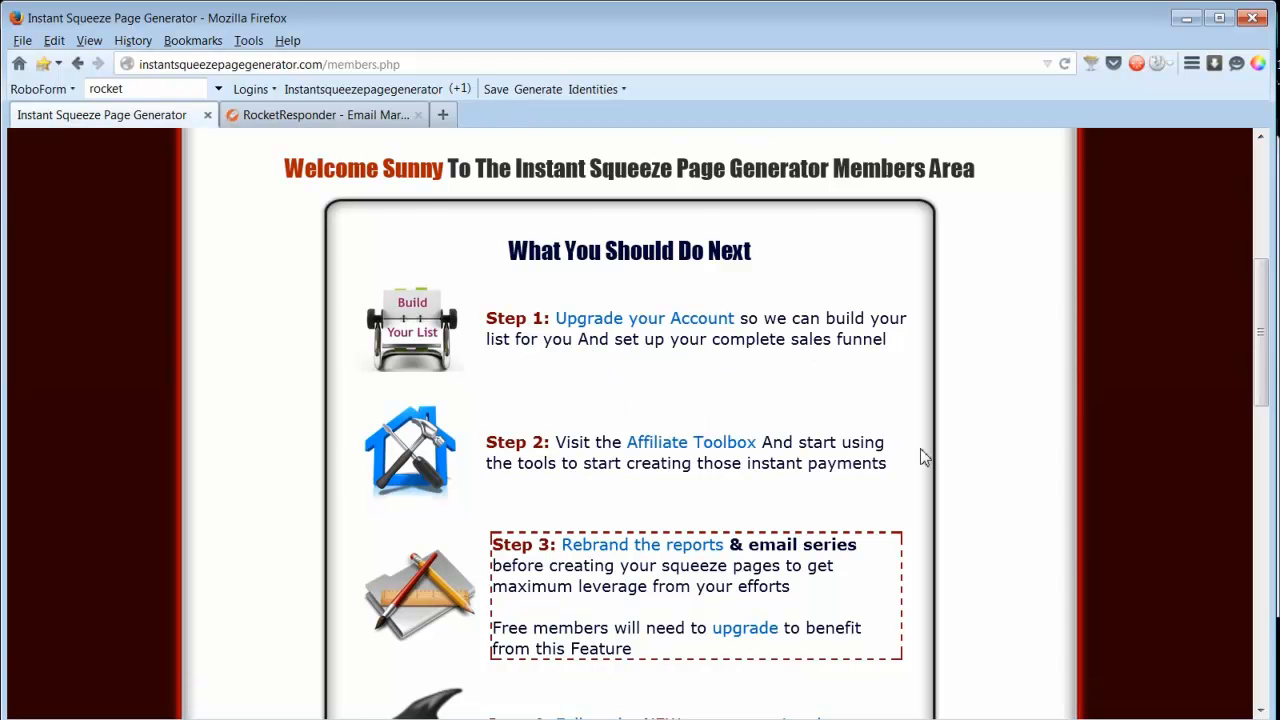
scroll("down", 3)
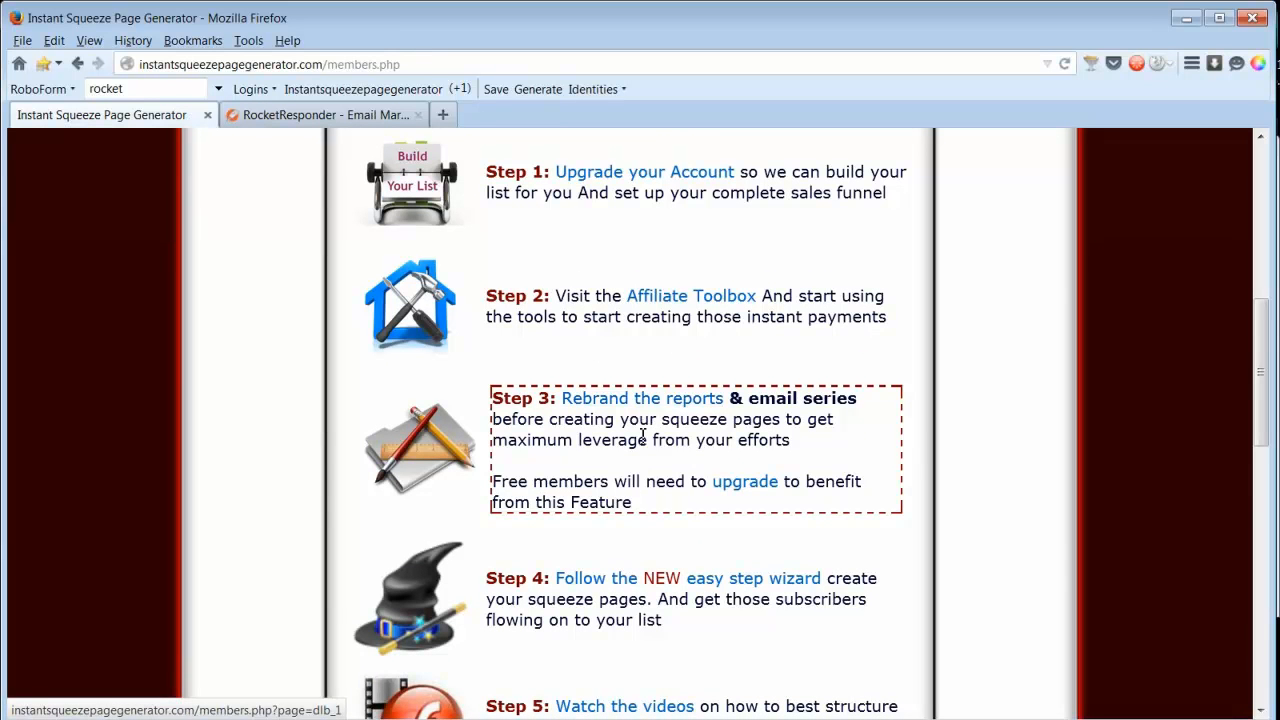
mouse_move(808, 443)
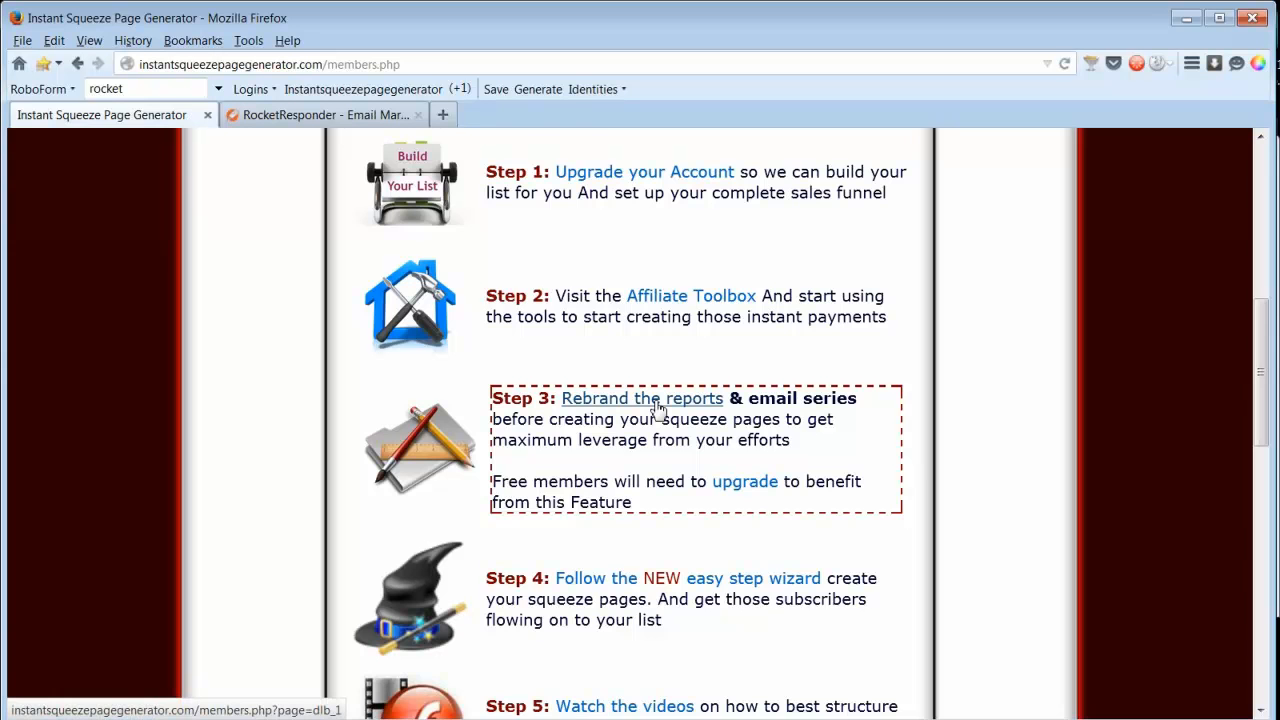
left_click(642, 398)
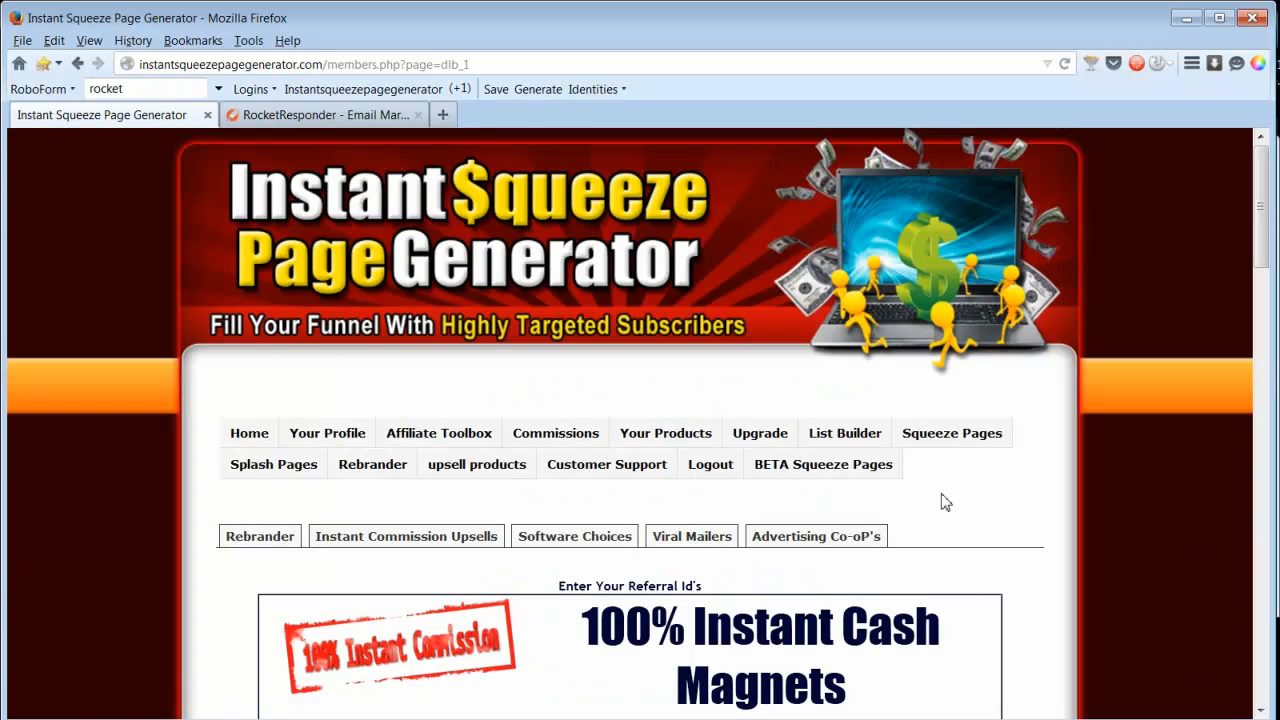
scroll("down", 3)
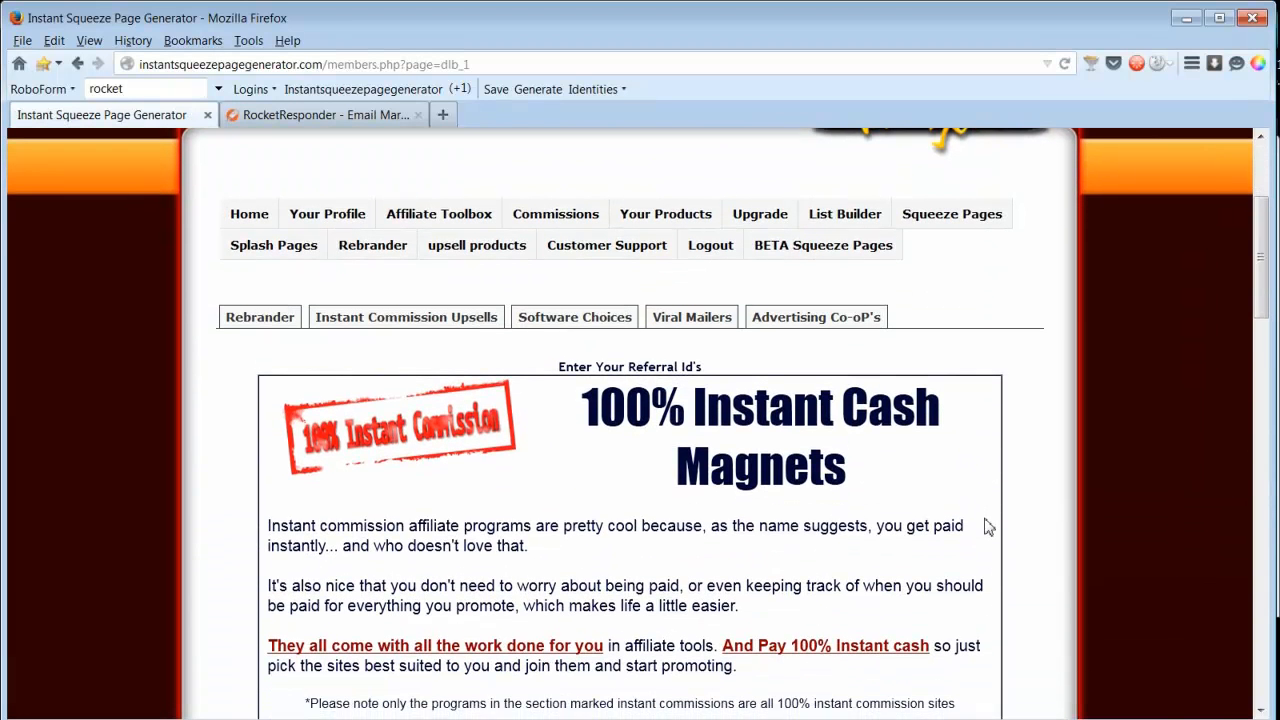
scroll("down", 3)
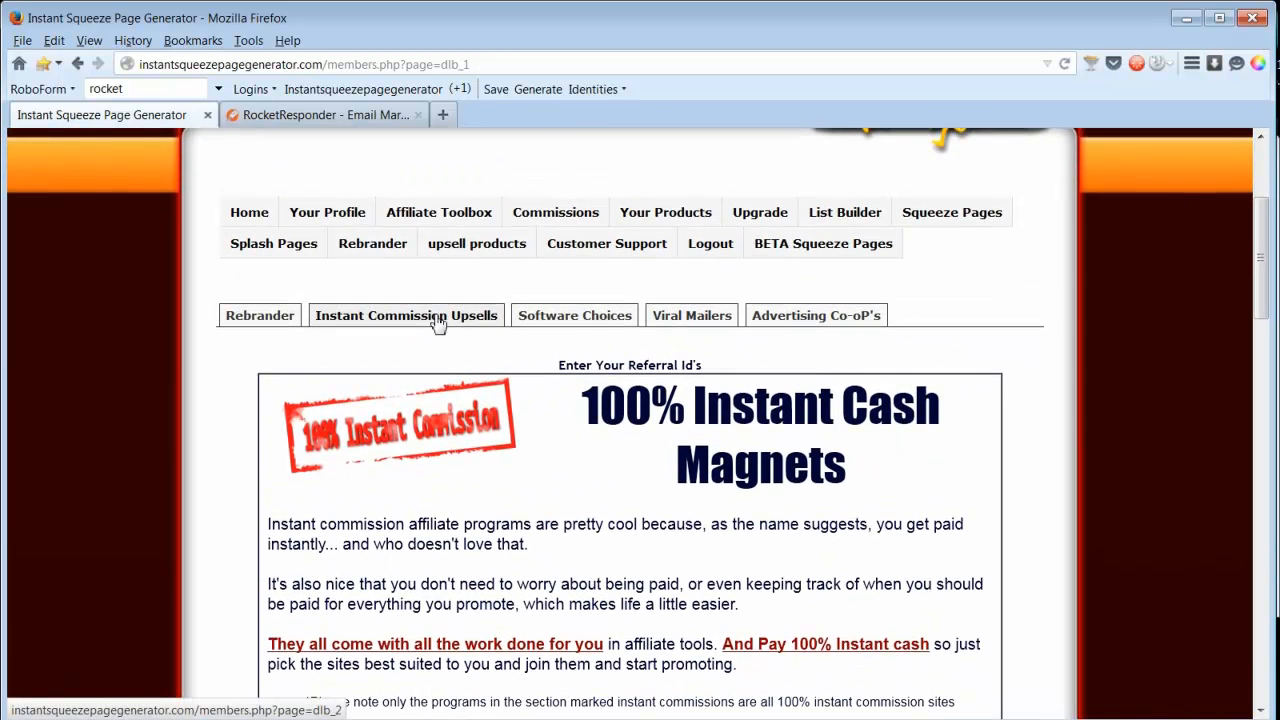
left_click(406, 315)
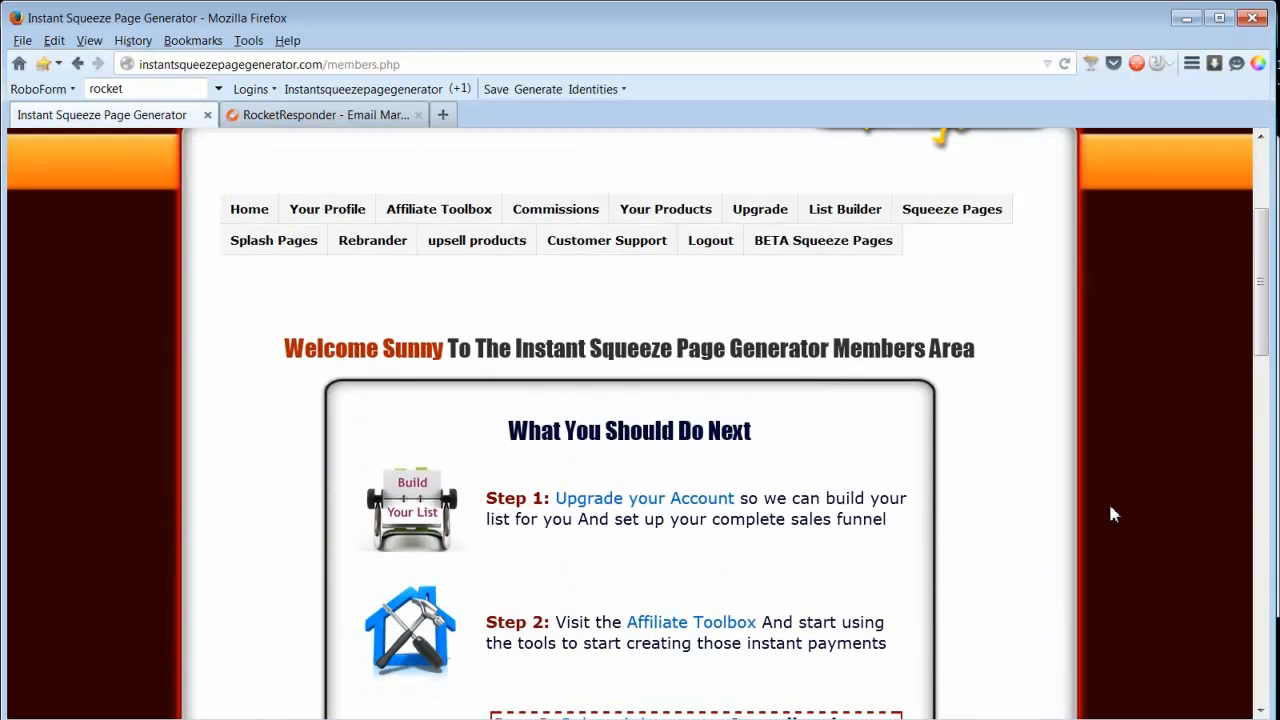
Start a new squeeze page and scroll the products to List Building warrior
scroll("down", 3)
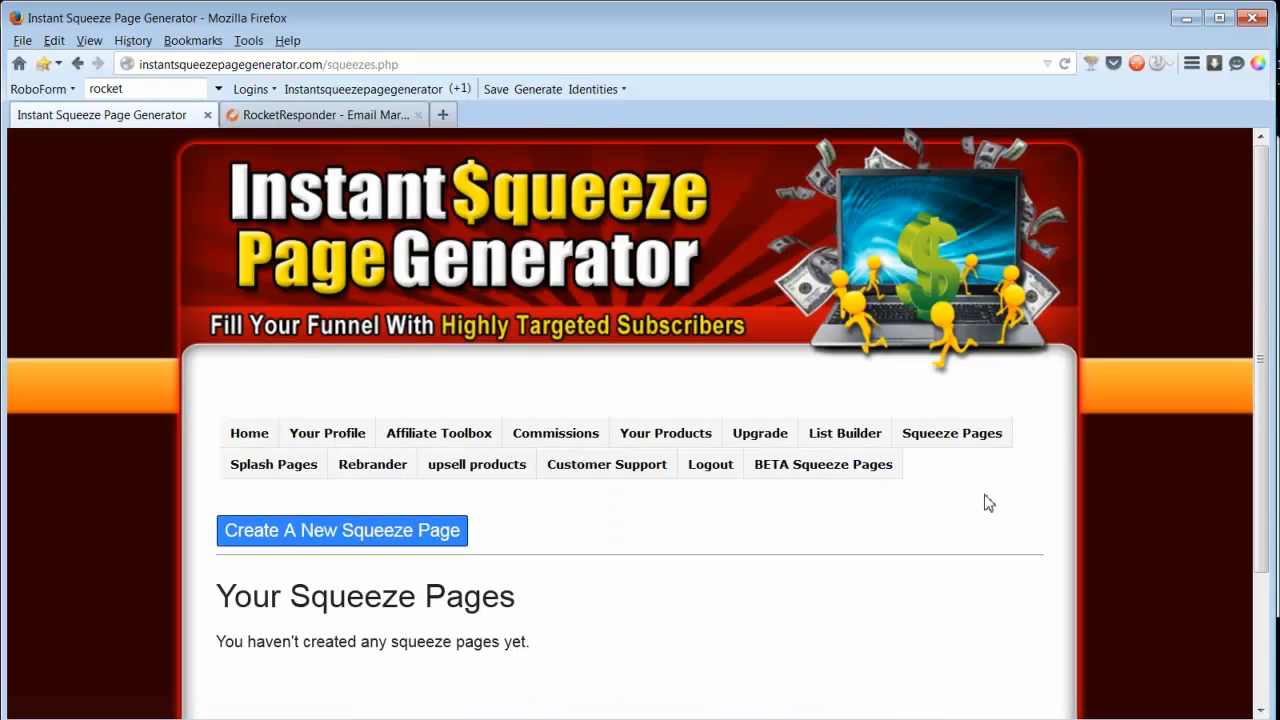
scroll("down", 3)
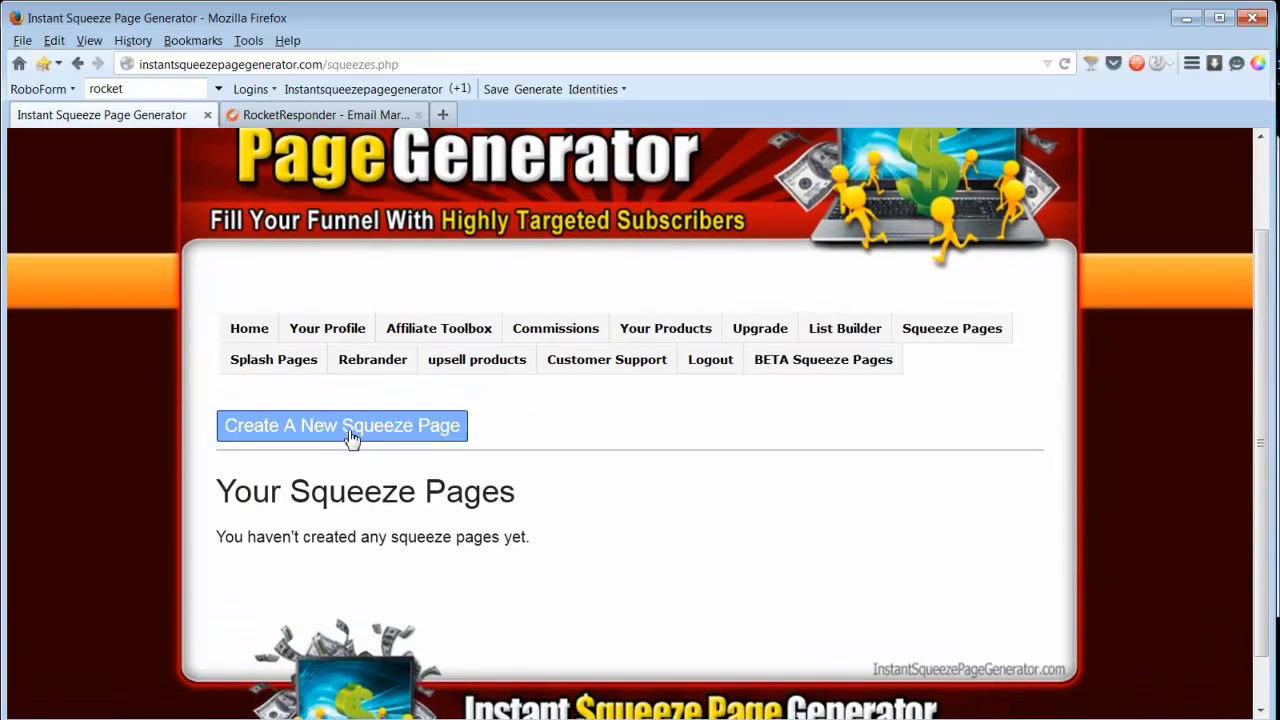
left_click(341, 425)
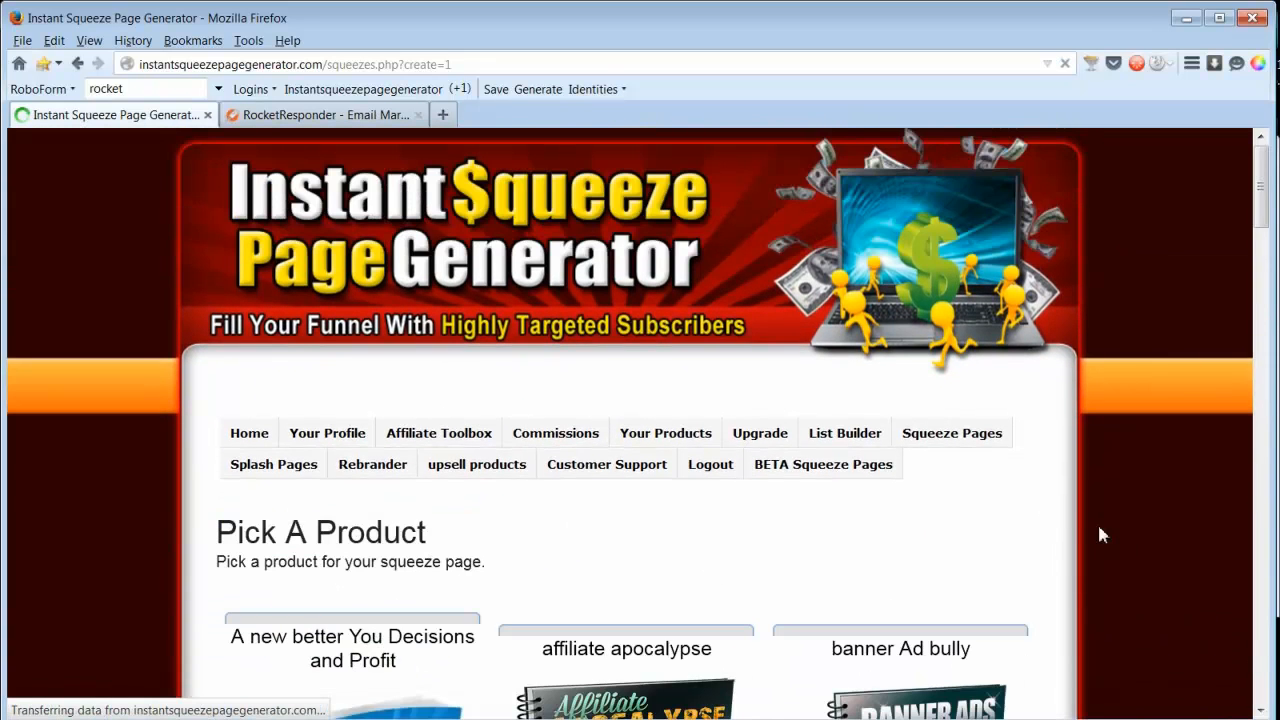
scroll("down", 3)
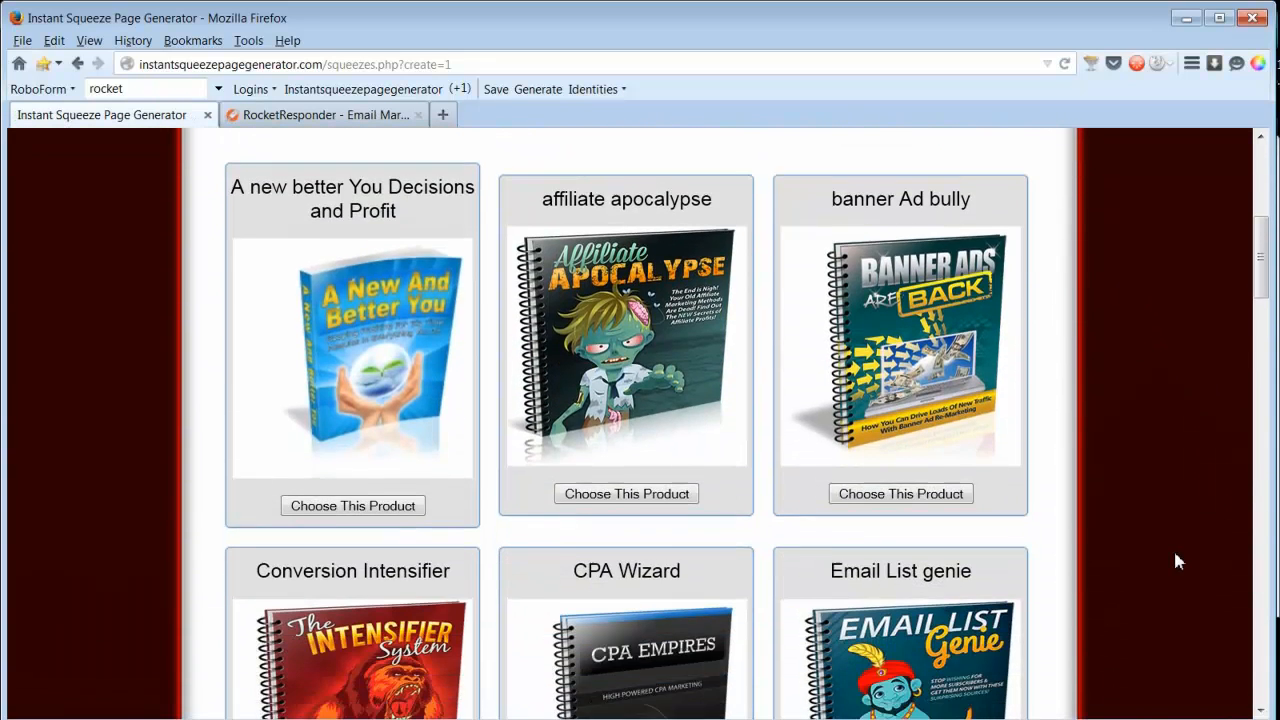
scroll("down", 3)
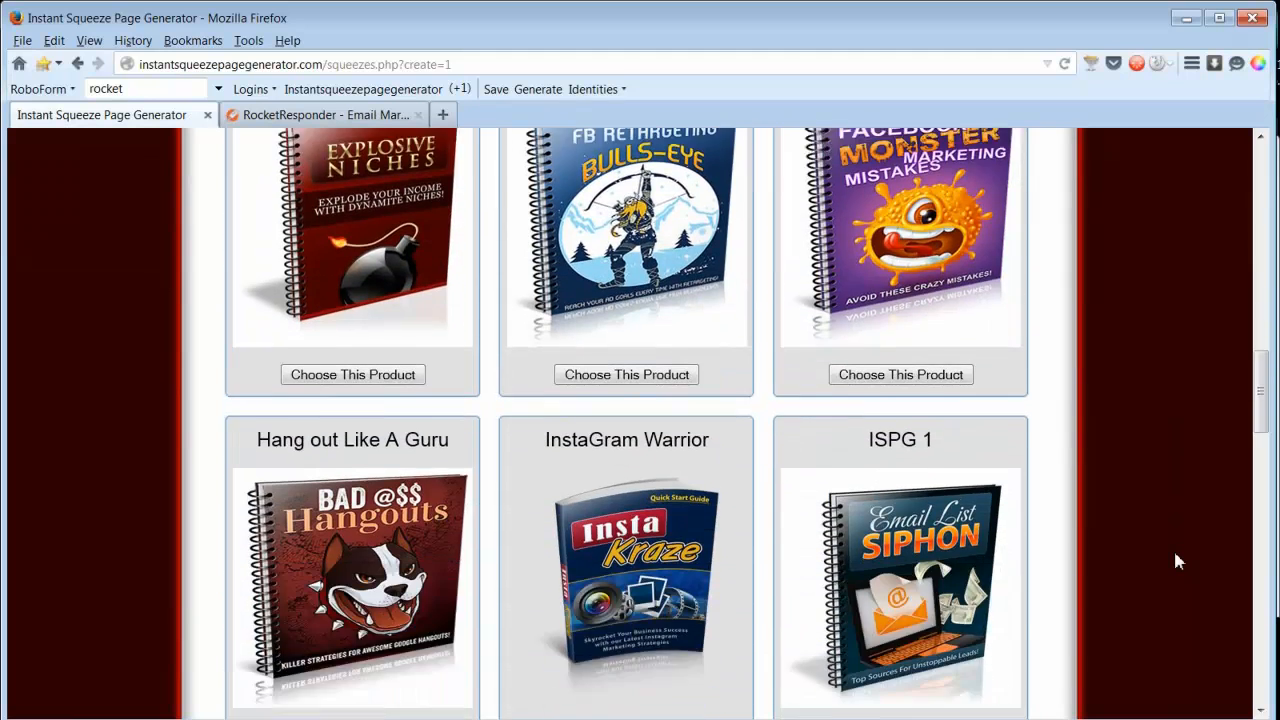
scroll("down", 3)
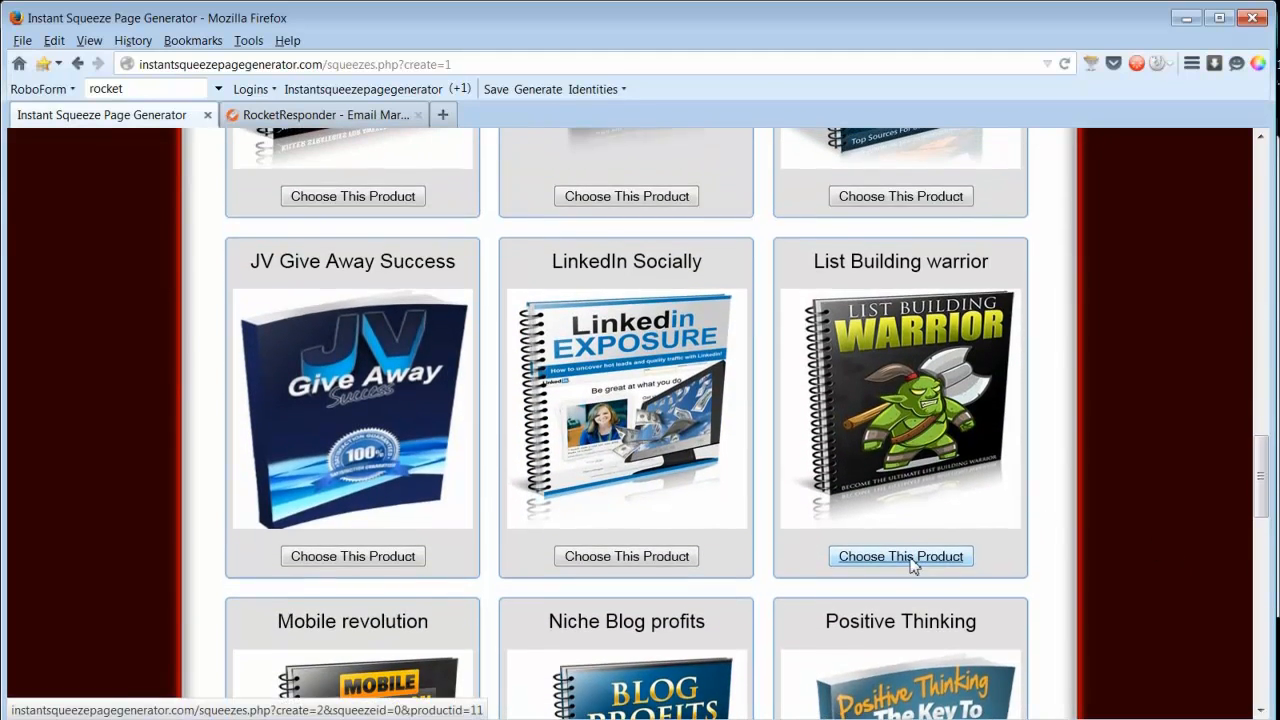
Choose List Building warrior and name the squeeze page 'Warrior'
left_click(900, 556)
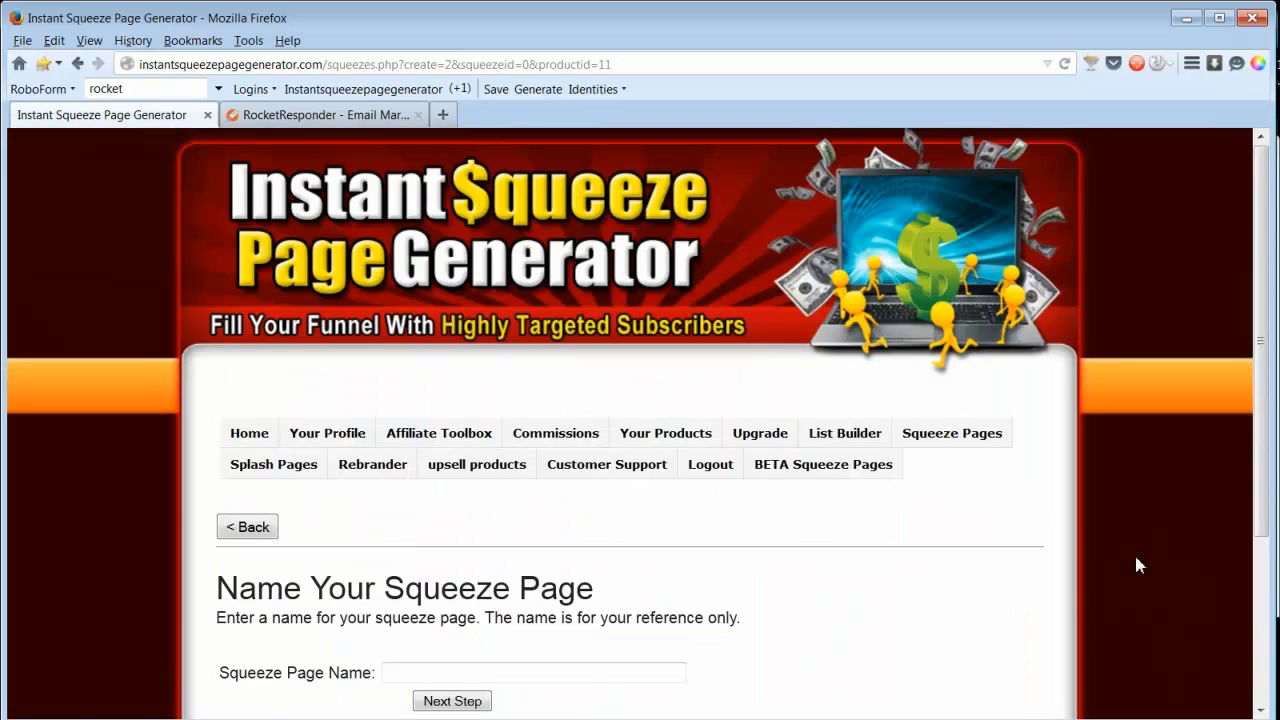
scroll("down", 3)
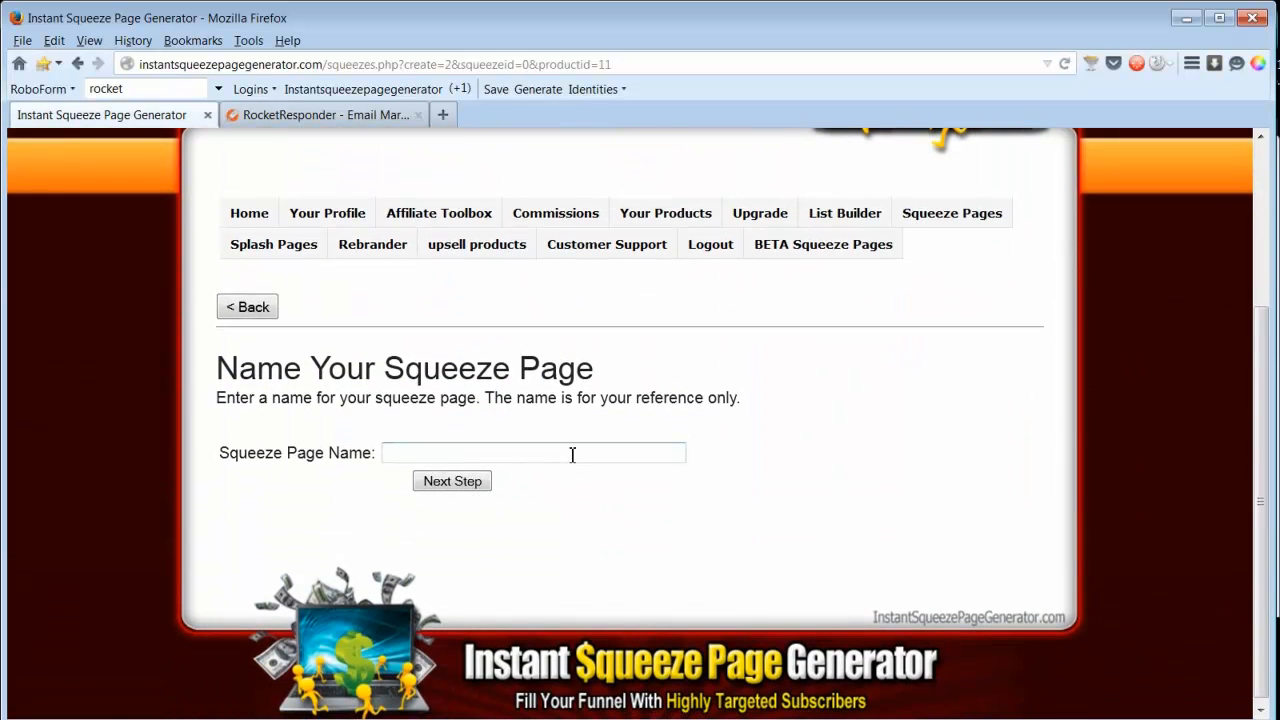
type("Warrio")
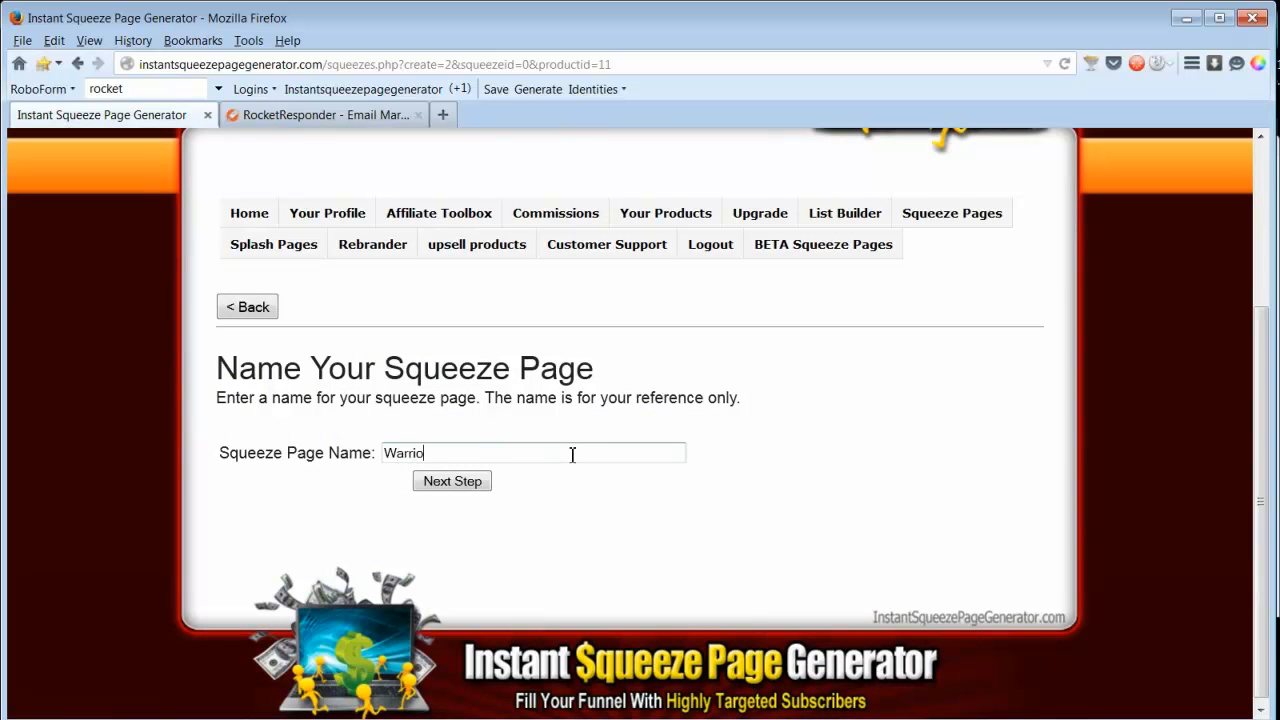
left_click(452, 481)
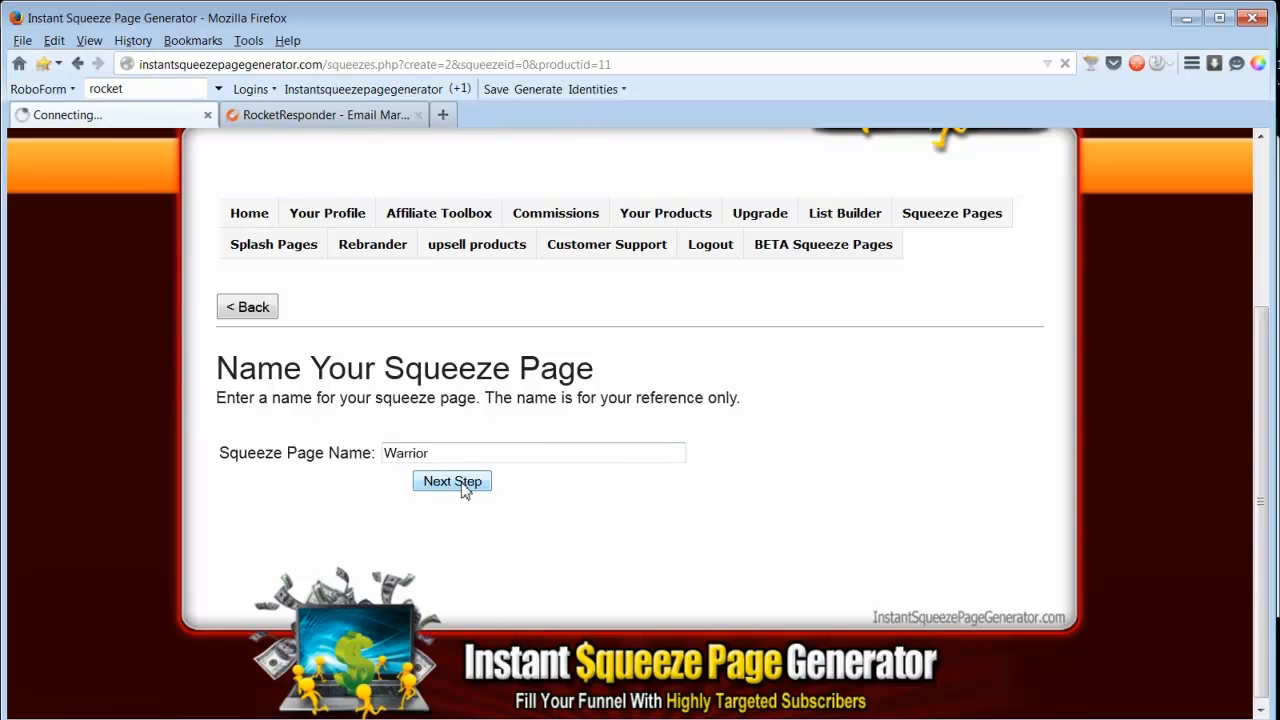
left_click(452, 481)
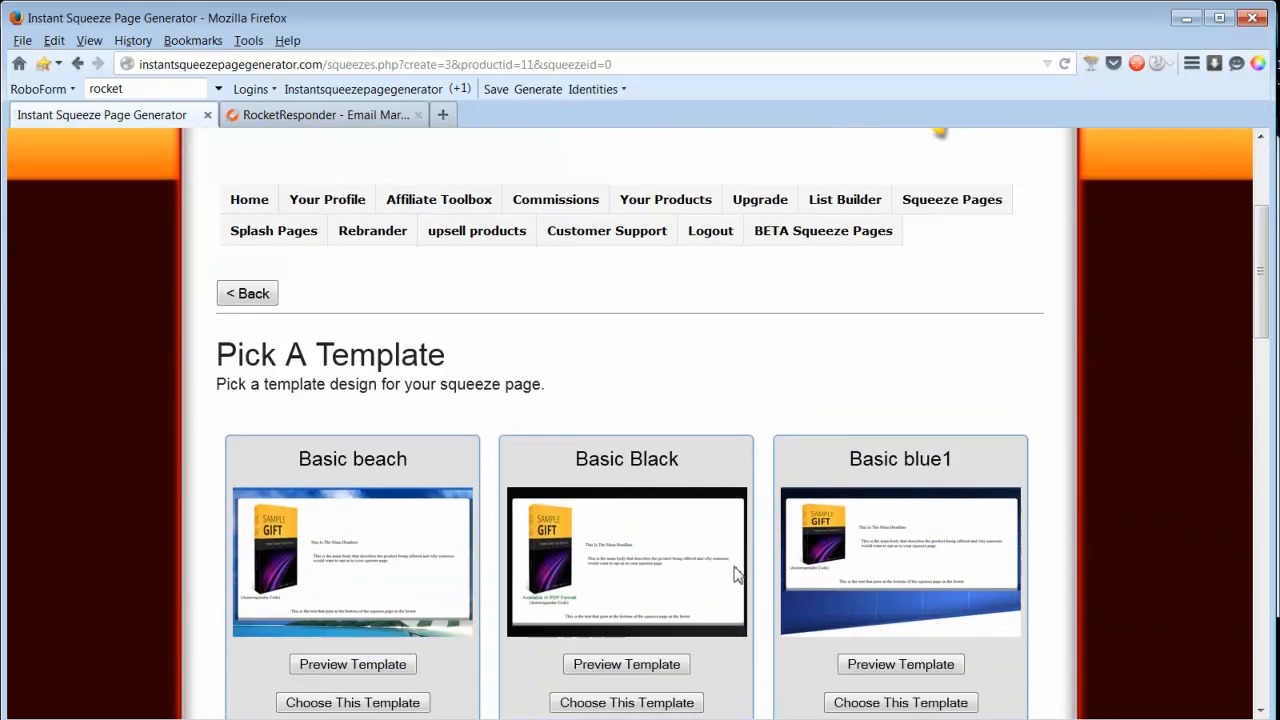
scroll("down", 3)
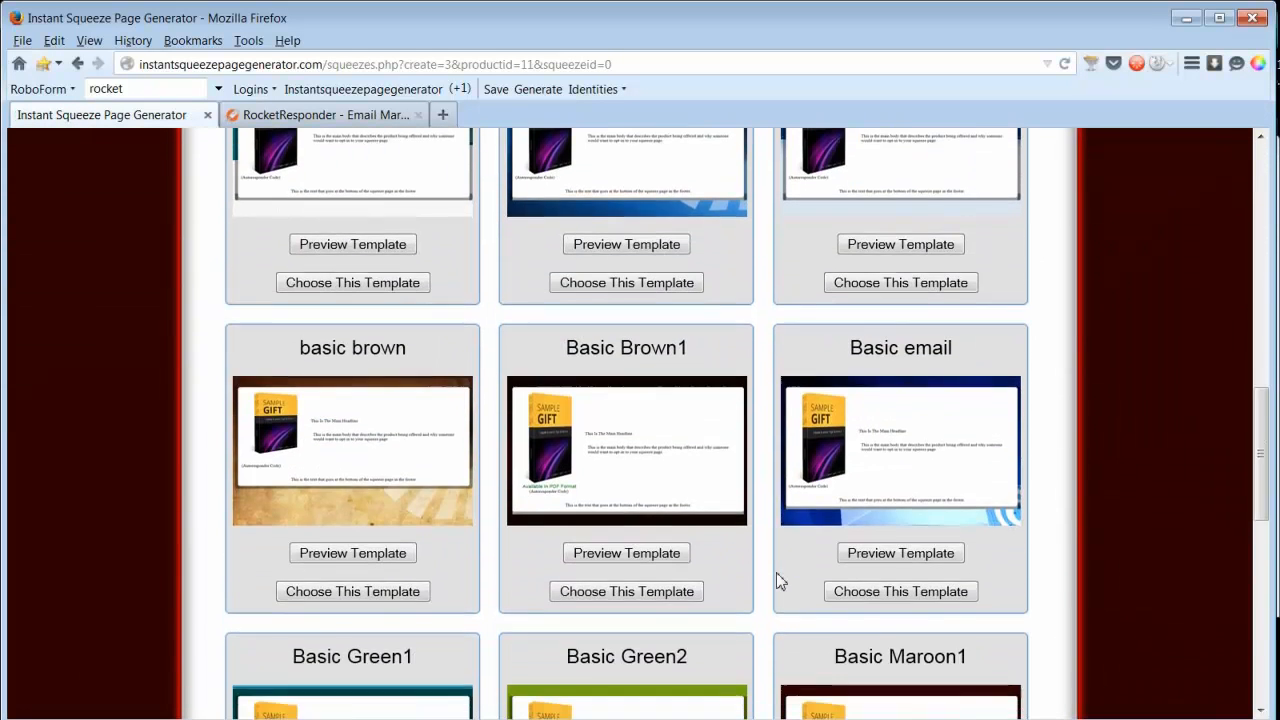
scroll("down", 3)
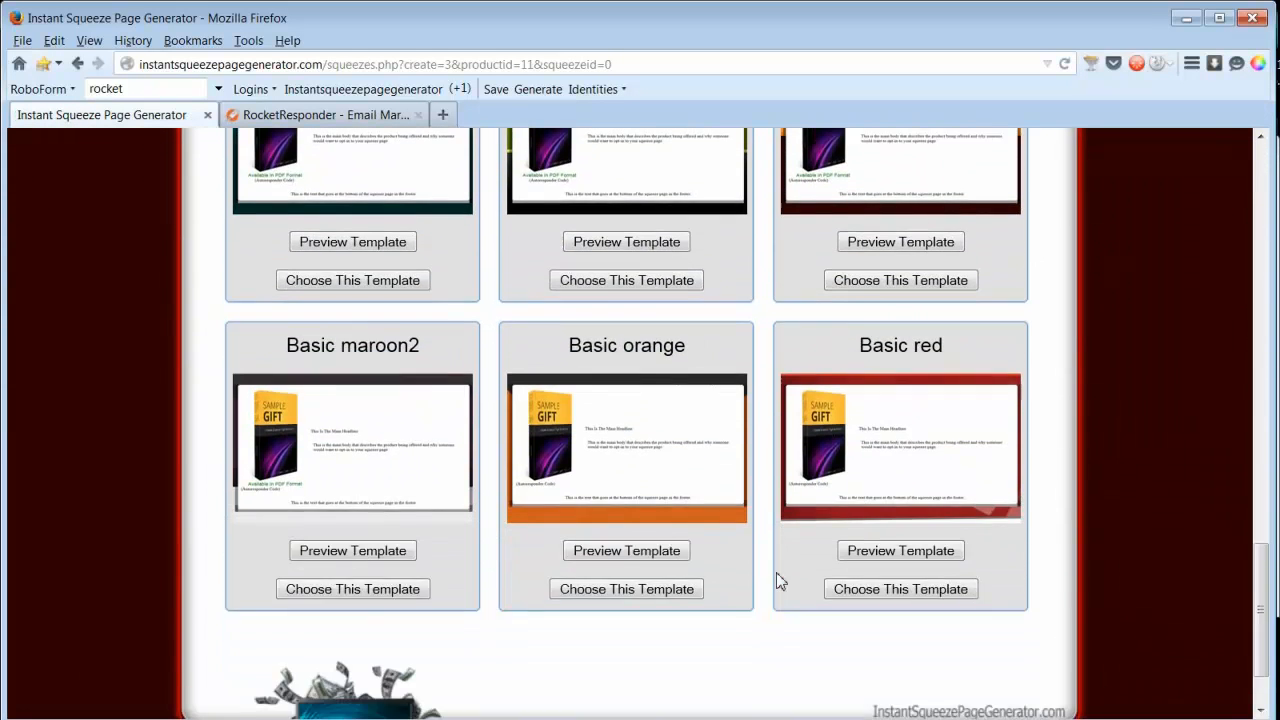
scroll("down", 3)
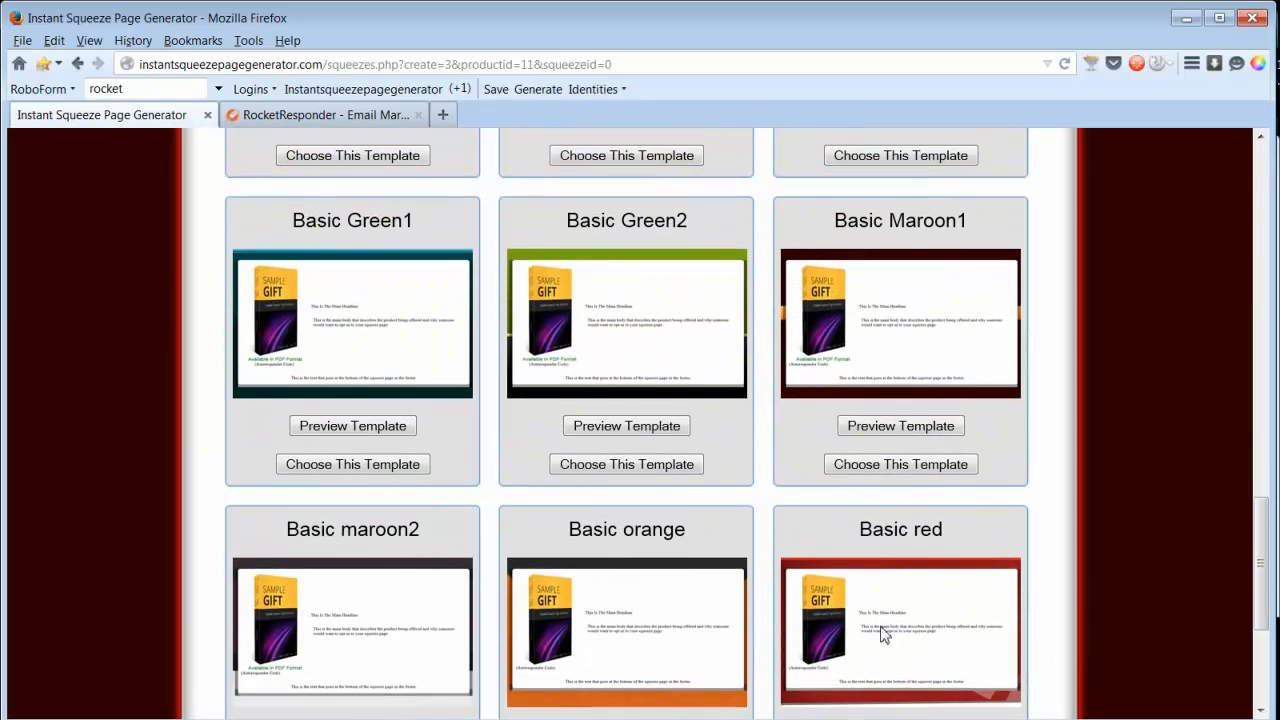
scroll("down", 3)
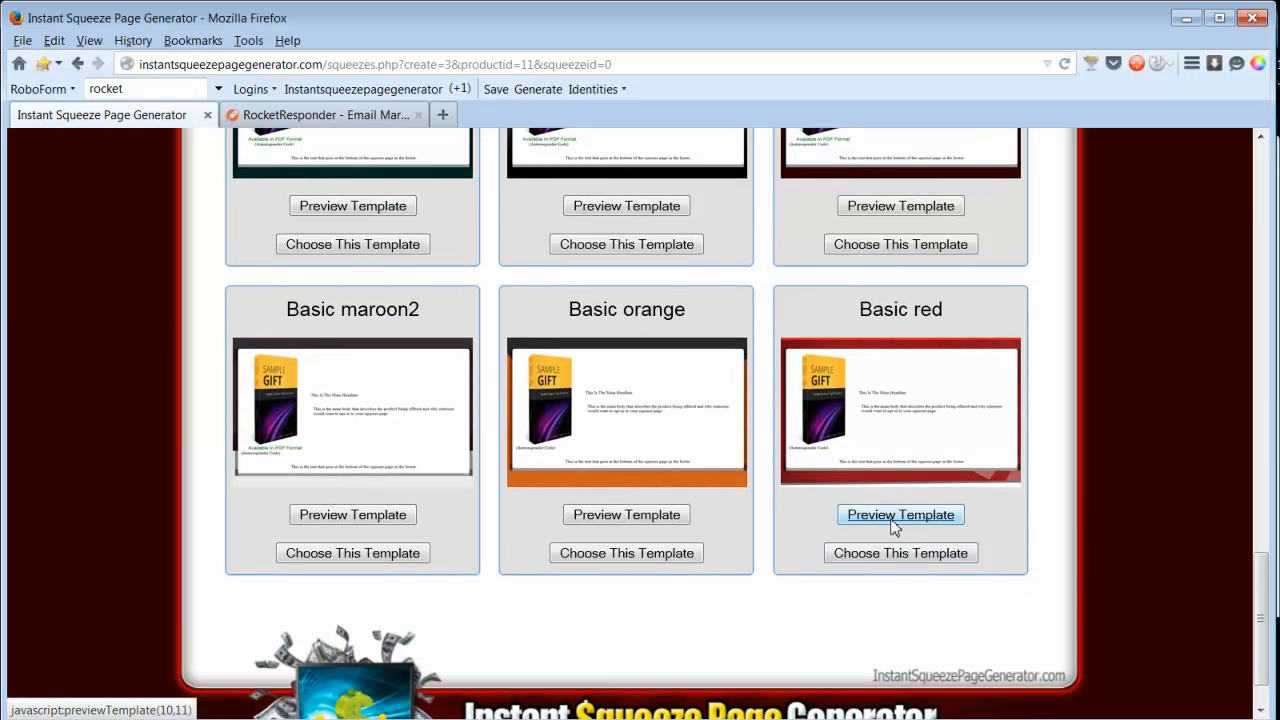
mouse_move(723, 548)
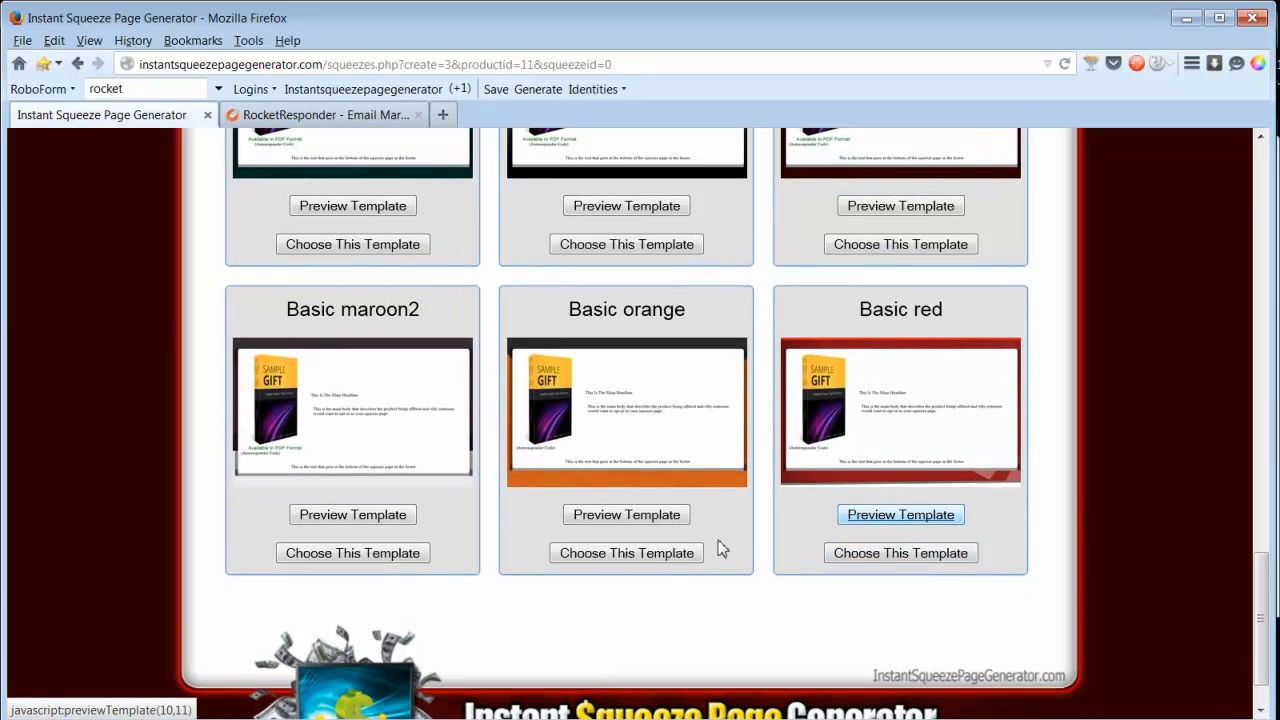
left_click(900, 514)
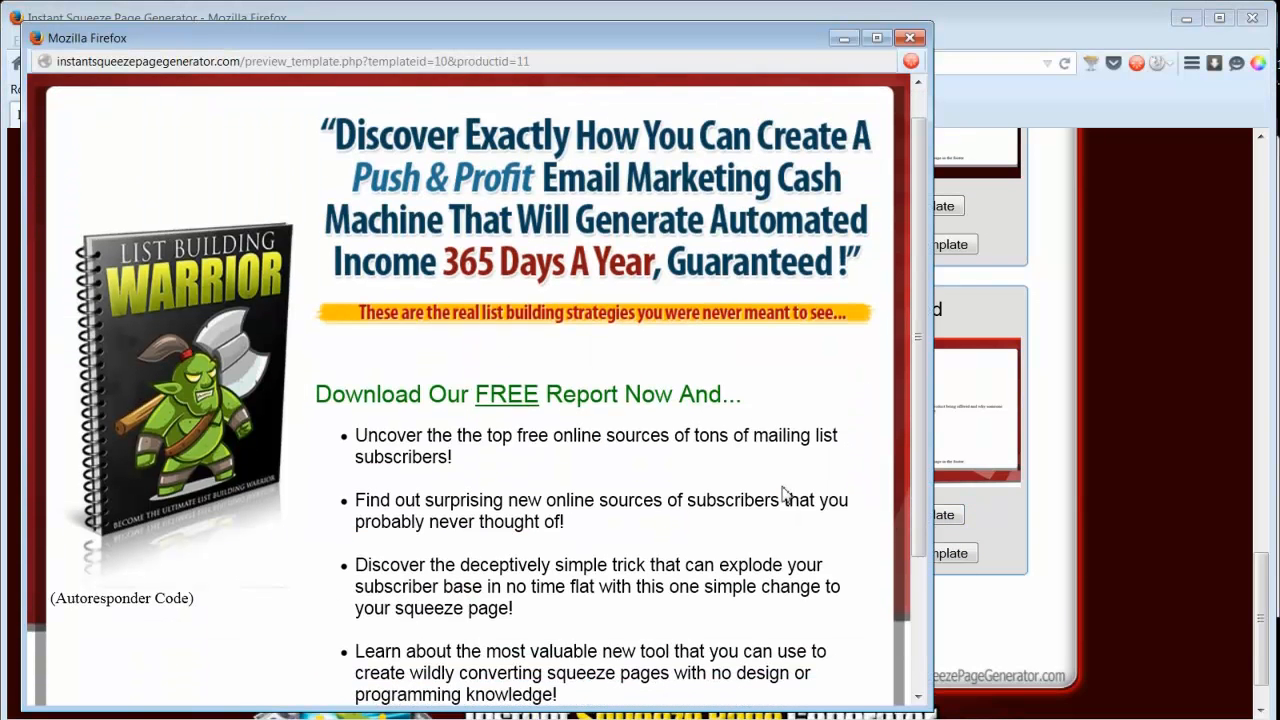
scroll("down", 3)
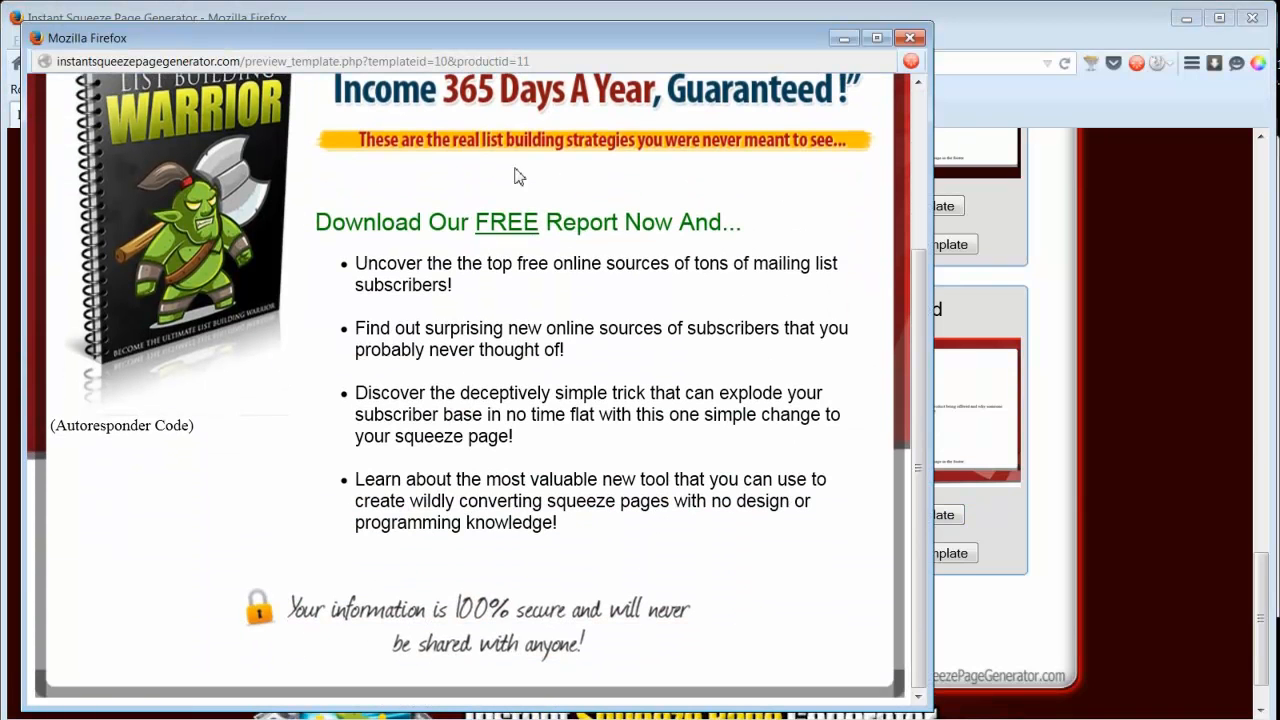
mouse_move(582, 296)
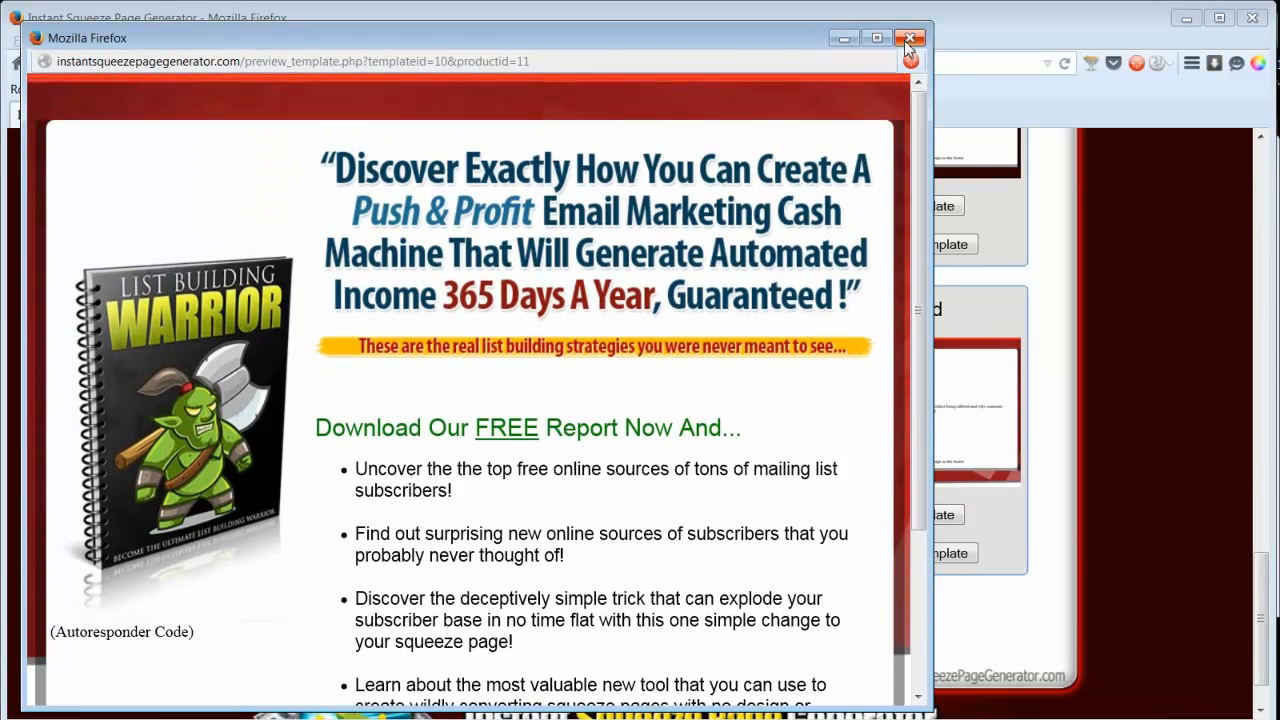
left_click(909, 38)
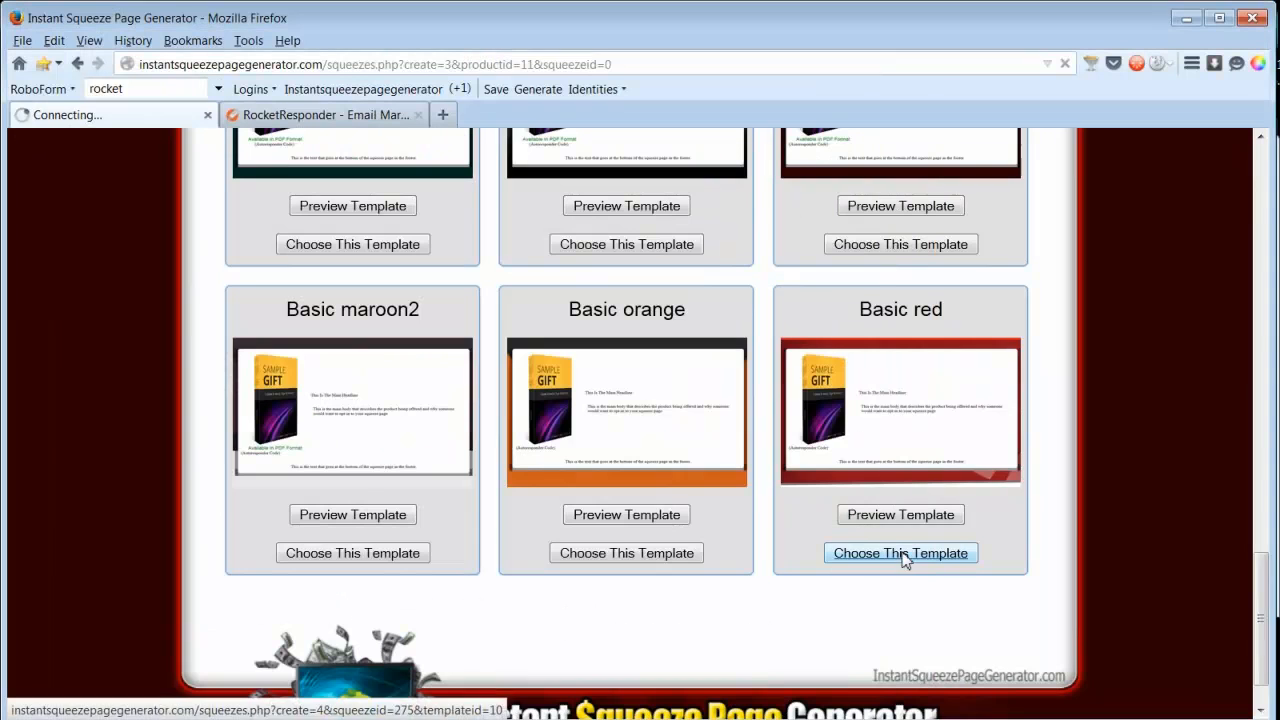
Pick the Basic red template and keep its prefilled headline, main and footer text
left_click(900, 553)
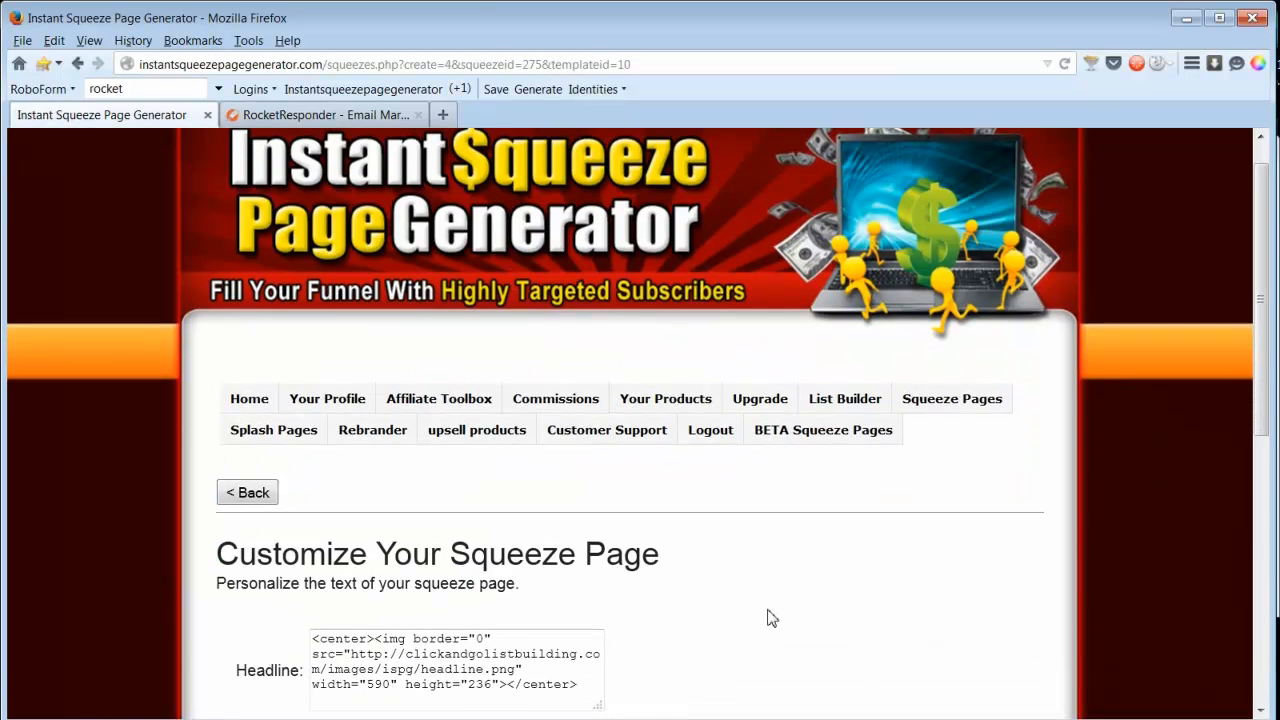
scroll("down", 3)
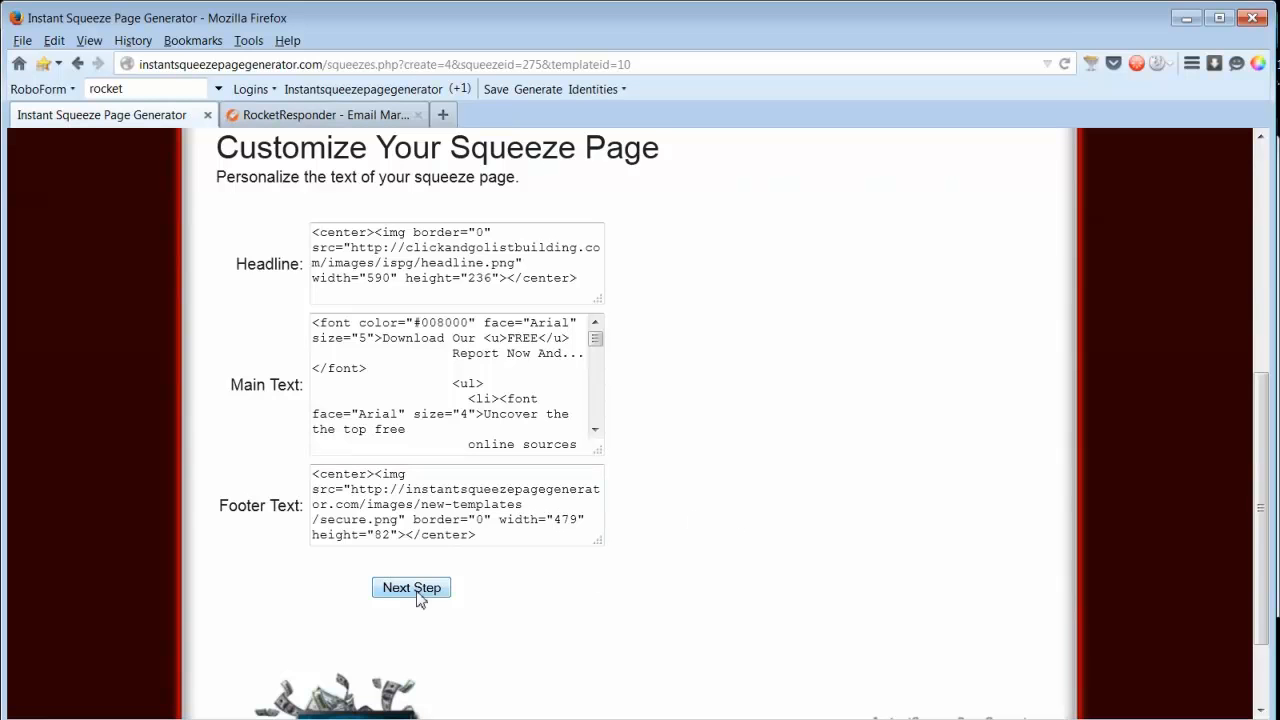
left_click(411, 587)
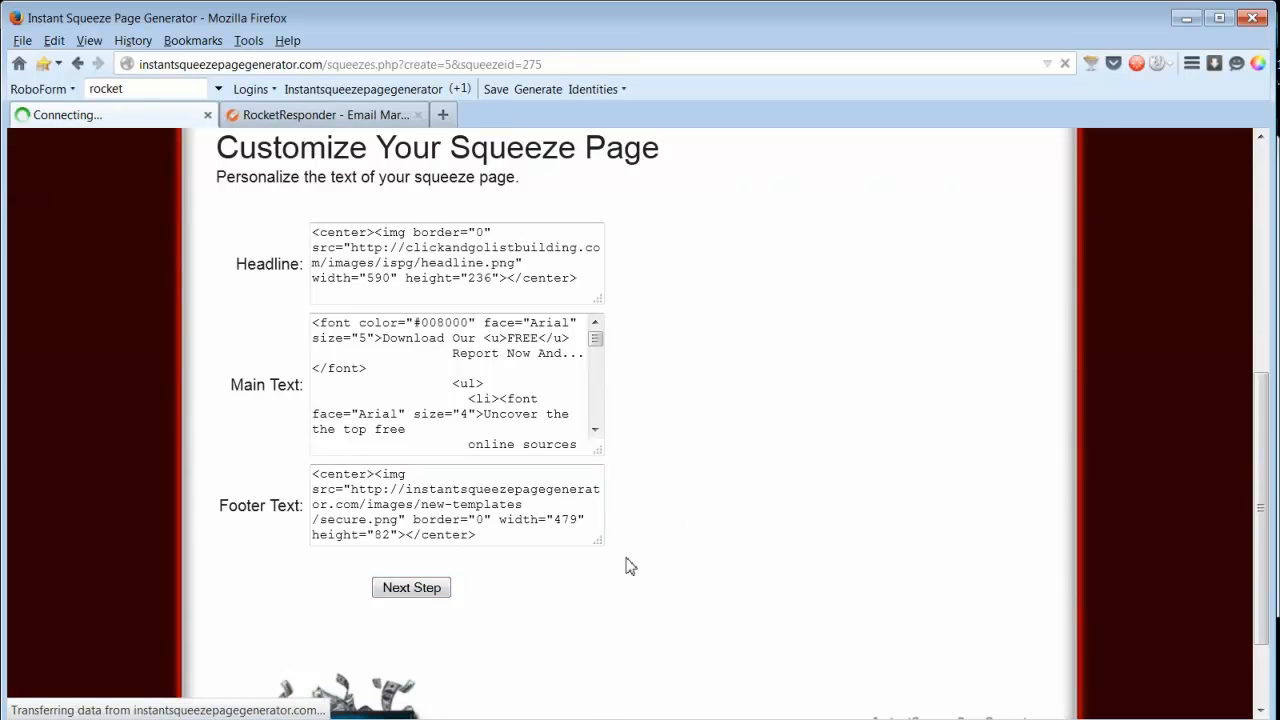
Paste RocketResponder's Bare Bones subscribe form code into Form Code and continue
left_click(411, 587)
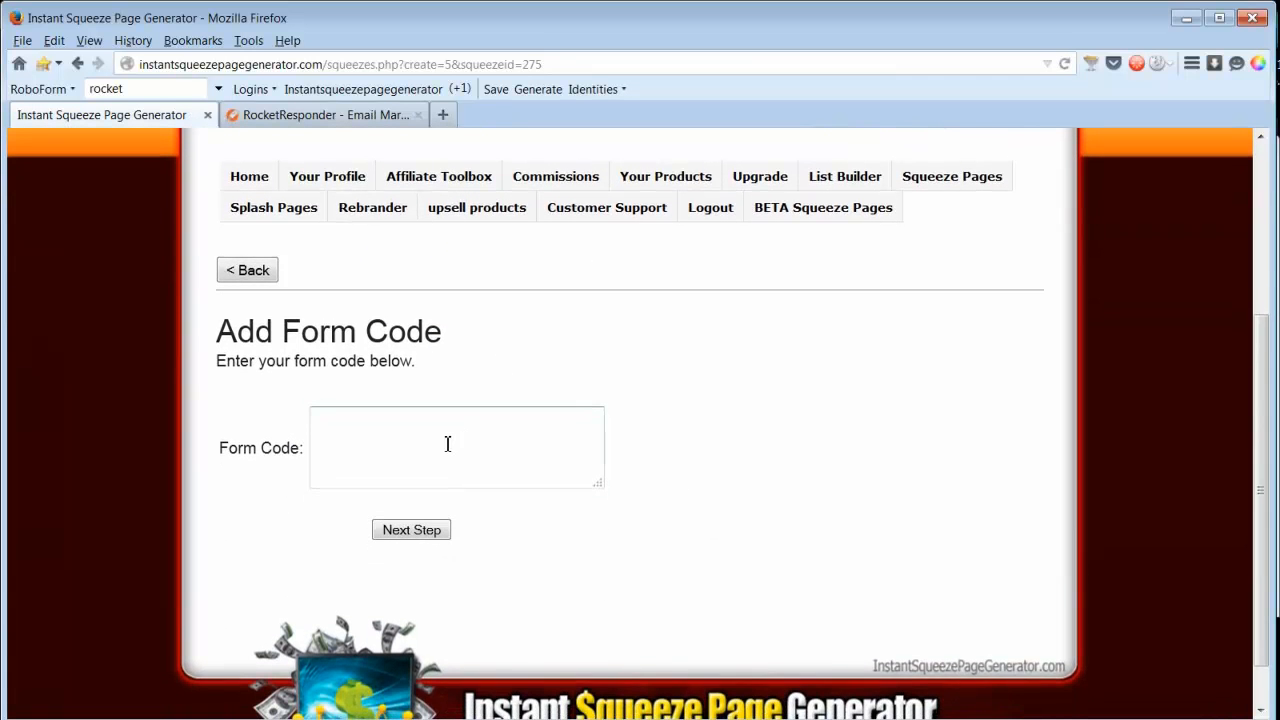
mouse_move(465, 377)
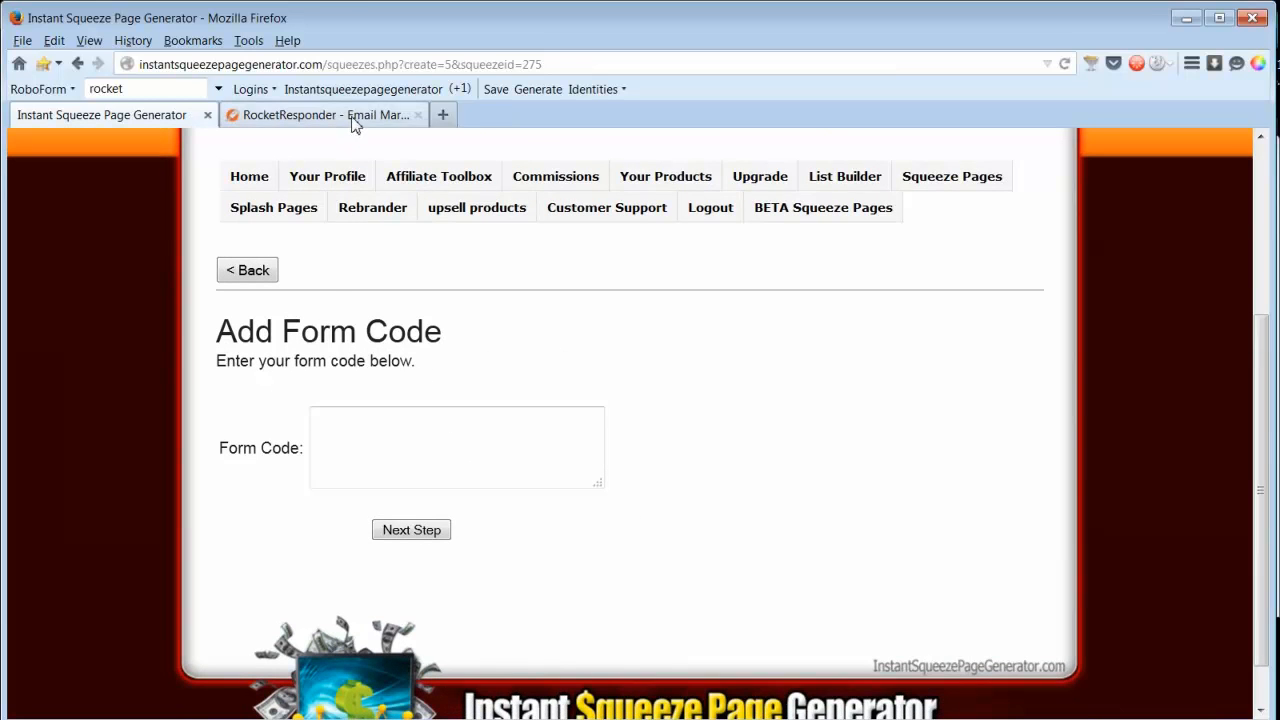
left_click(322, 114)
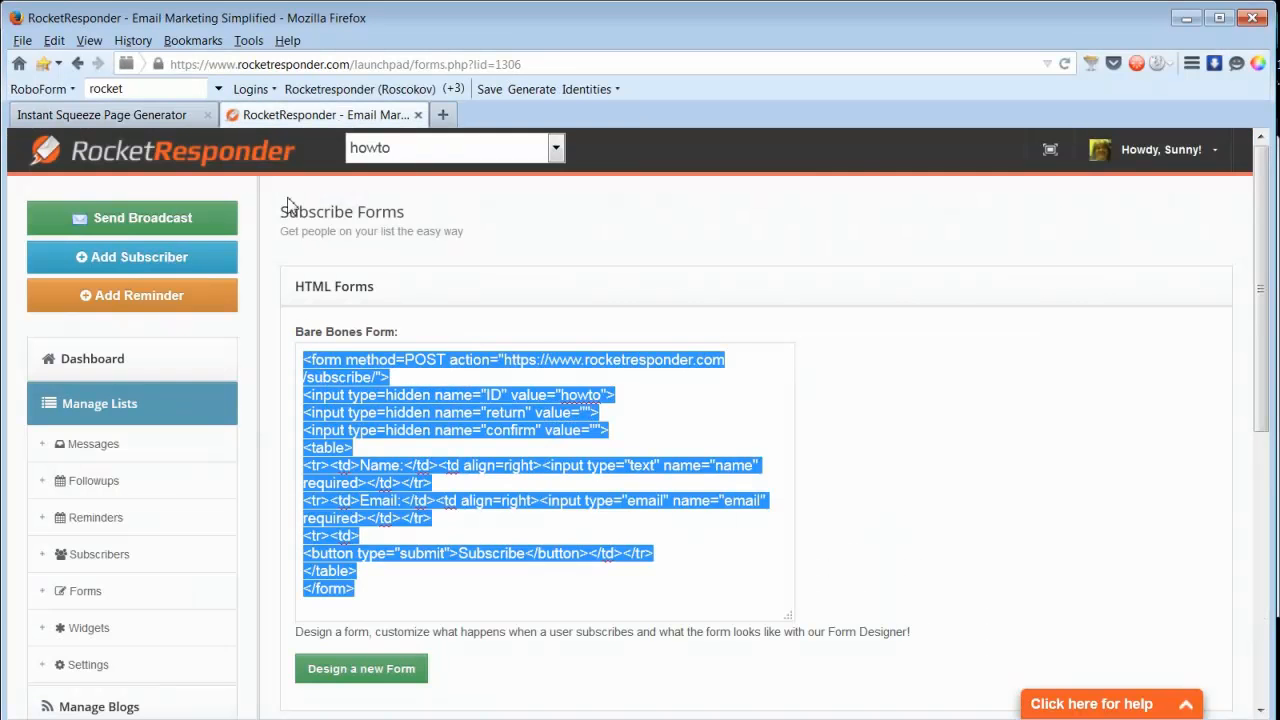
left_click(100, 114)
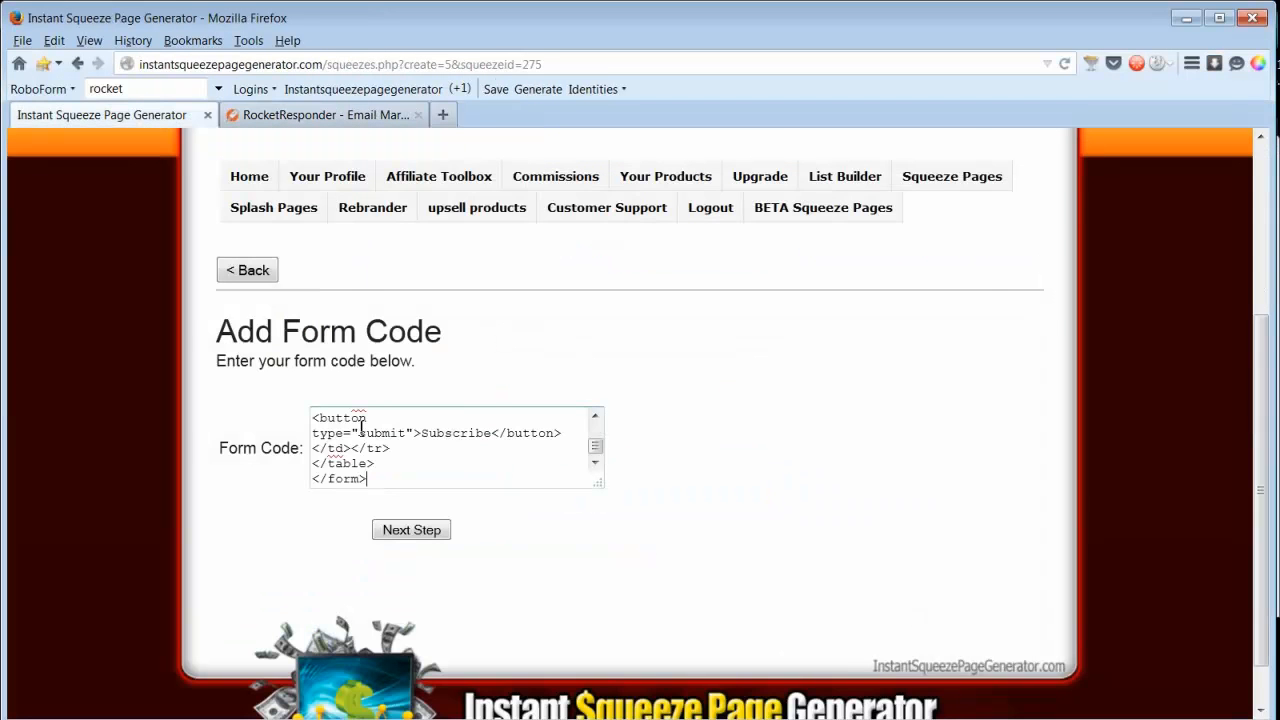
left_click(411, 529)
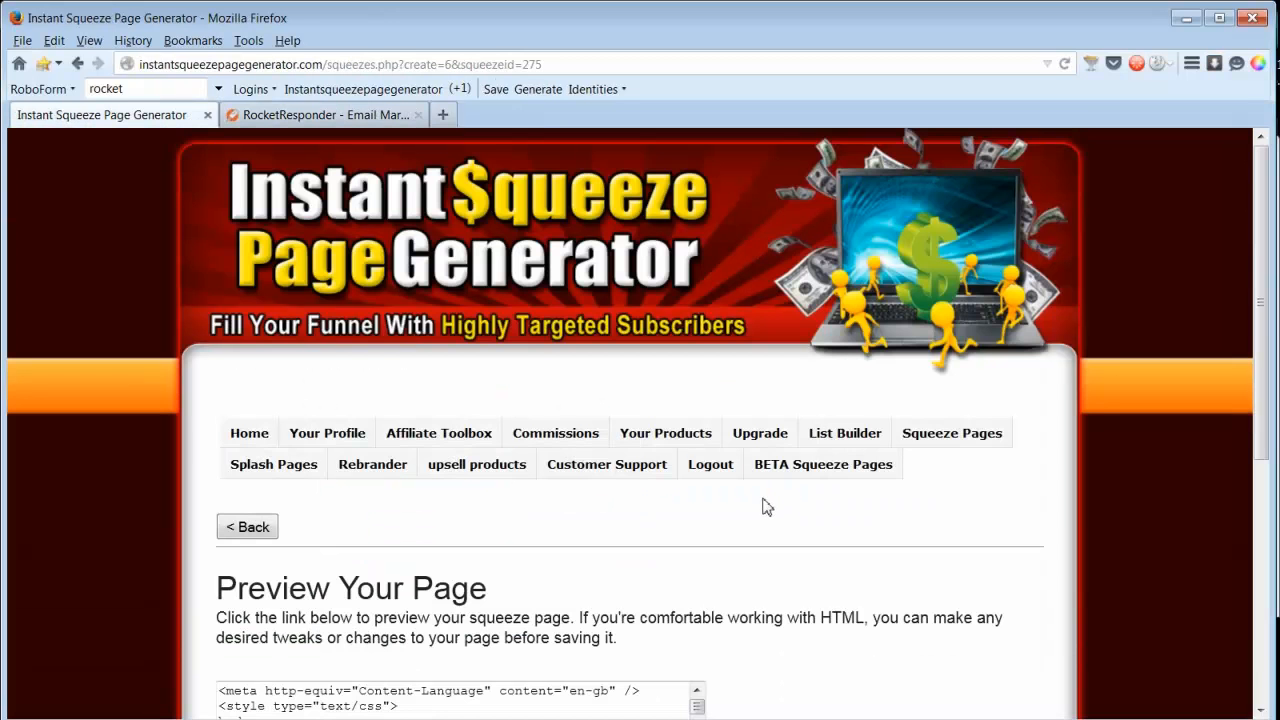
Preview the assembled Warrior page, close the preview, and finish the page
scroll("down", 3)
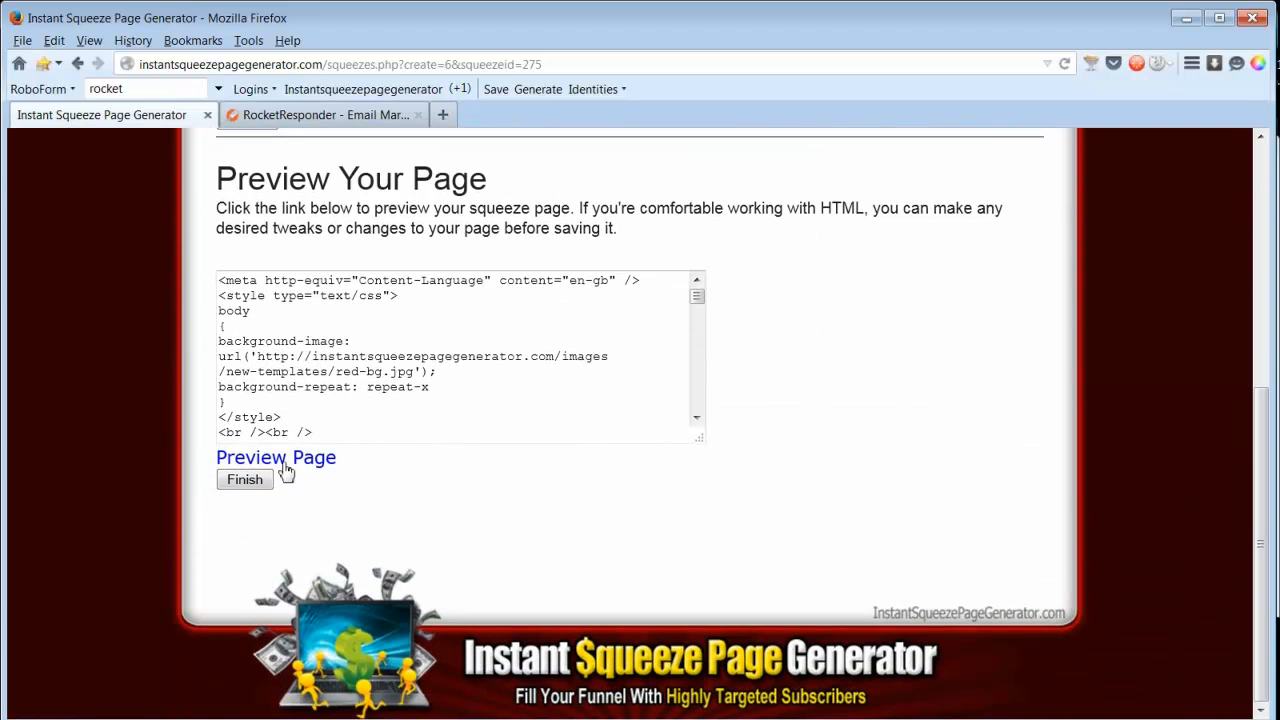
left_click(276, 457)
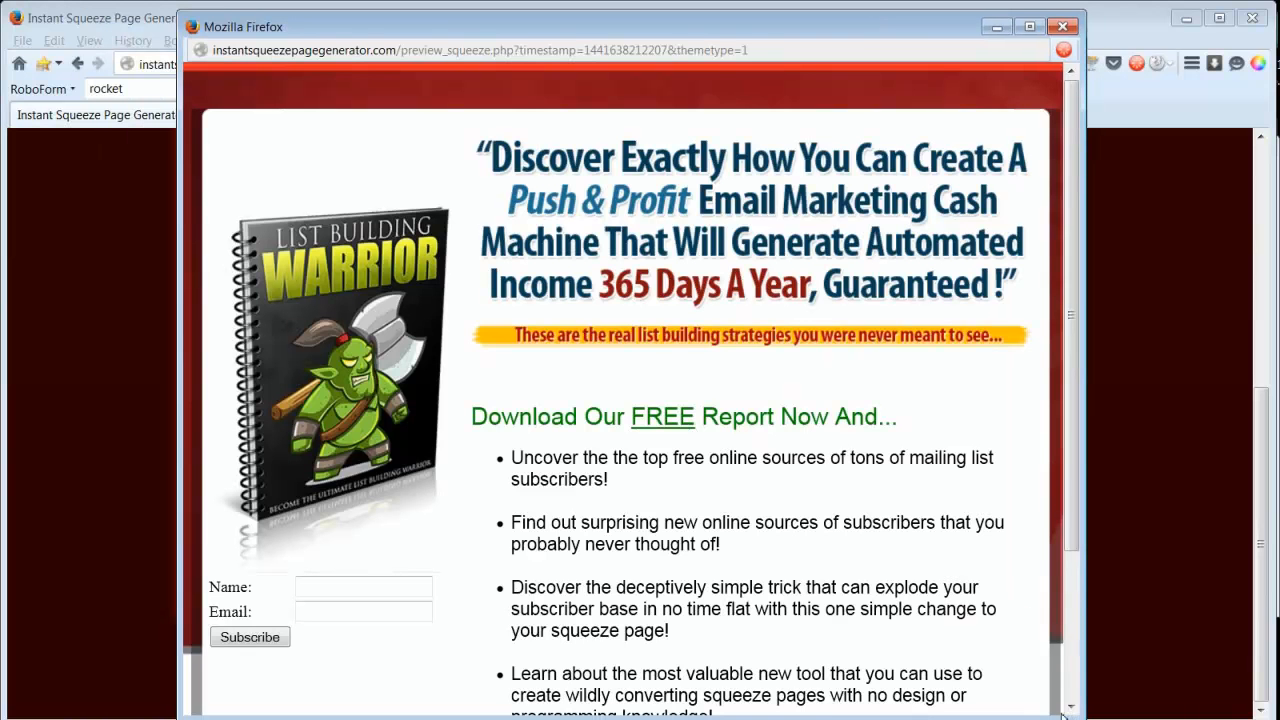
scroll("down", 3)
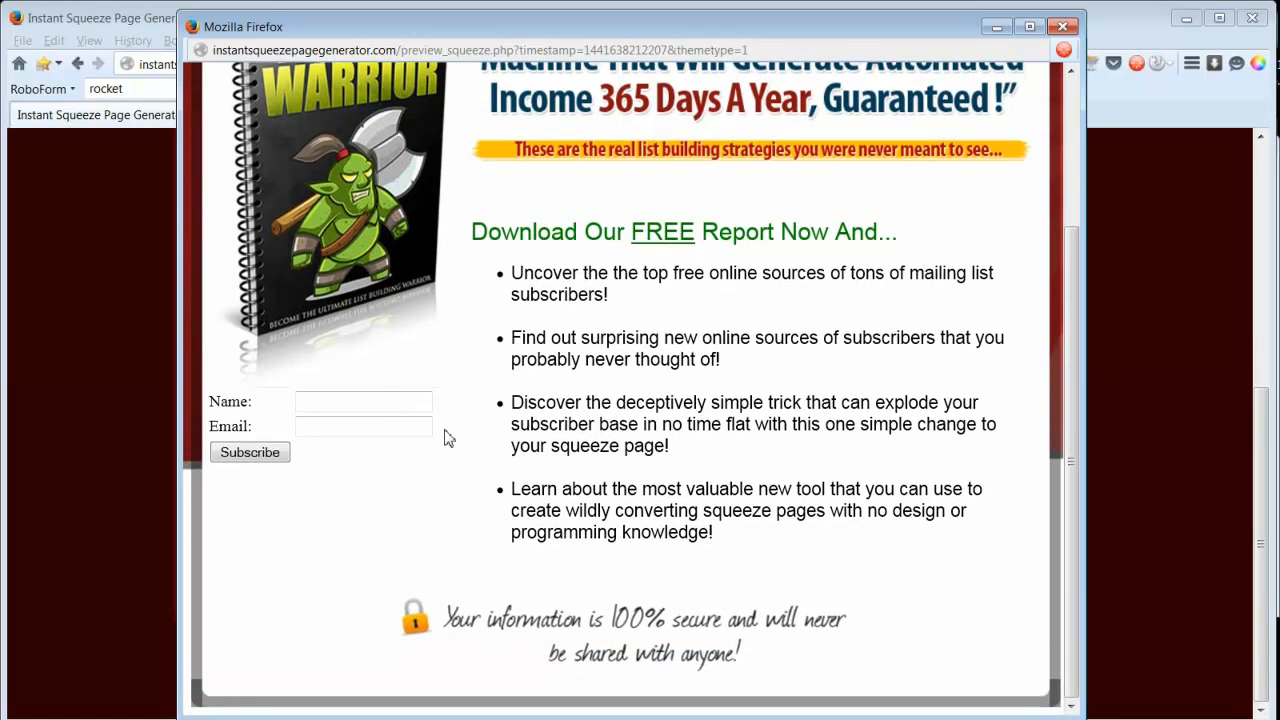
left_click(363, 426)
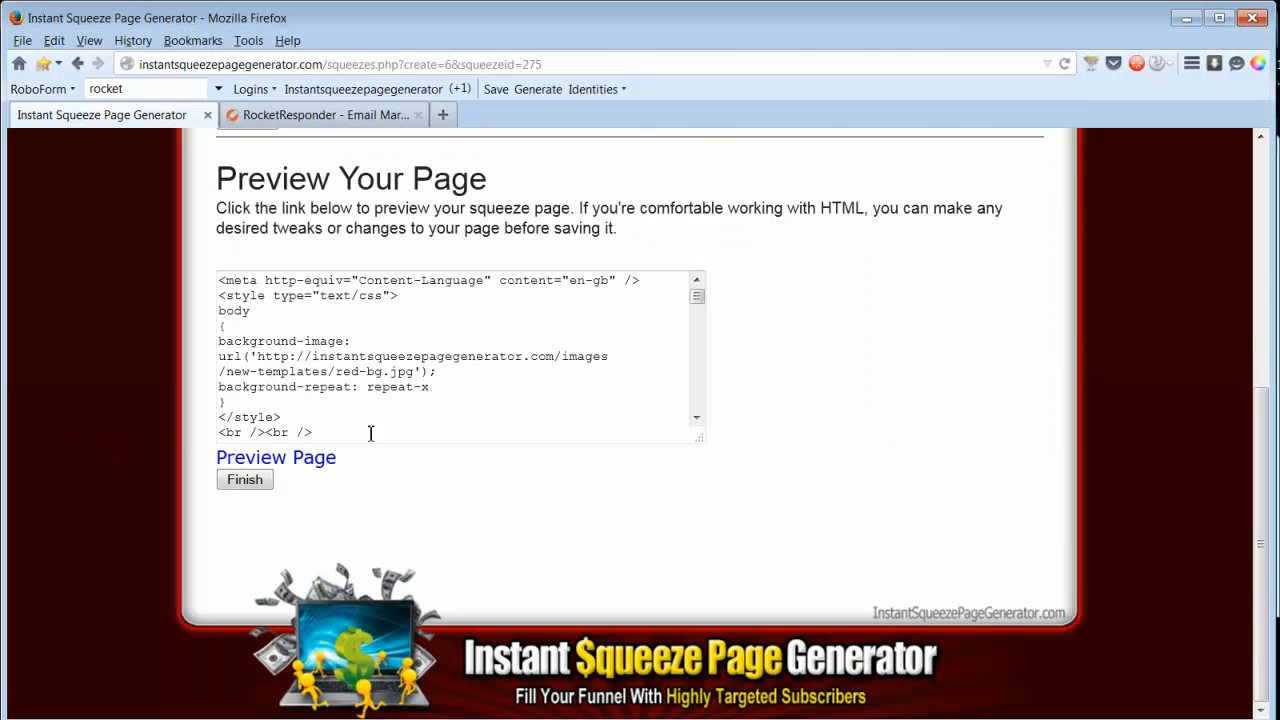
scroll("down", 3)
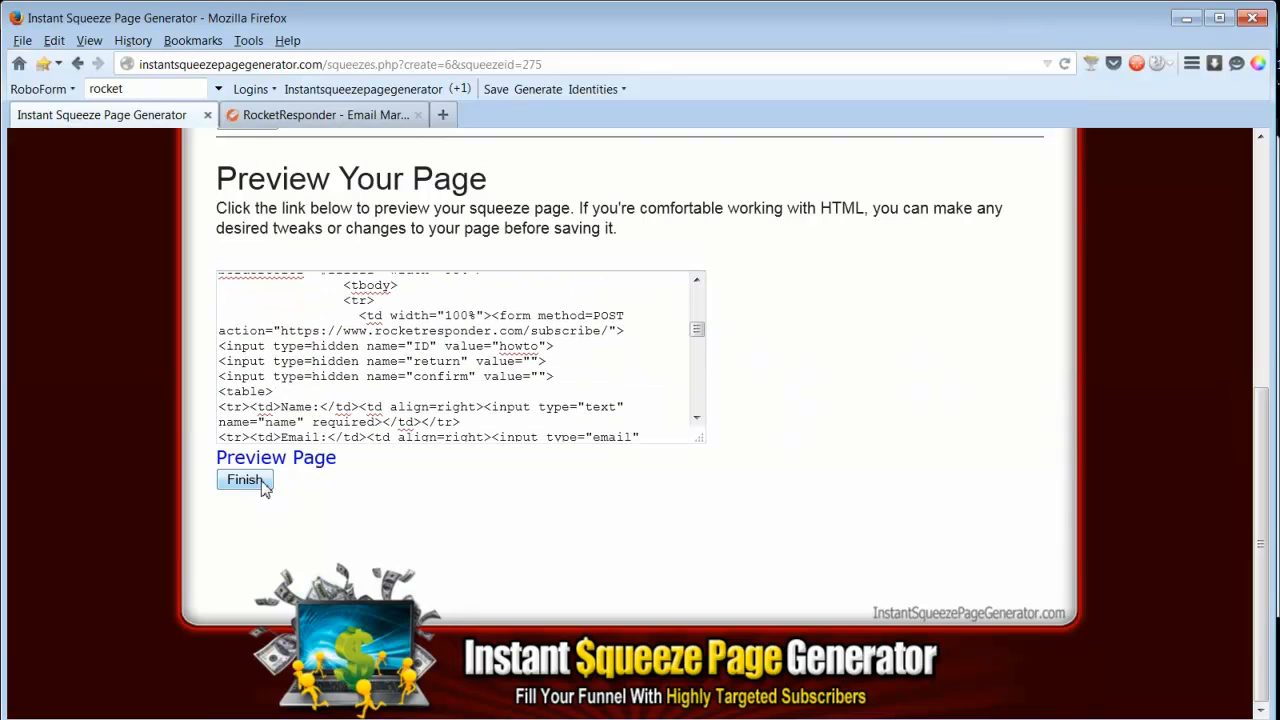
left_click(244, 479)
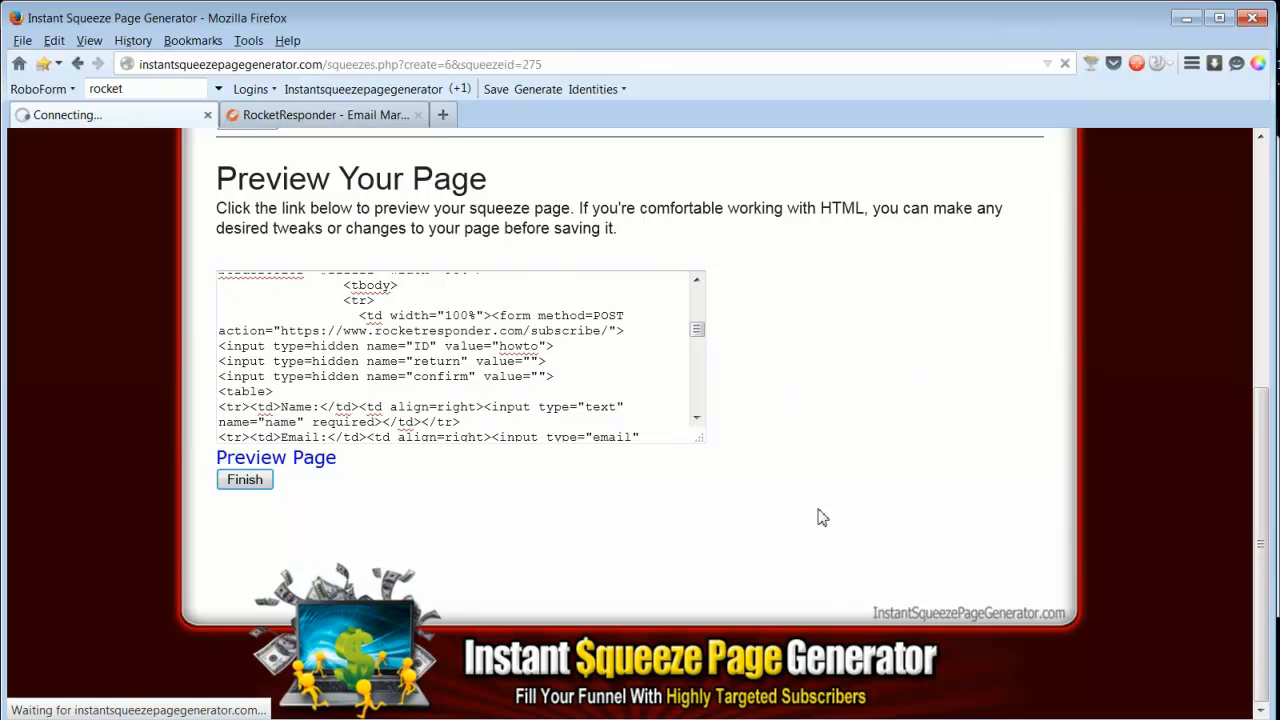
left_click(244, 479)
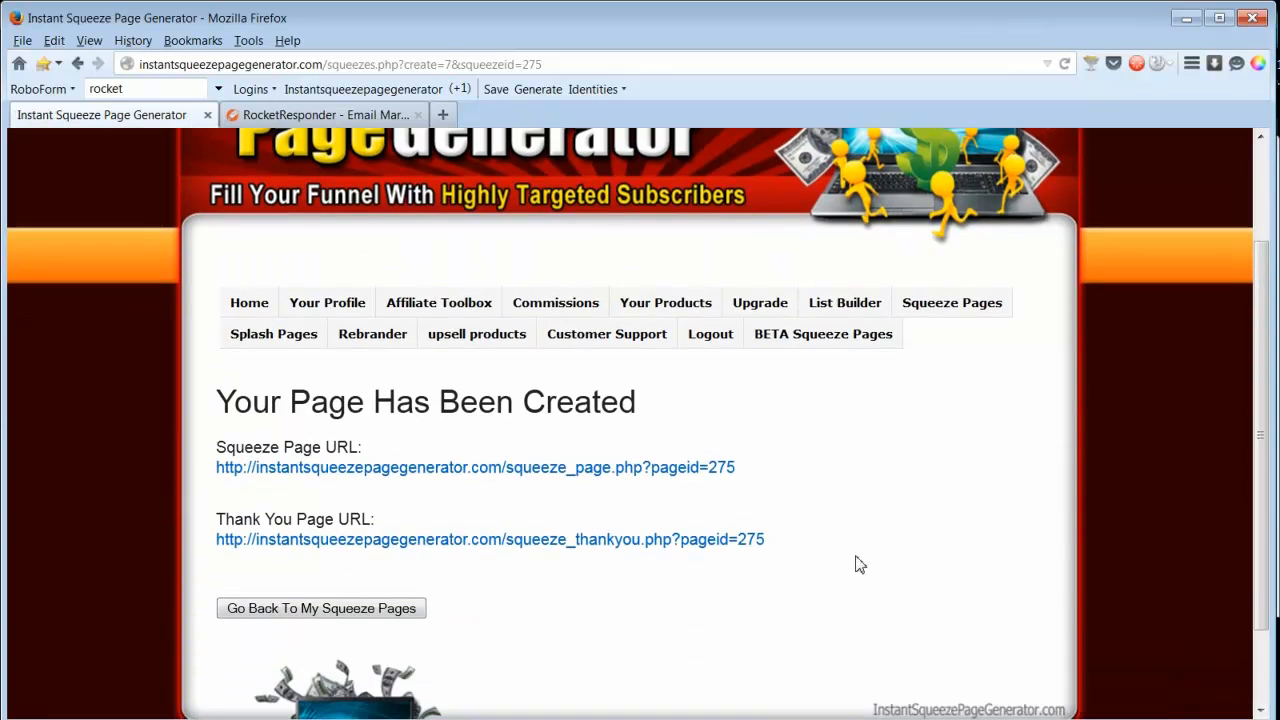
Open the live Warrior squeeze page in a new tab, then return to the builder
left_click(474, 467)
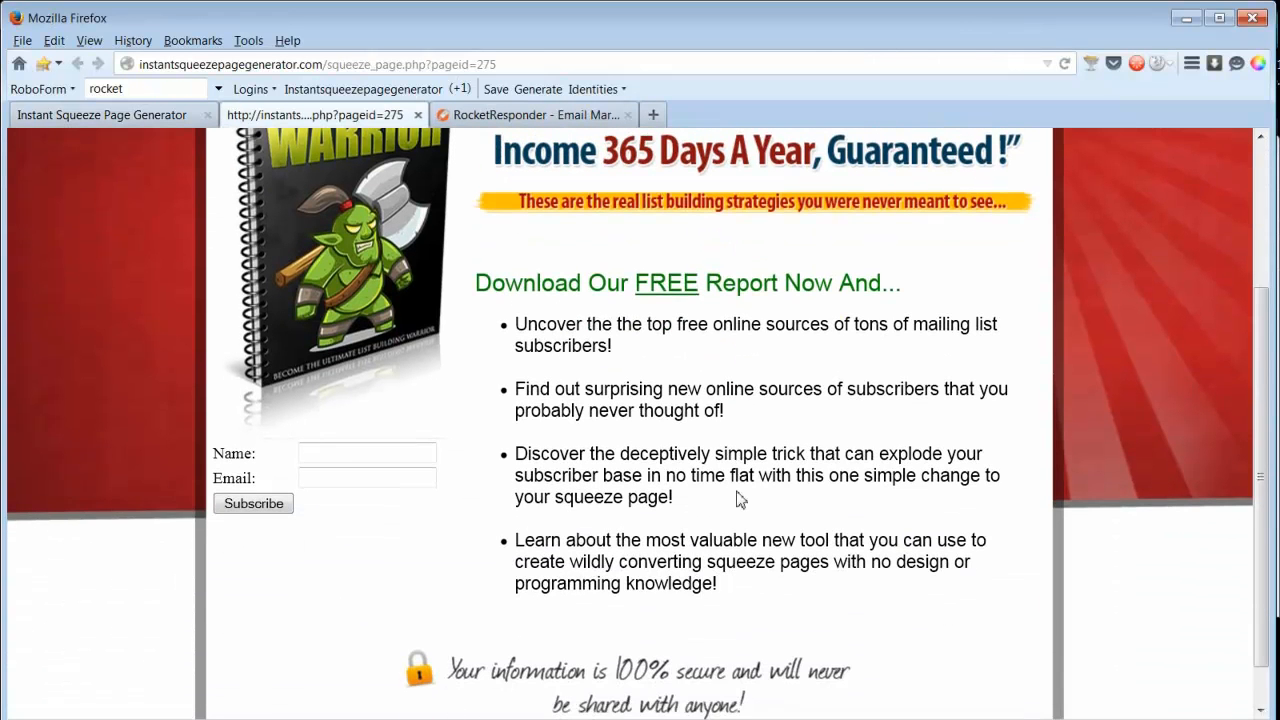
left_click(100, 114)
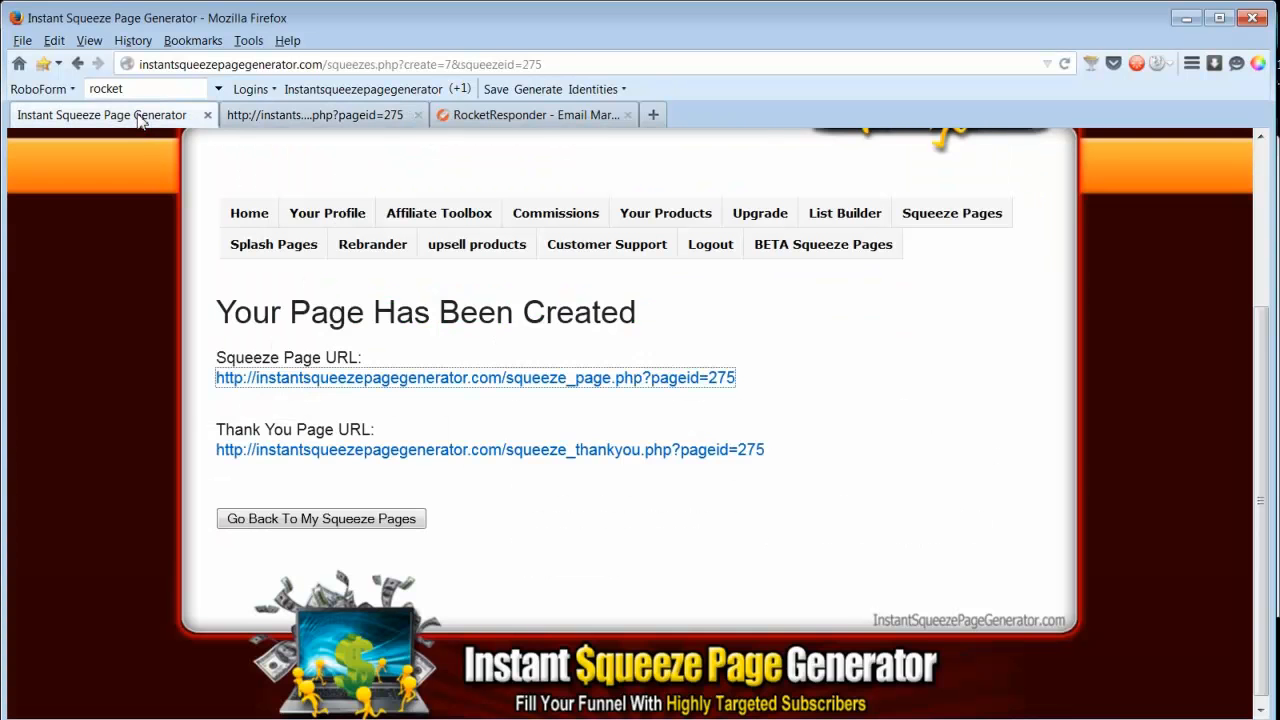
mouse_move(547, 449)
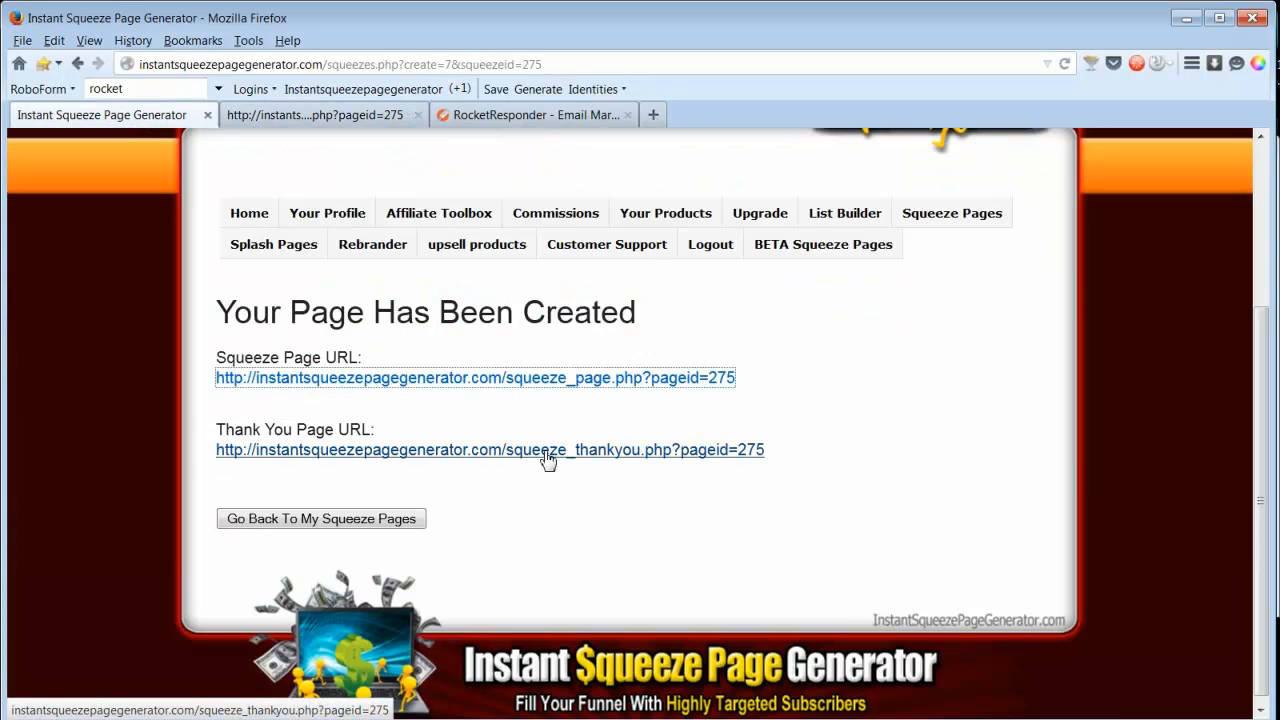
Open the thank-you page and scroll through its ebook download and upsell
left_click(489, 449)
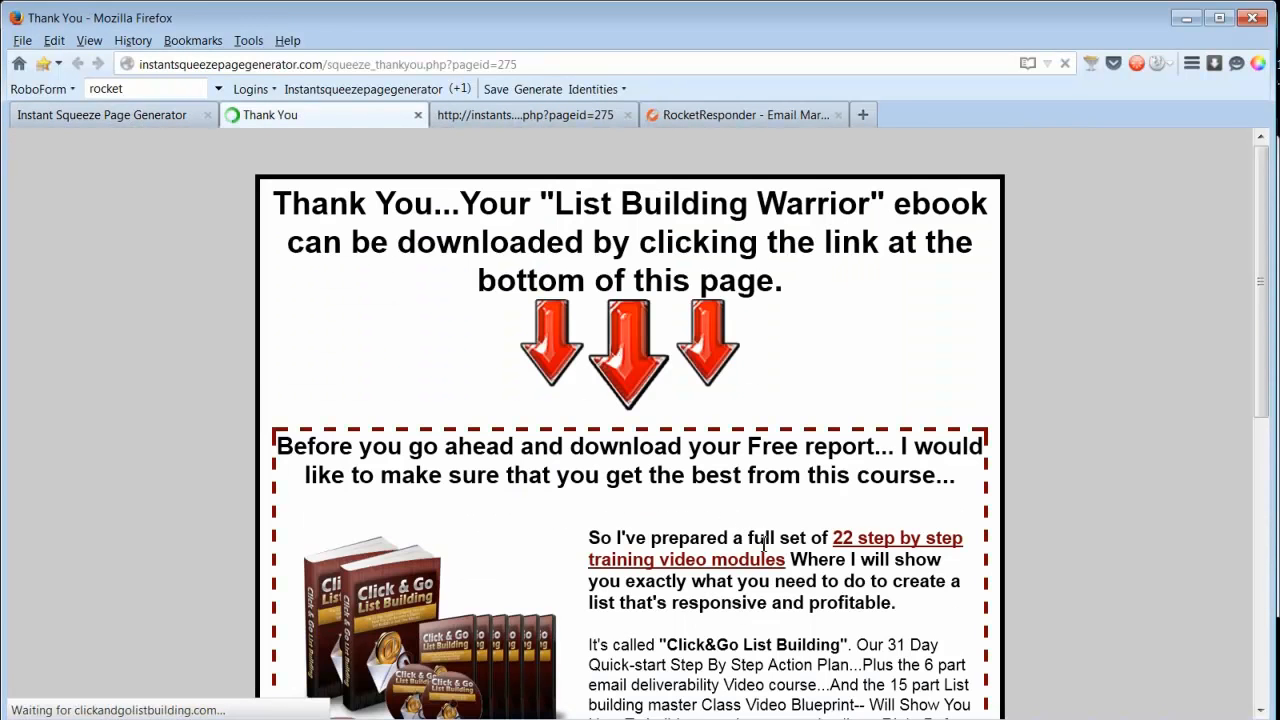
scroll("down", 3)
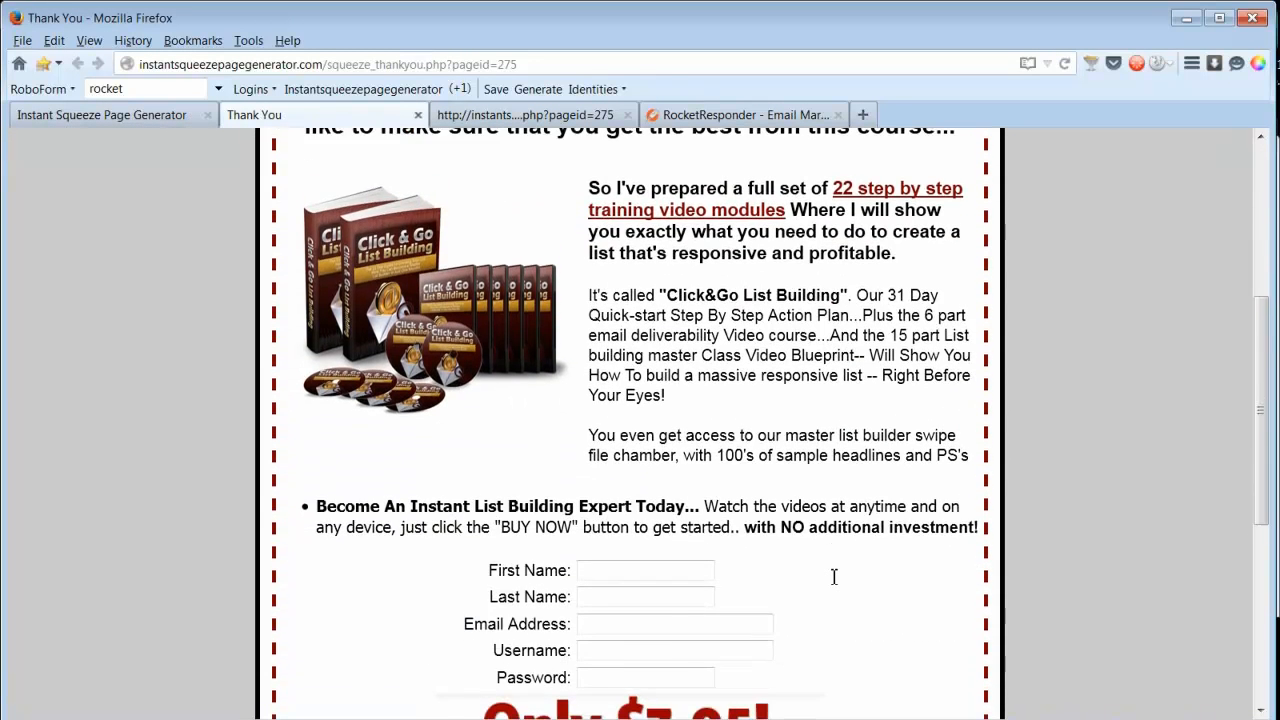
scroll("up", 3)
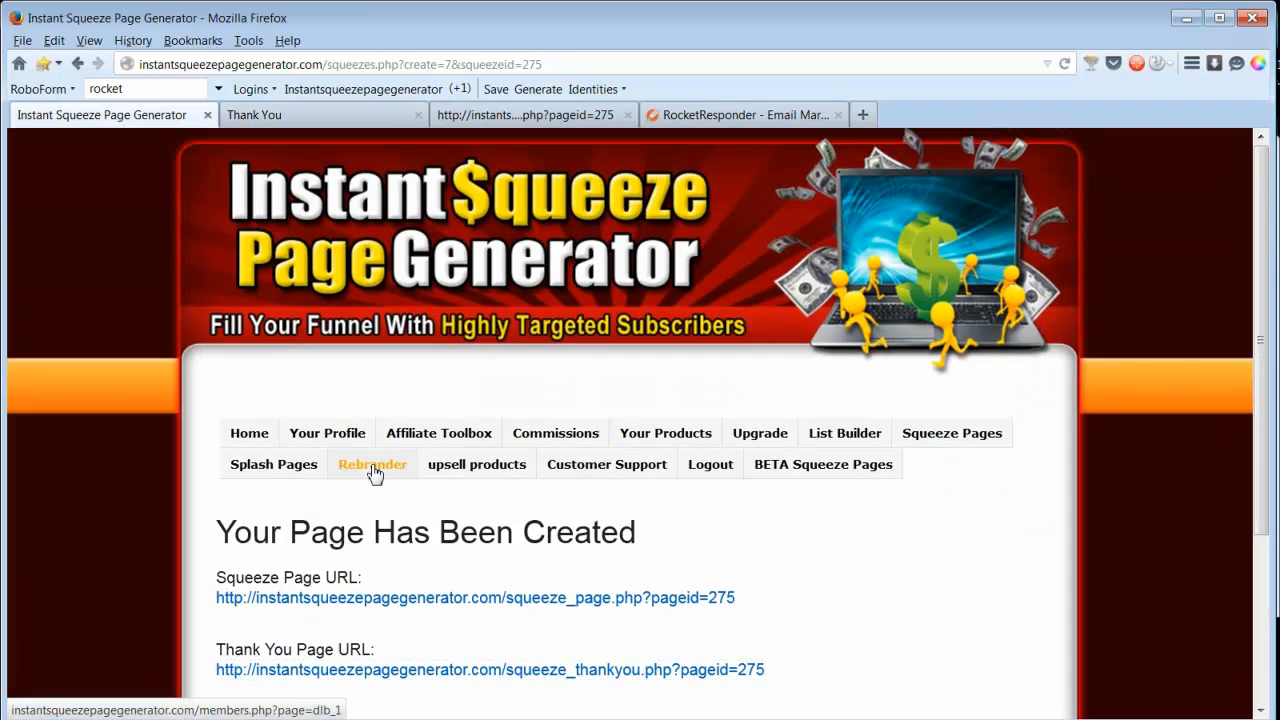
View the Rebrander affiliate ID list, then return to the thank-you page tab
left_click(372, 464)
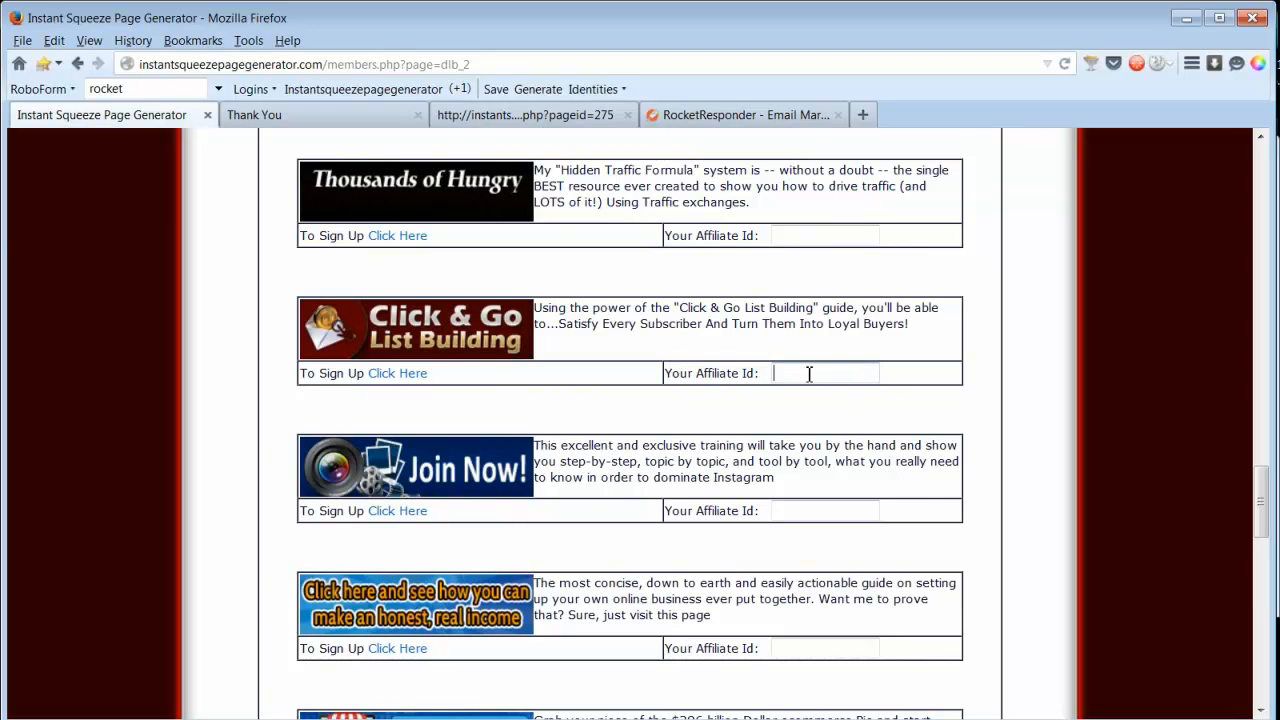
left_click(254, 114)
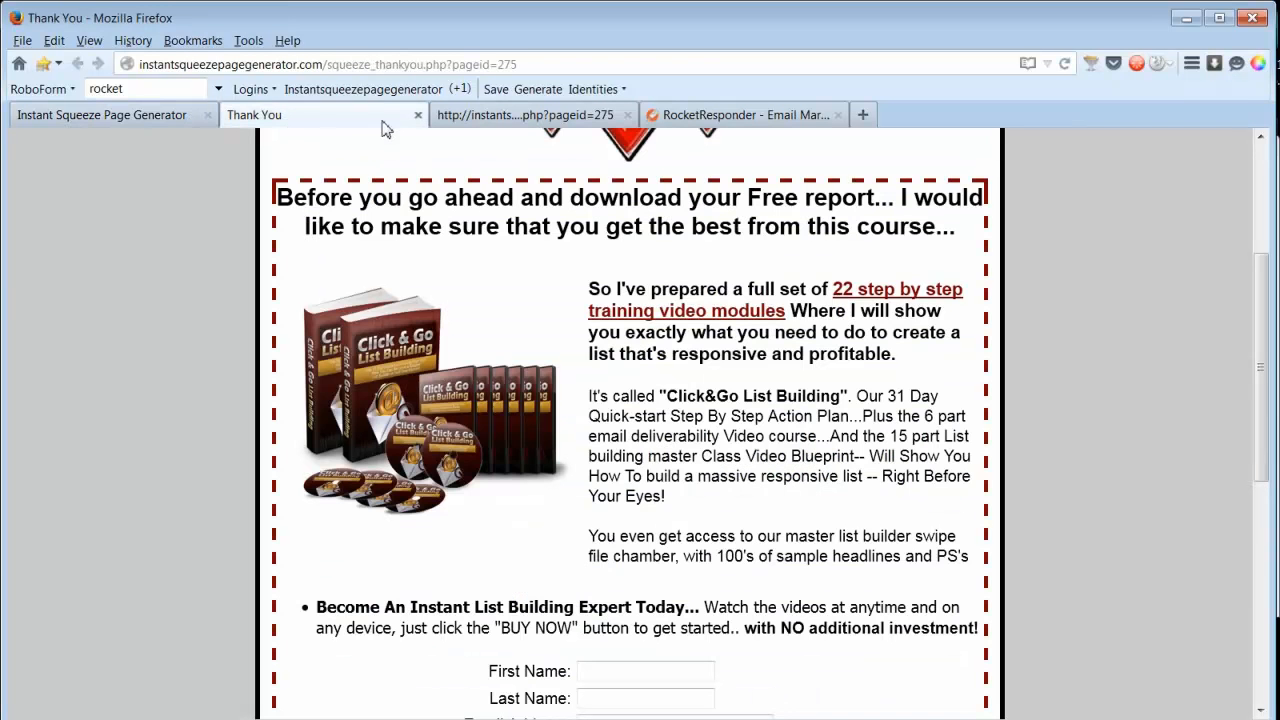
mouse_move(772, 422)
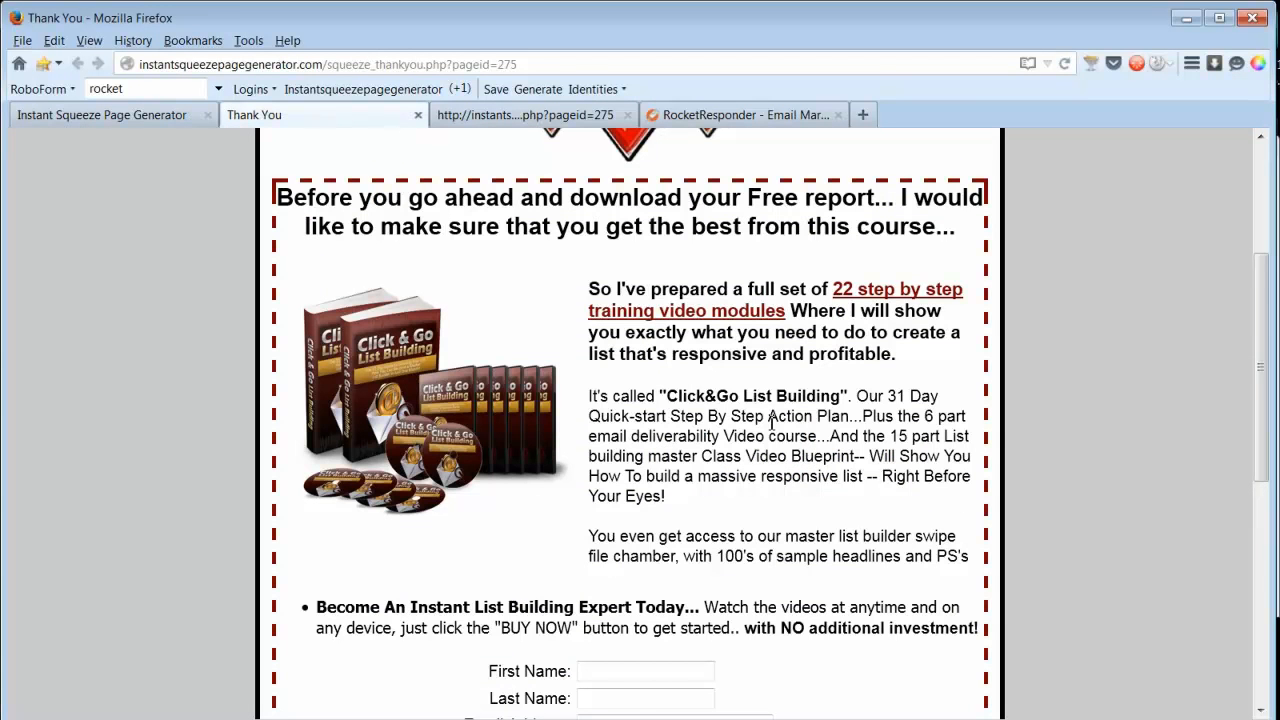
Decline the Click & Go upsell with the 'No Thanks... Just Want The Report' link
scroll("down", 3)
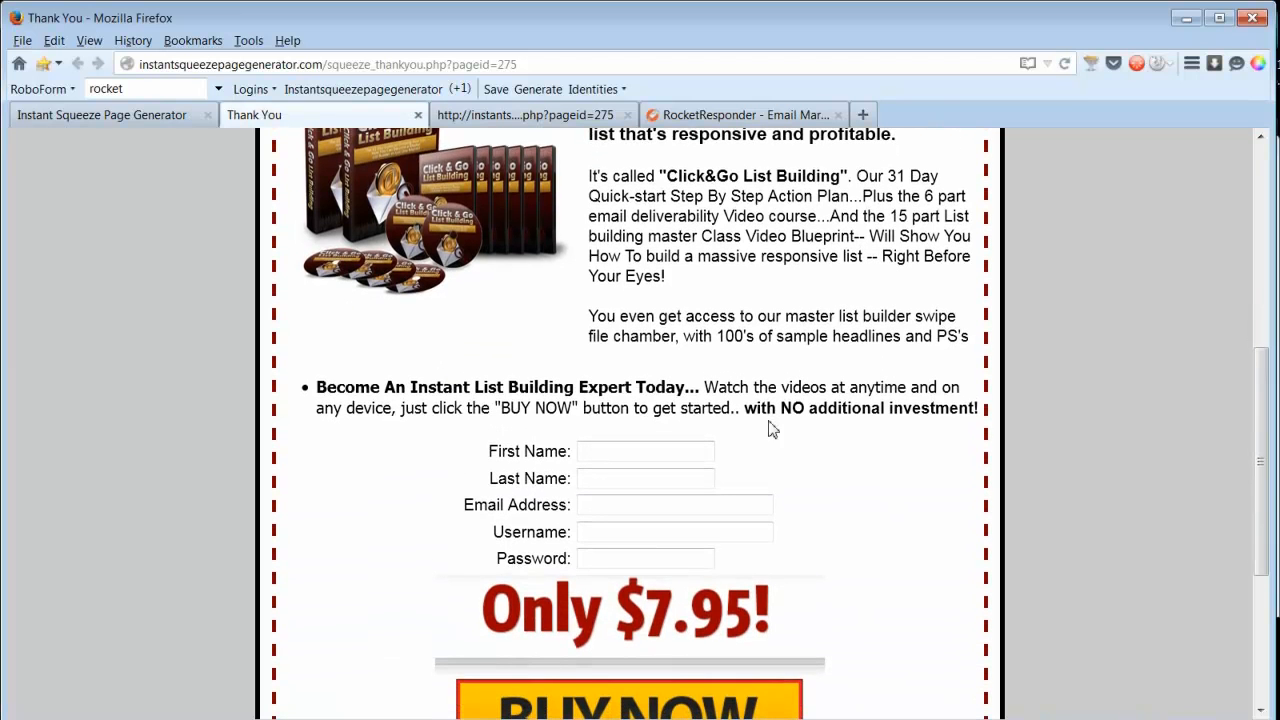
scroll("down", 3)
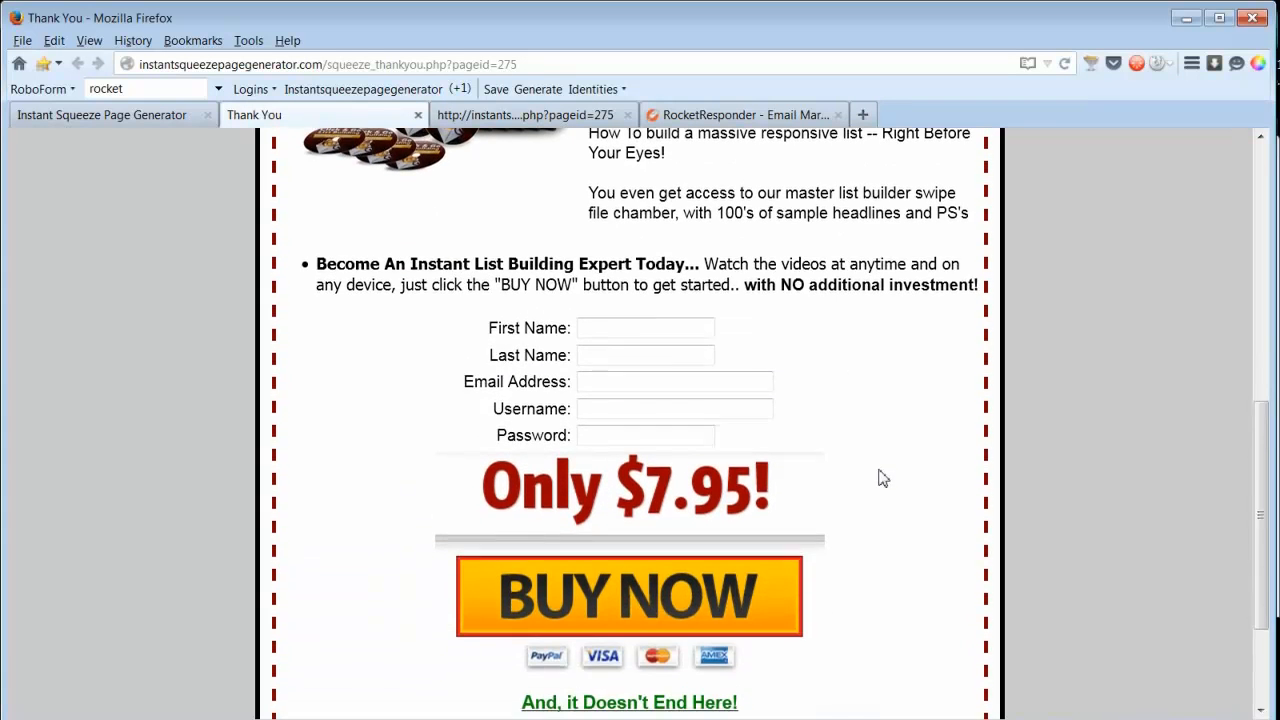
scroll("down", 3)
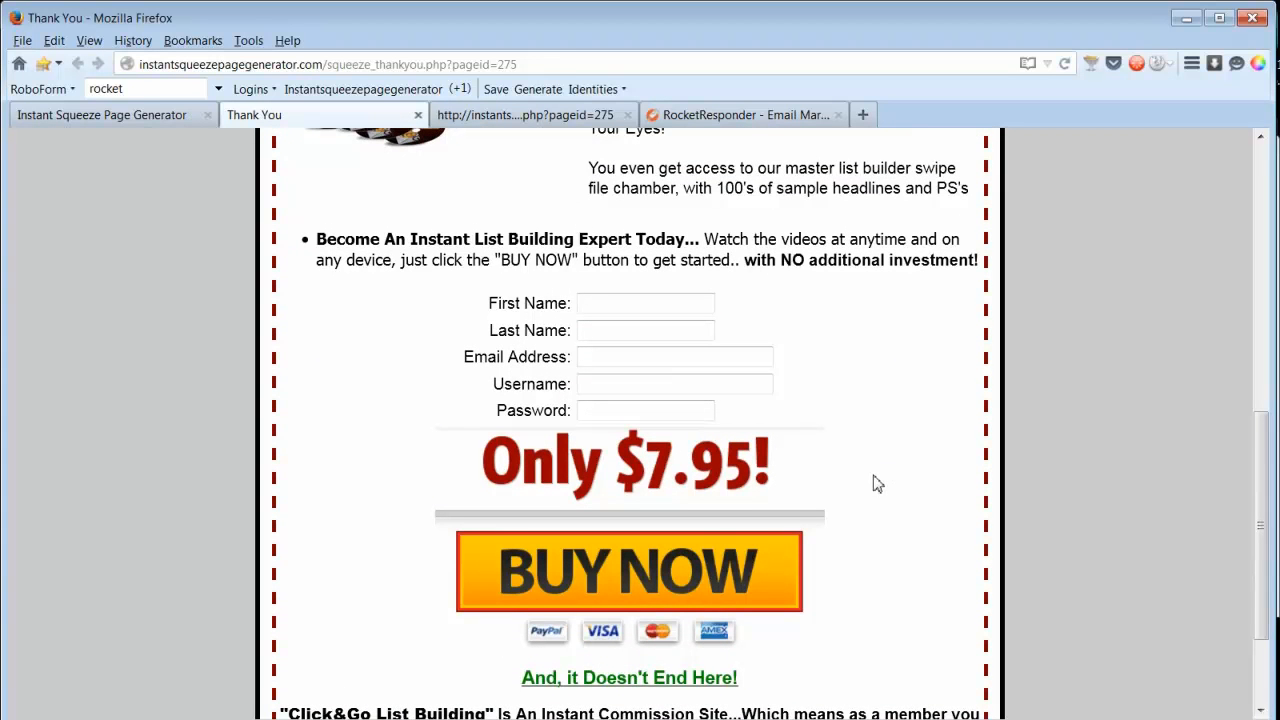
scroll("down", 3)
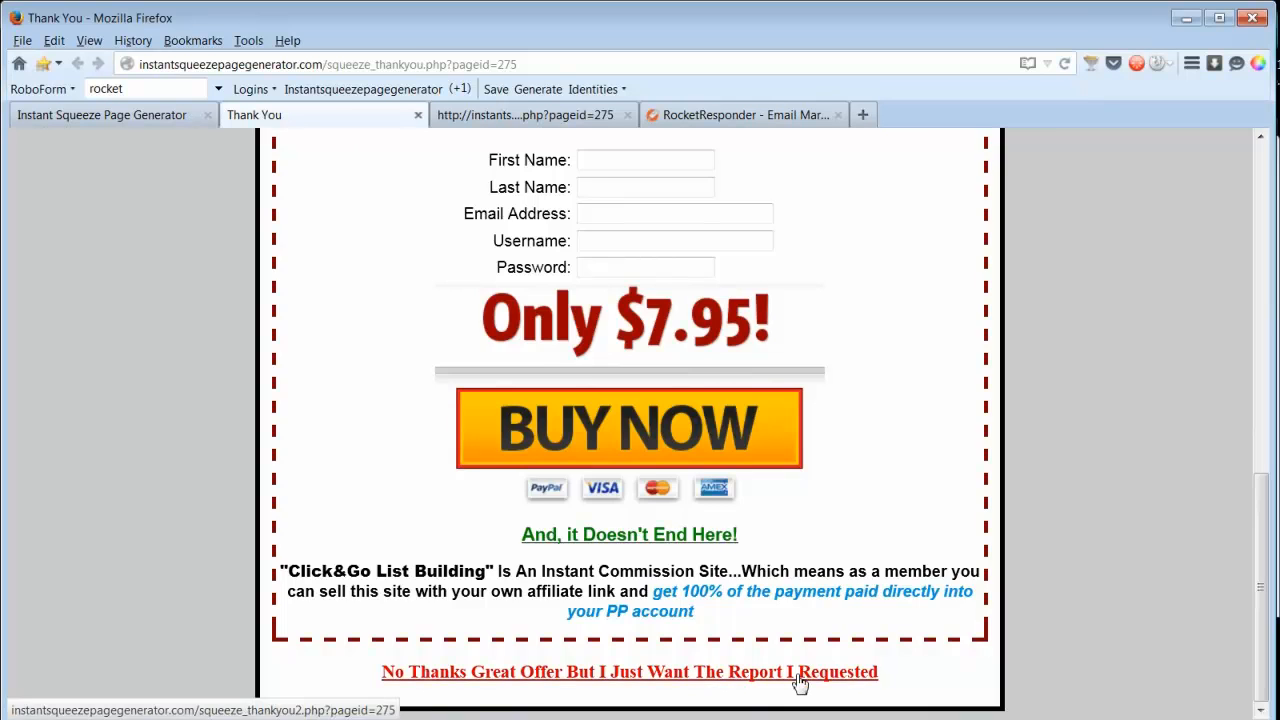
left_click(629, 671)
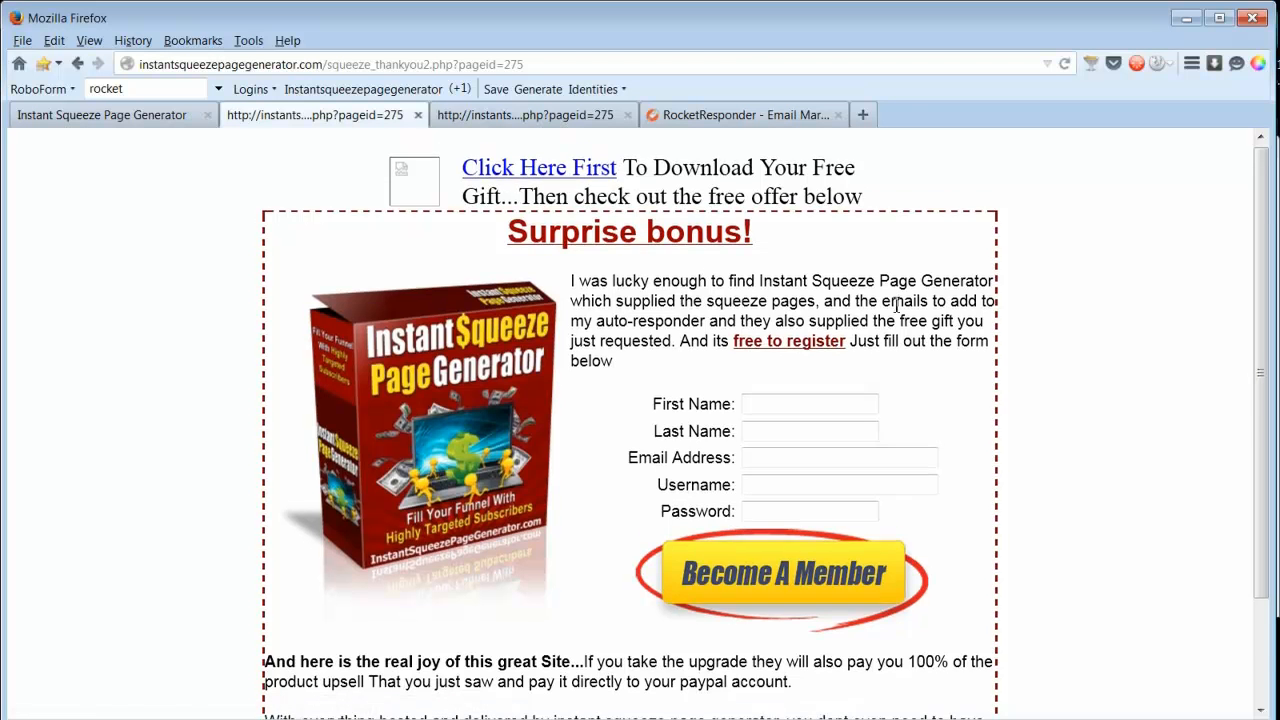
Scroll the Your Squeeze Pages list to find the new Warrior page
scroll("down", 3)
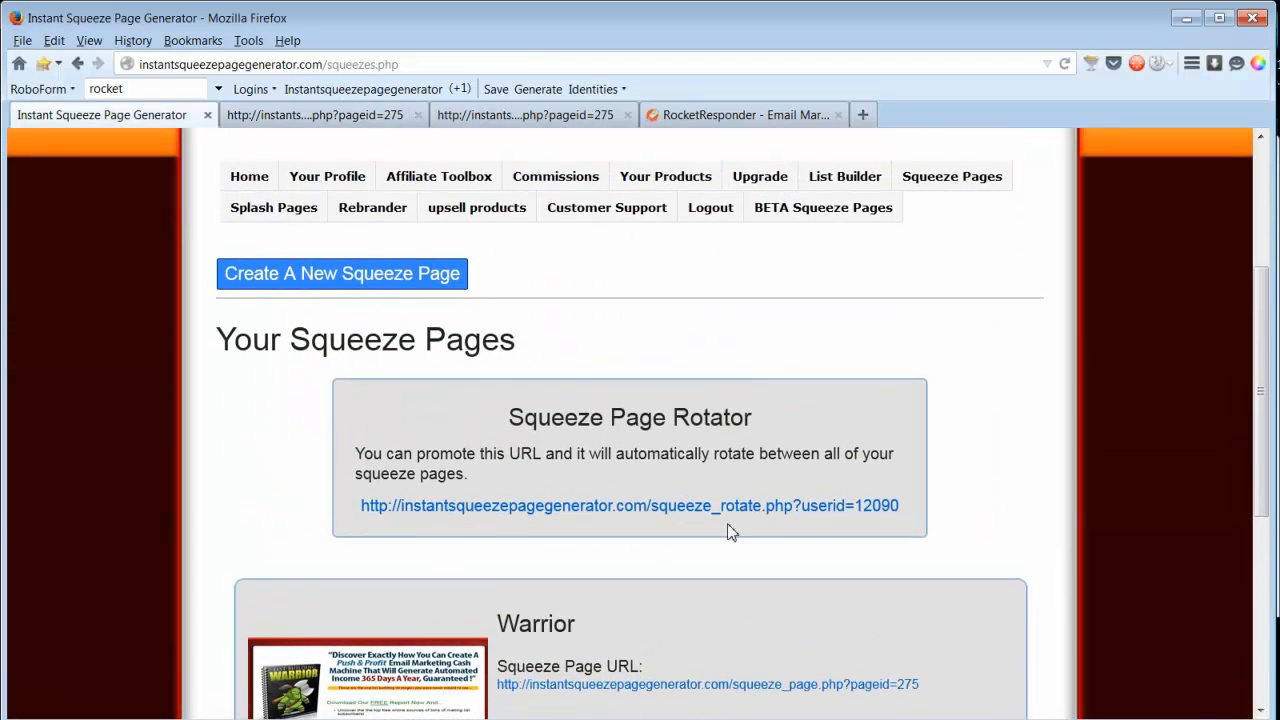
Download the Warrior page's email series from Your Squeeze Pages as email_series275.zip
scroll("down", 3)
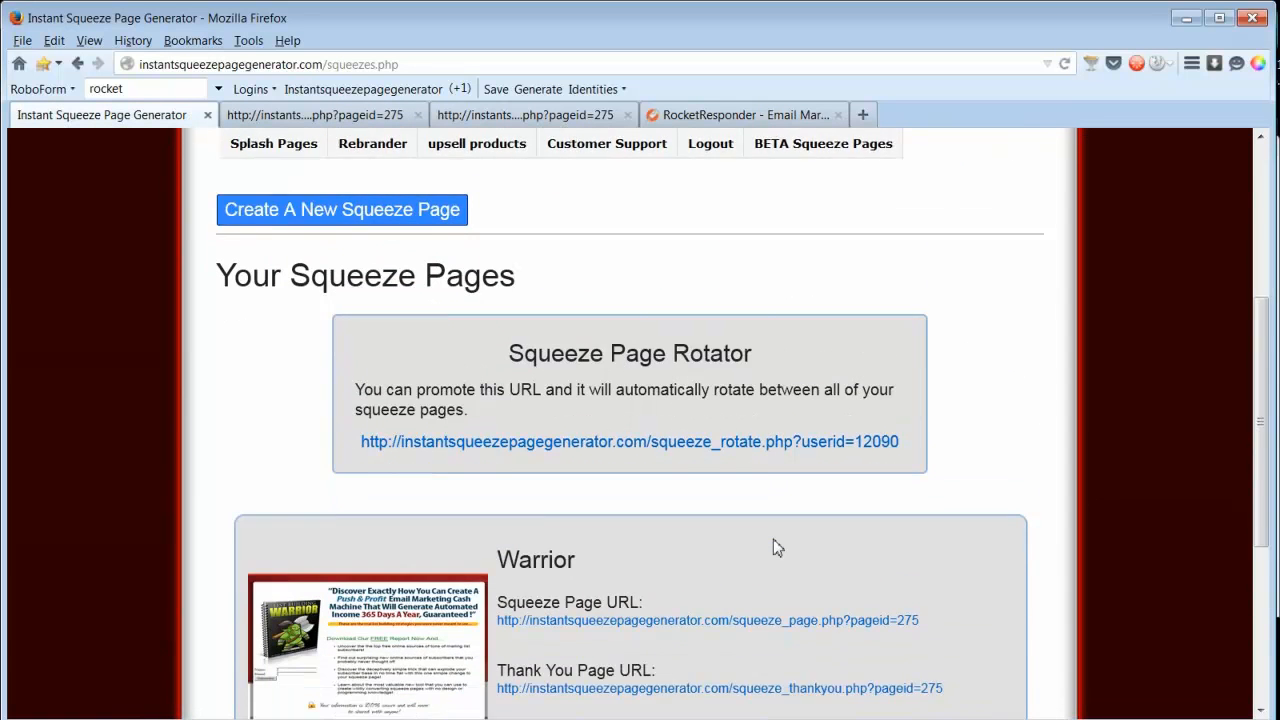
scroll("down", 3)
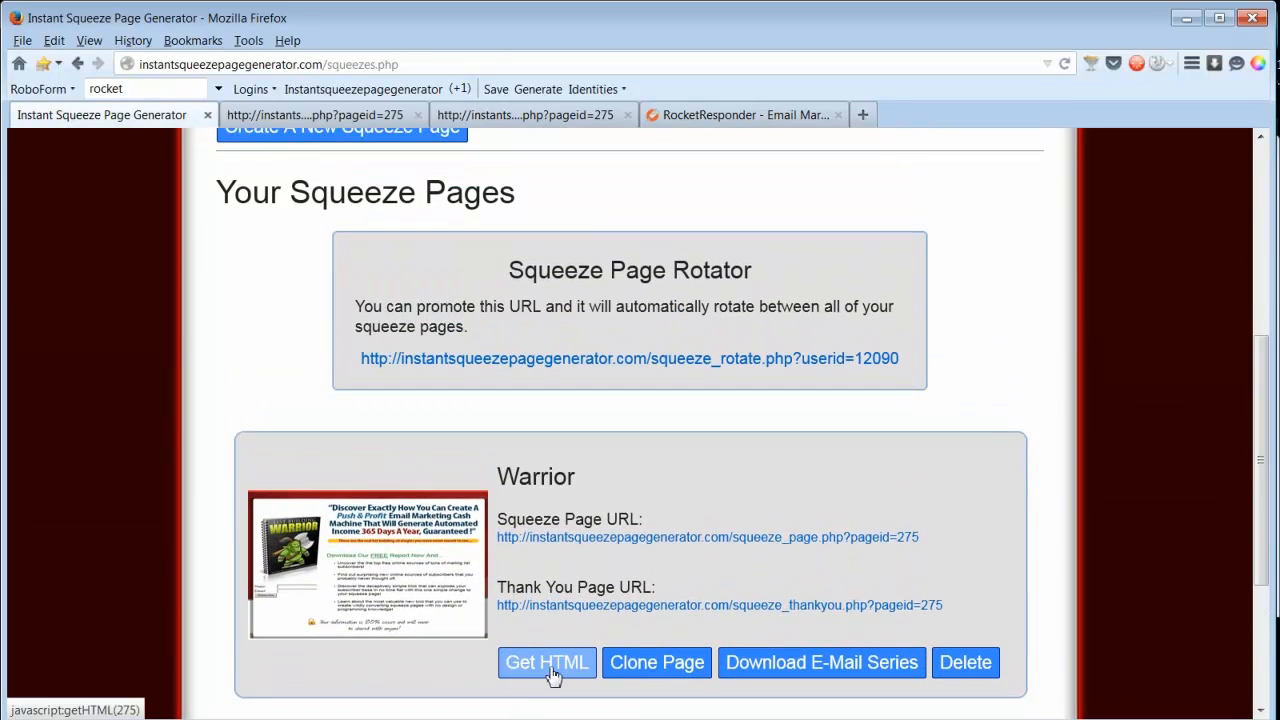
mouse_move(657, 662)
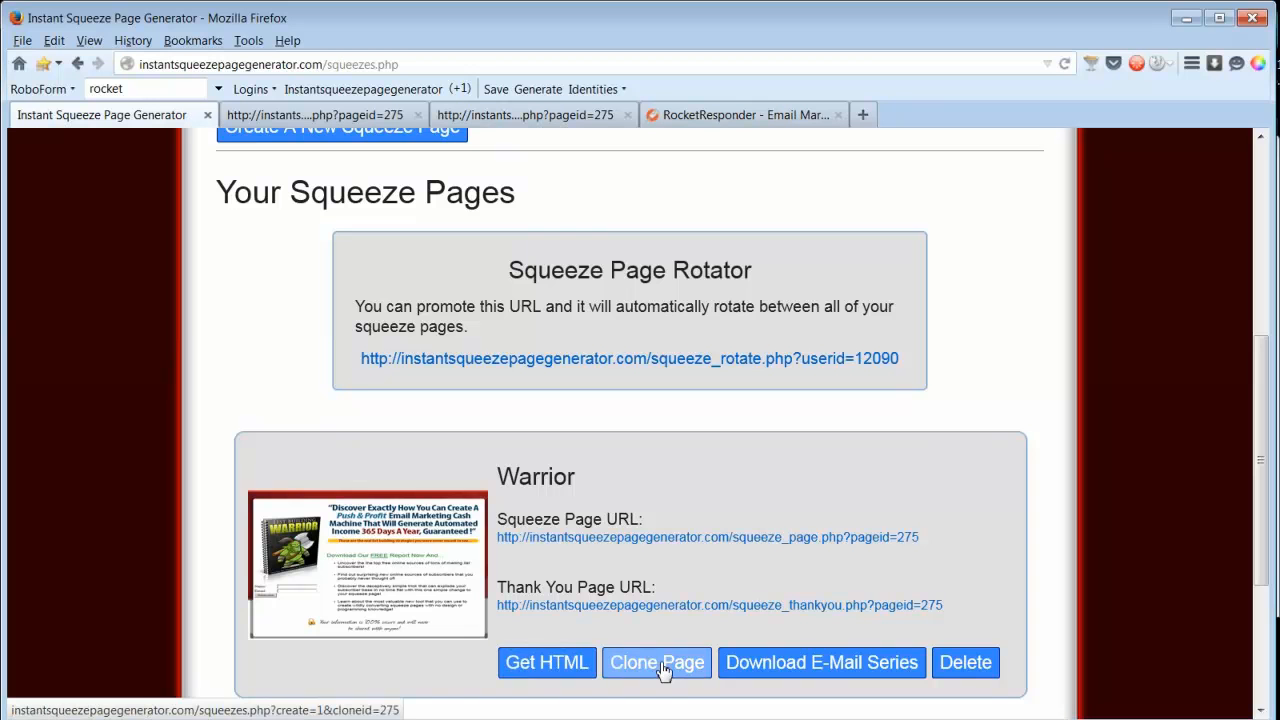
mouse_move(821, 662)
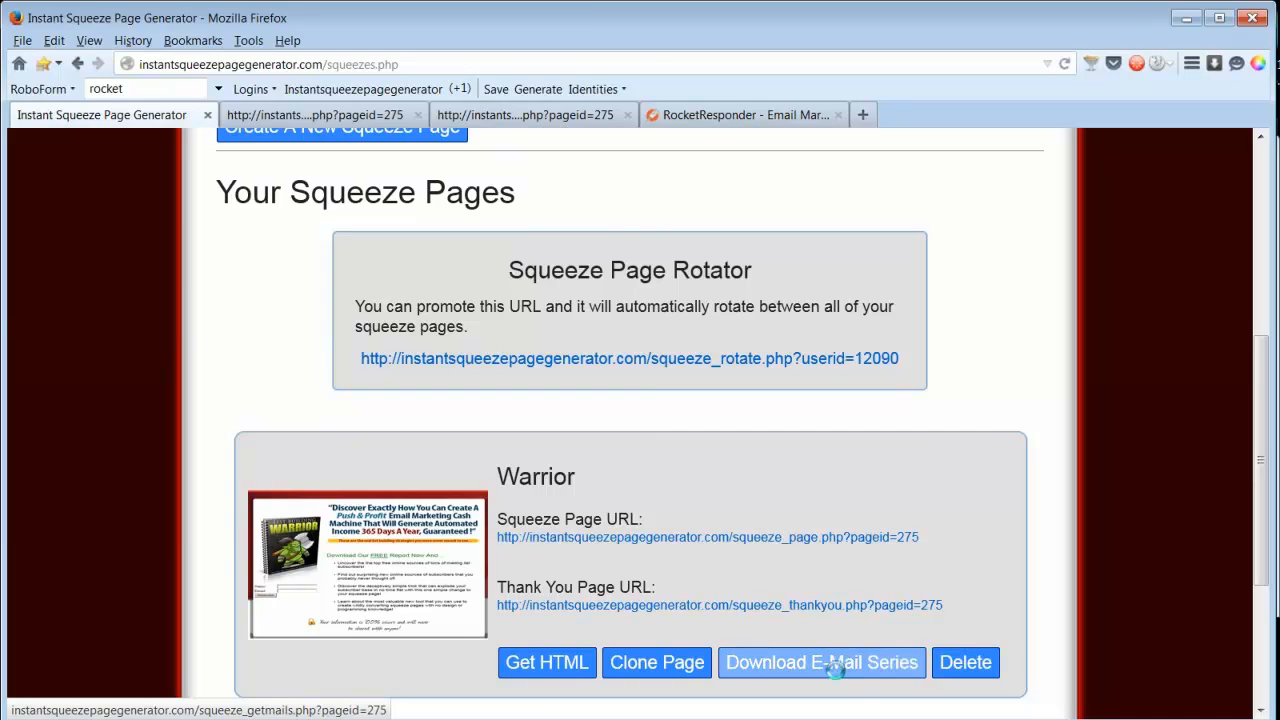
left_click(821, 662)
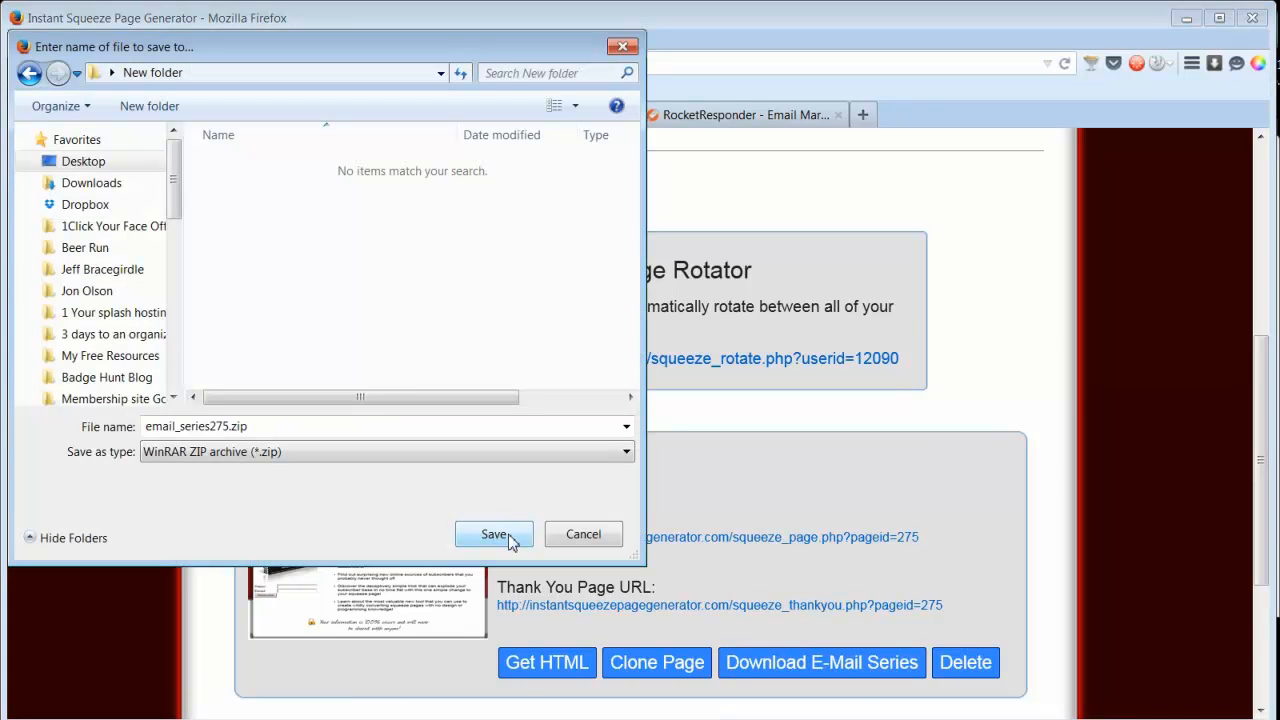
Save email_series275.zip to the download folder
left_click(493, 534)
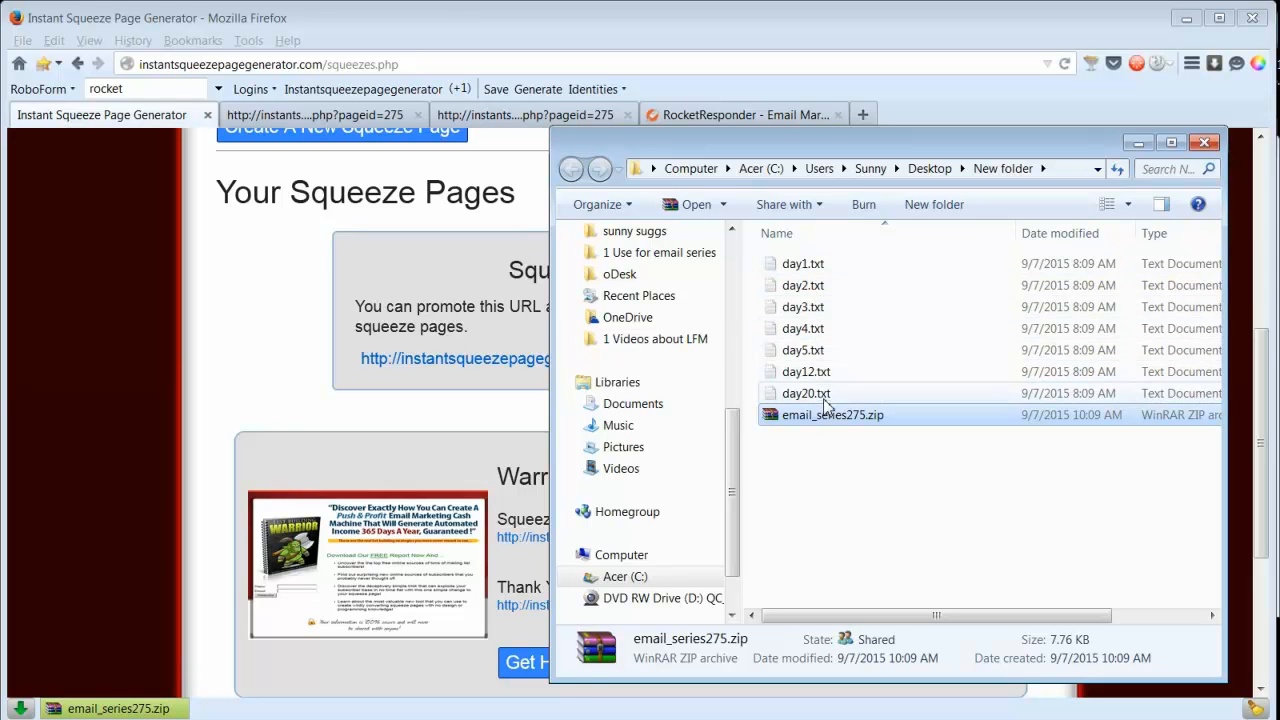
left_click(803, 263)
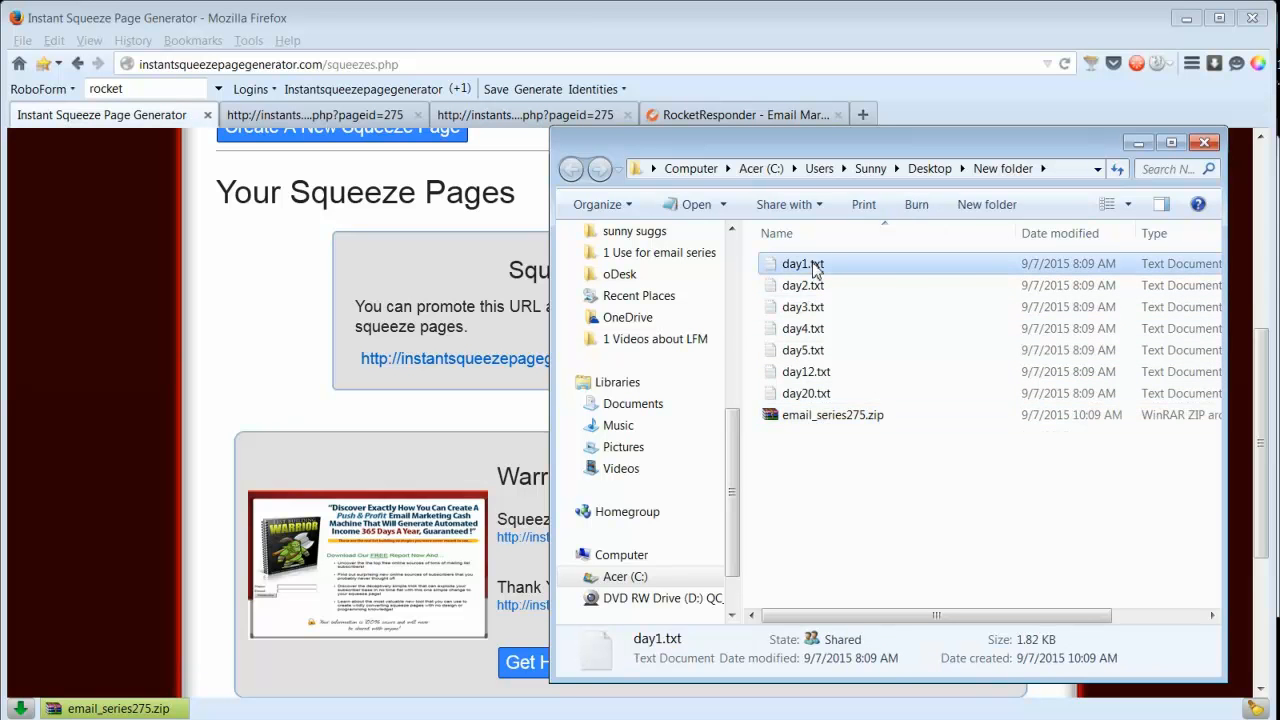
double_click(803, 263)
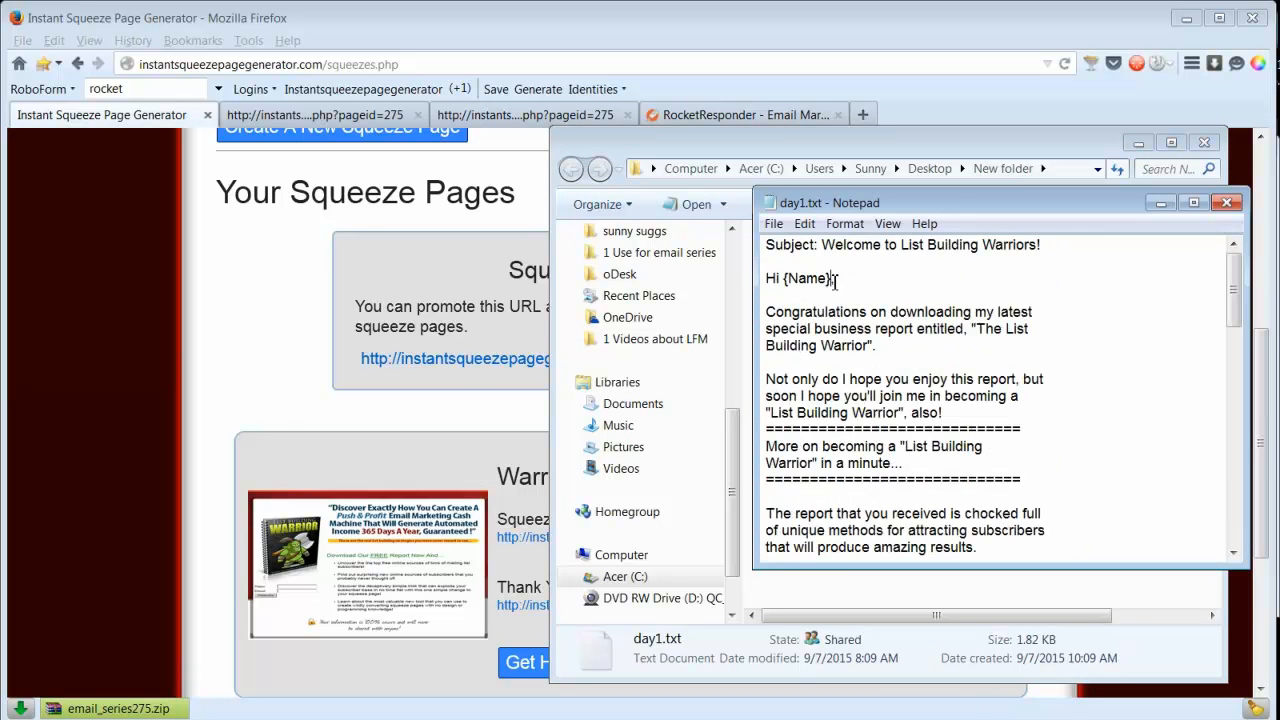
double_click(806, 278)
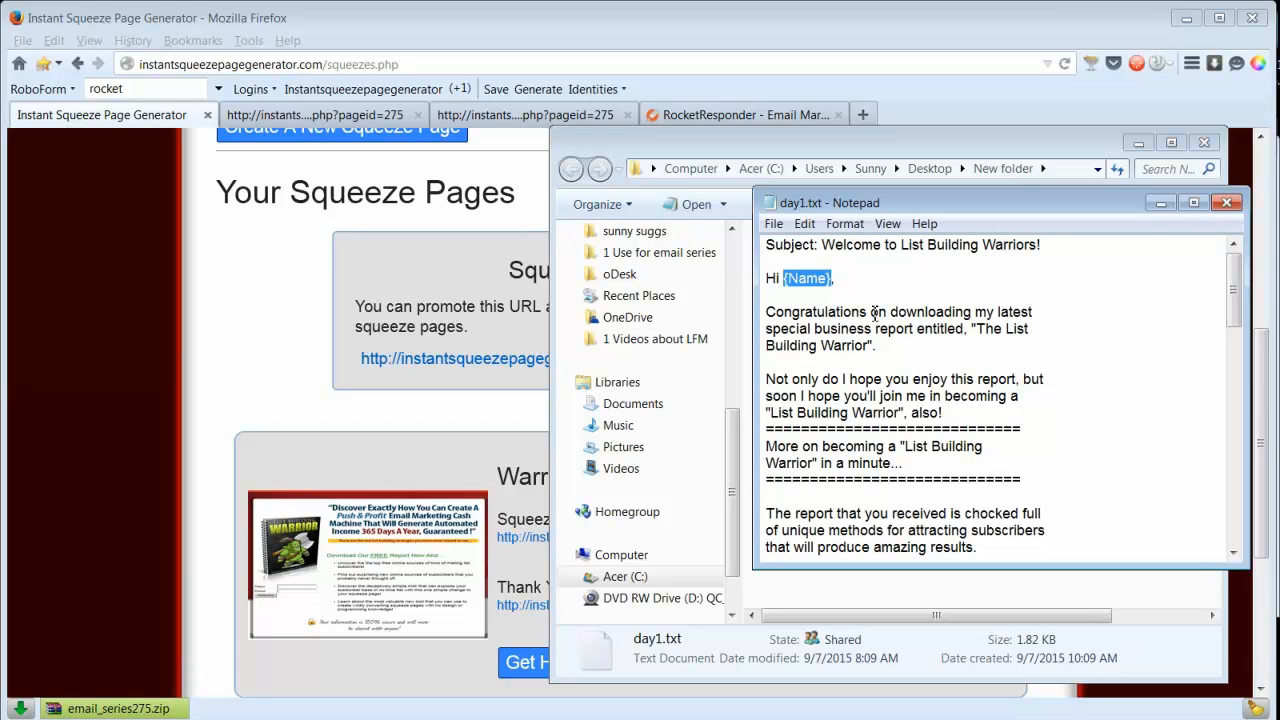
left_click(1227, 202)
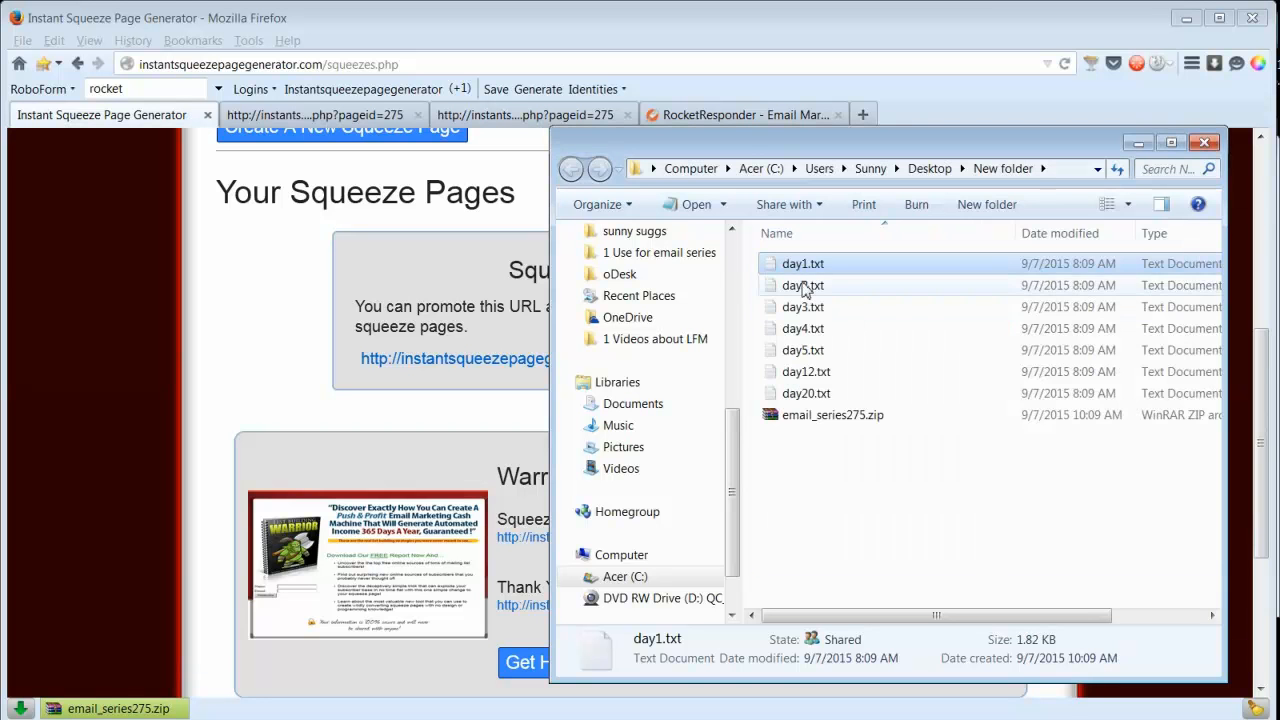
Open day2.txt in Notepad and read through the email
double_click(803, 285)
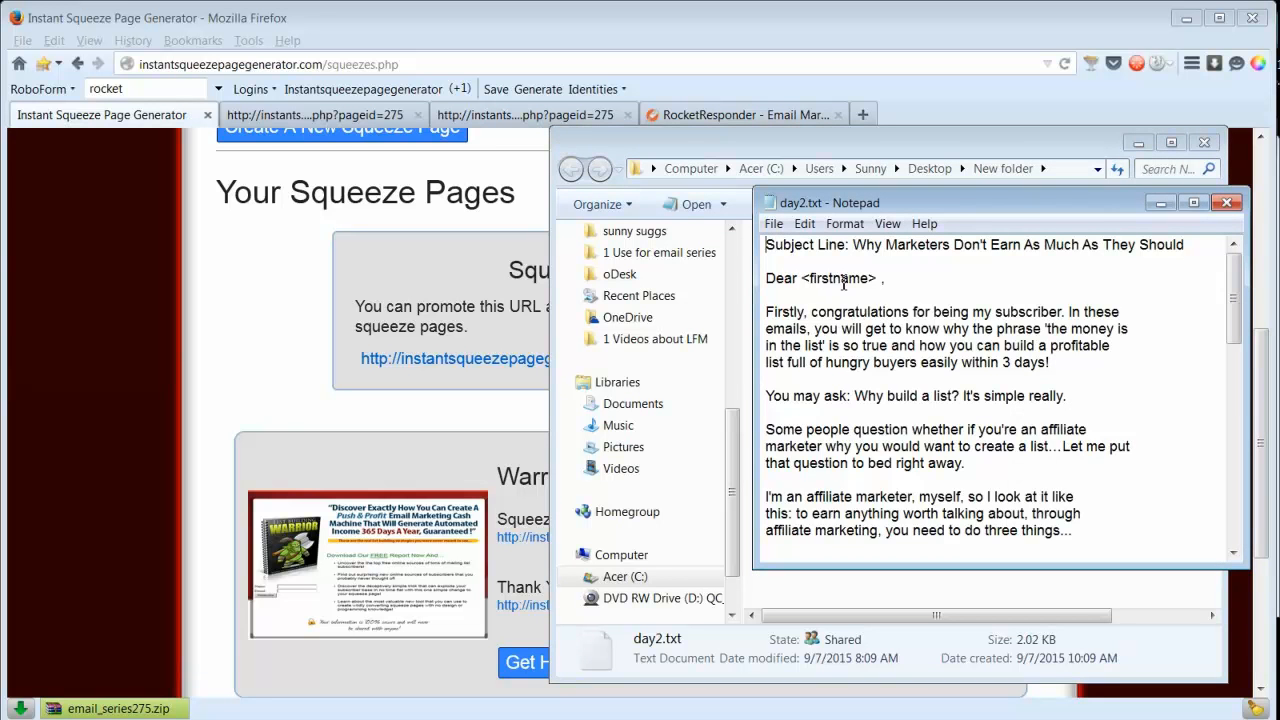
scroll("down", 3)
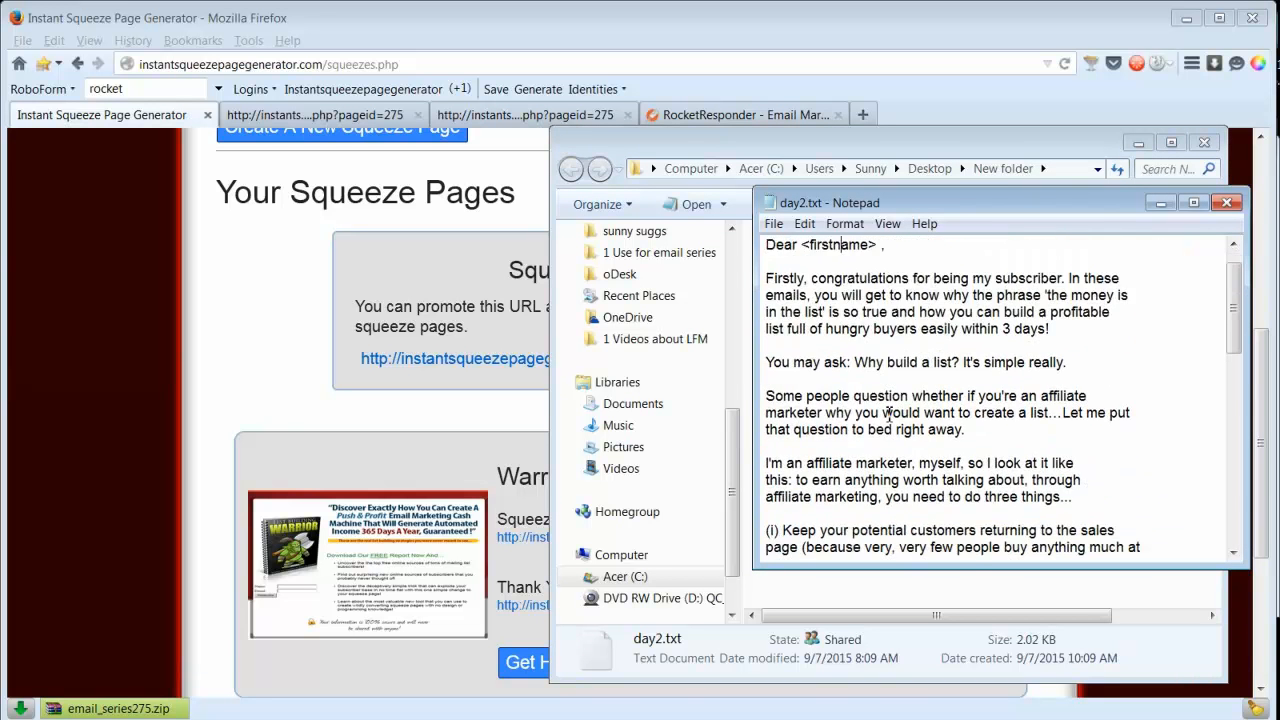
scroll("down", 3)
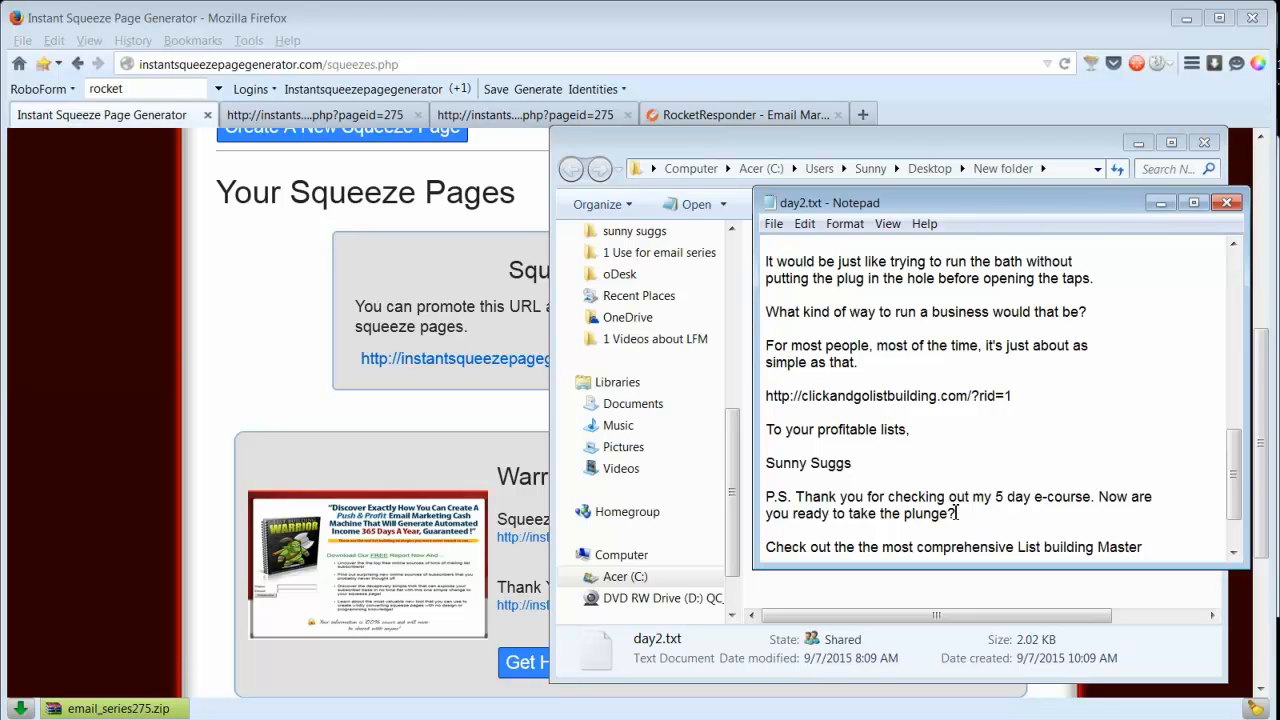
mouse_move(952, 405)
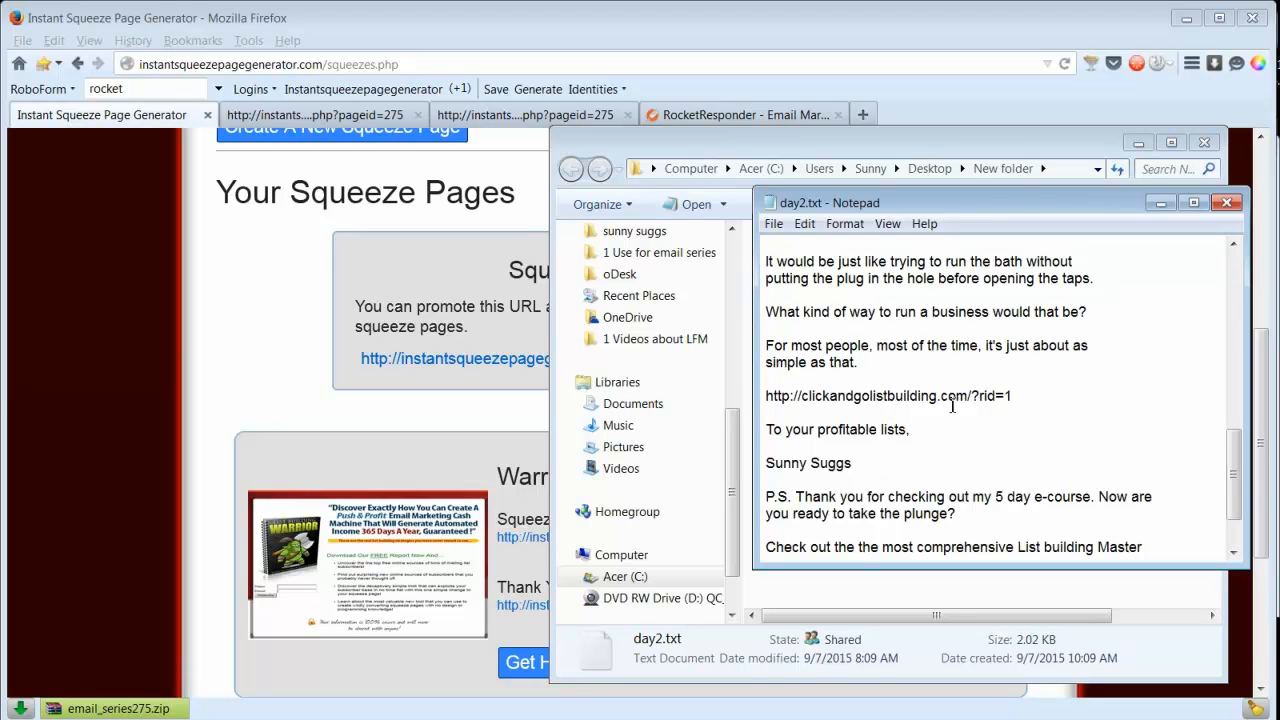
Check the link's referral id reads rid=1, then close Notepad
double_click(1006, 396)
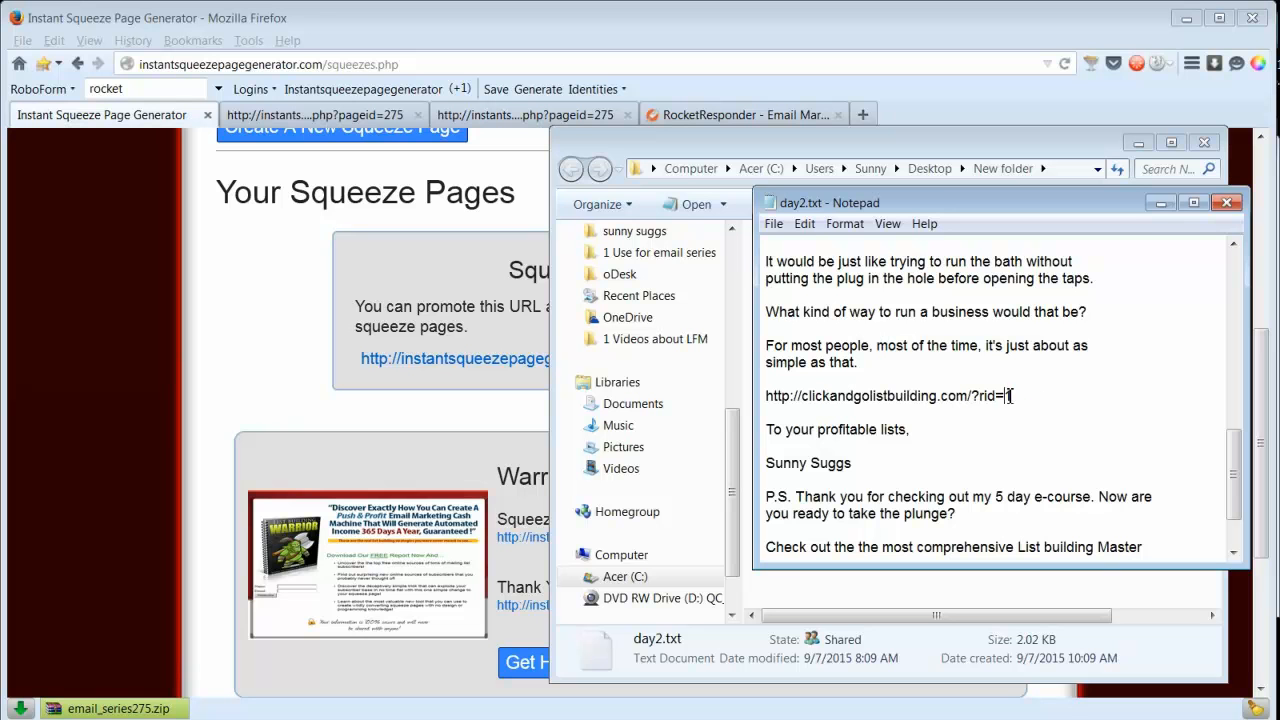
type("1")
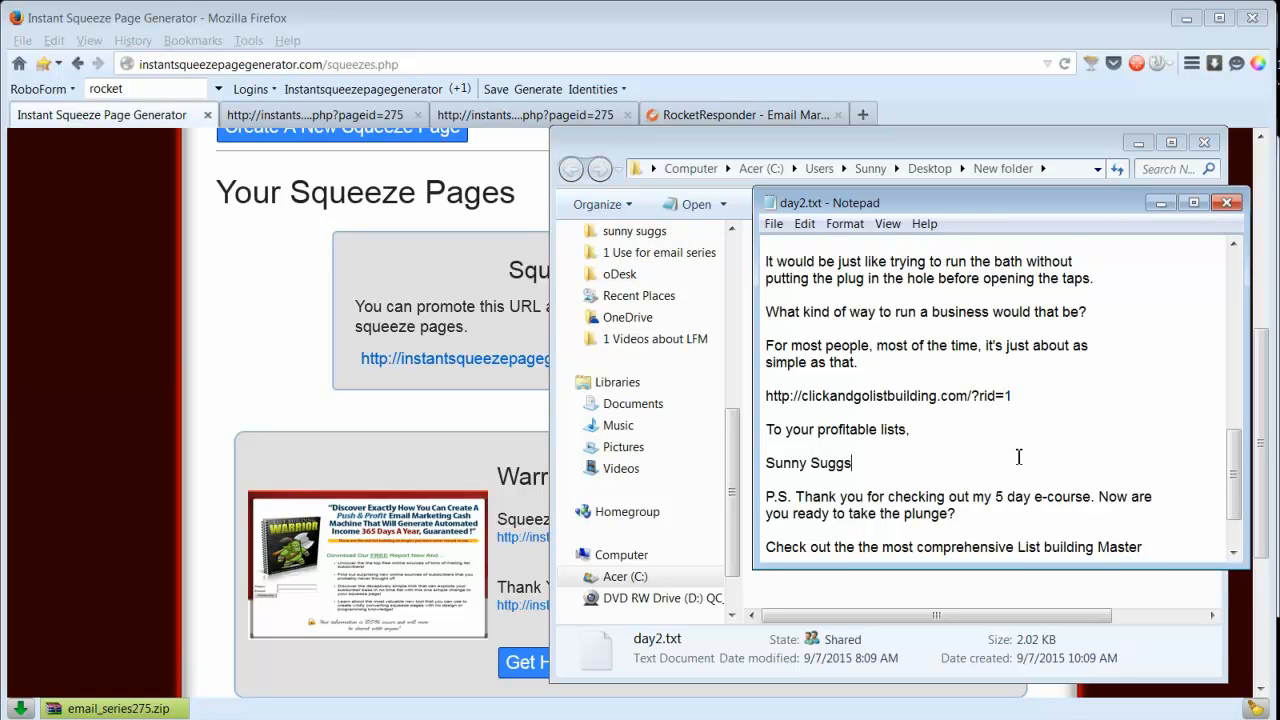
left_click(1227, 202)
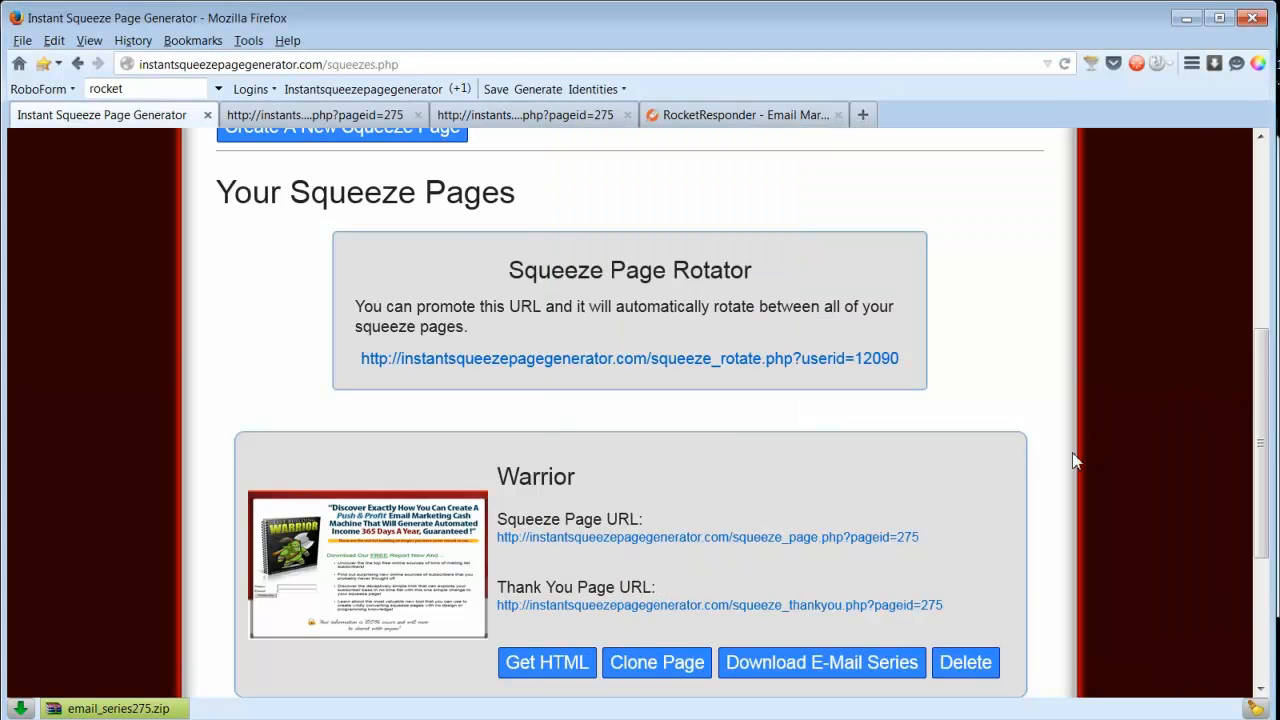
scroll("down", 3)
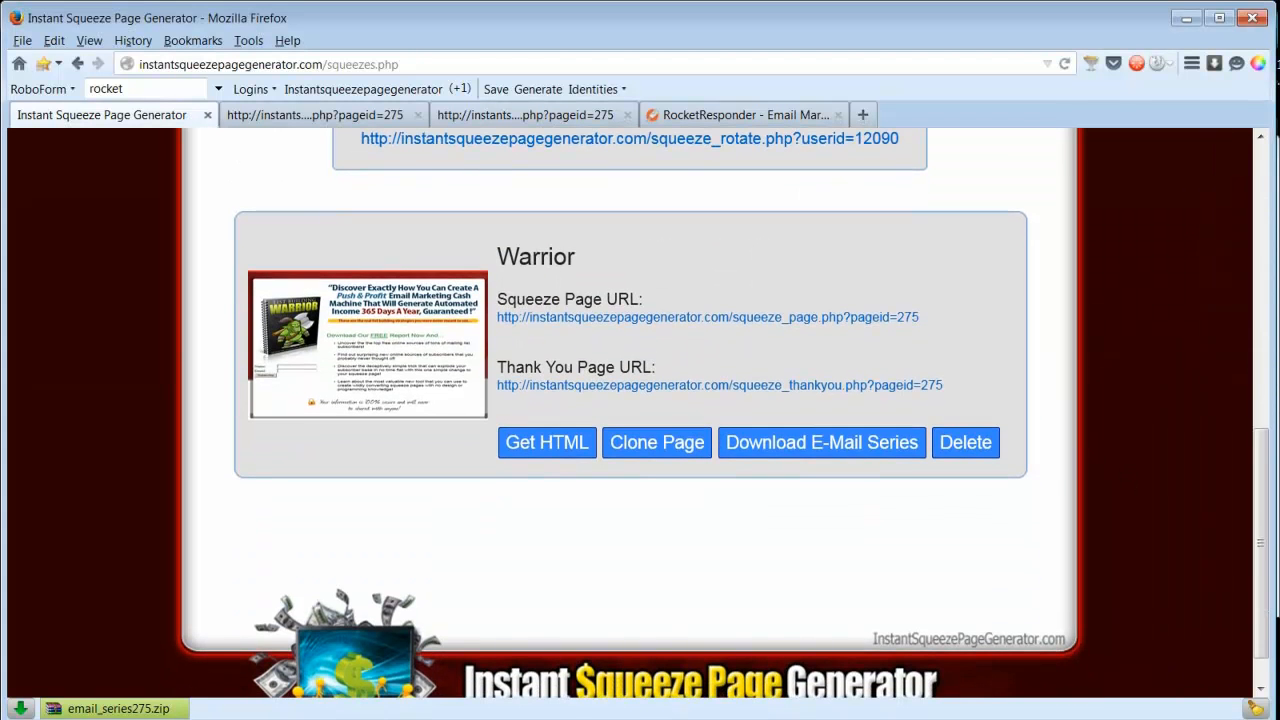